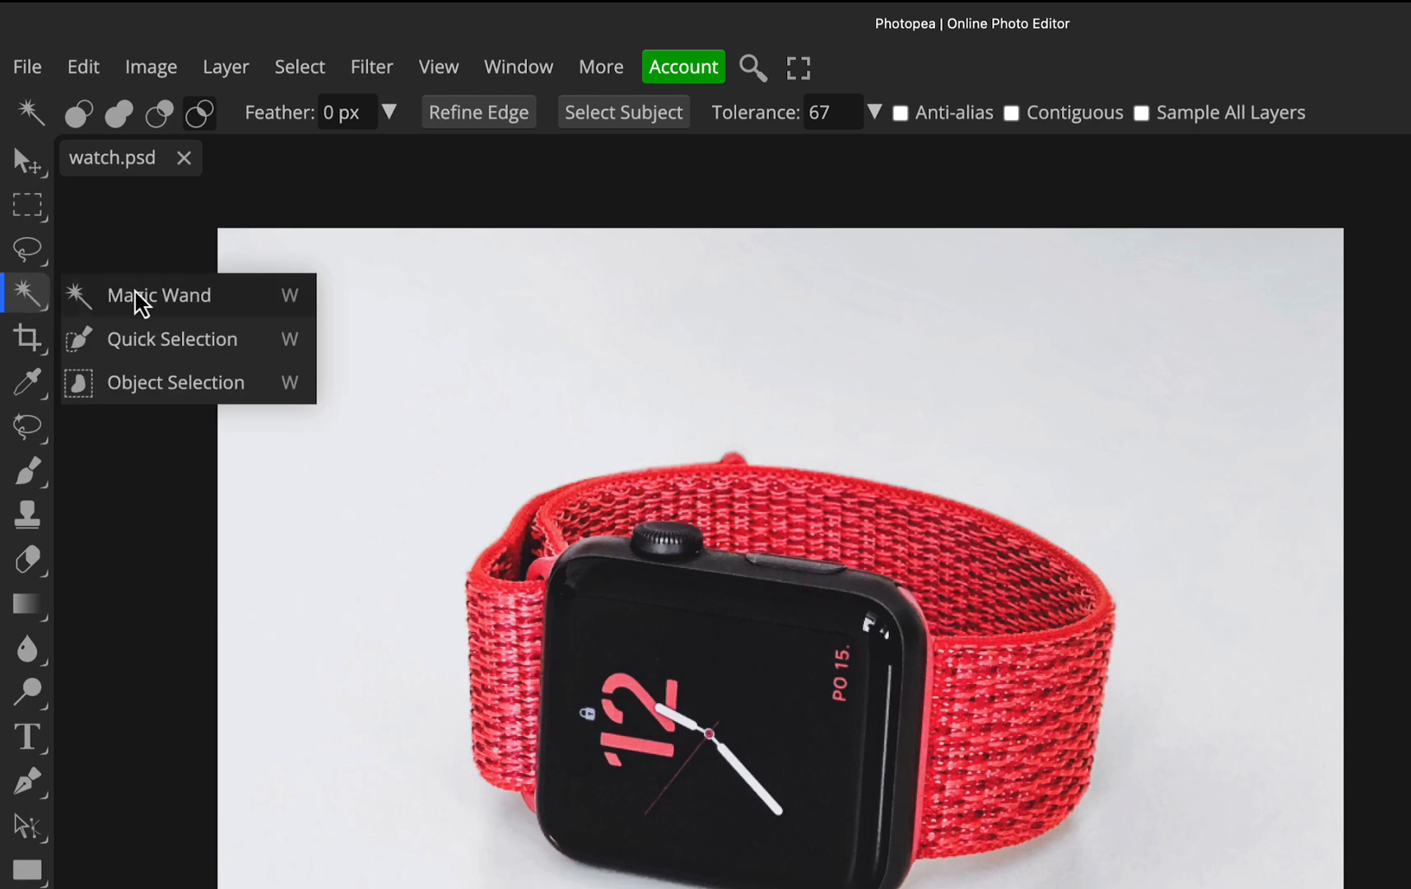
mouse_move(213, 397)
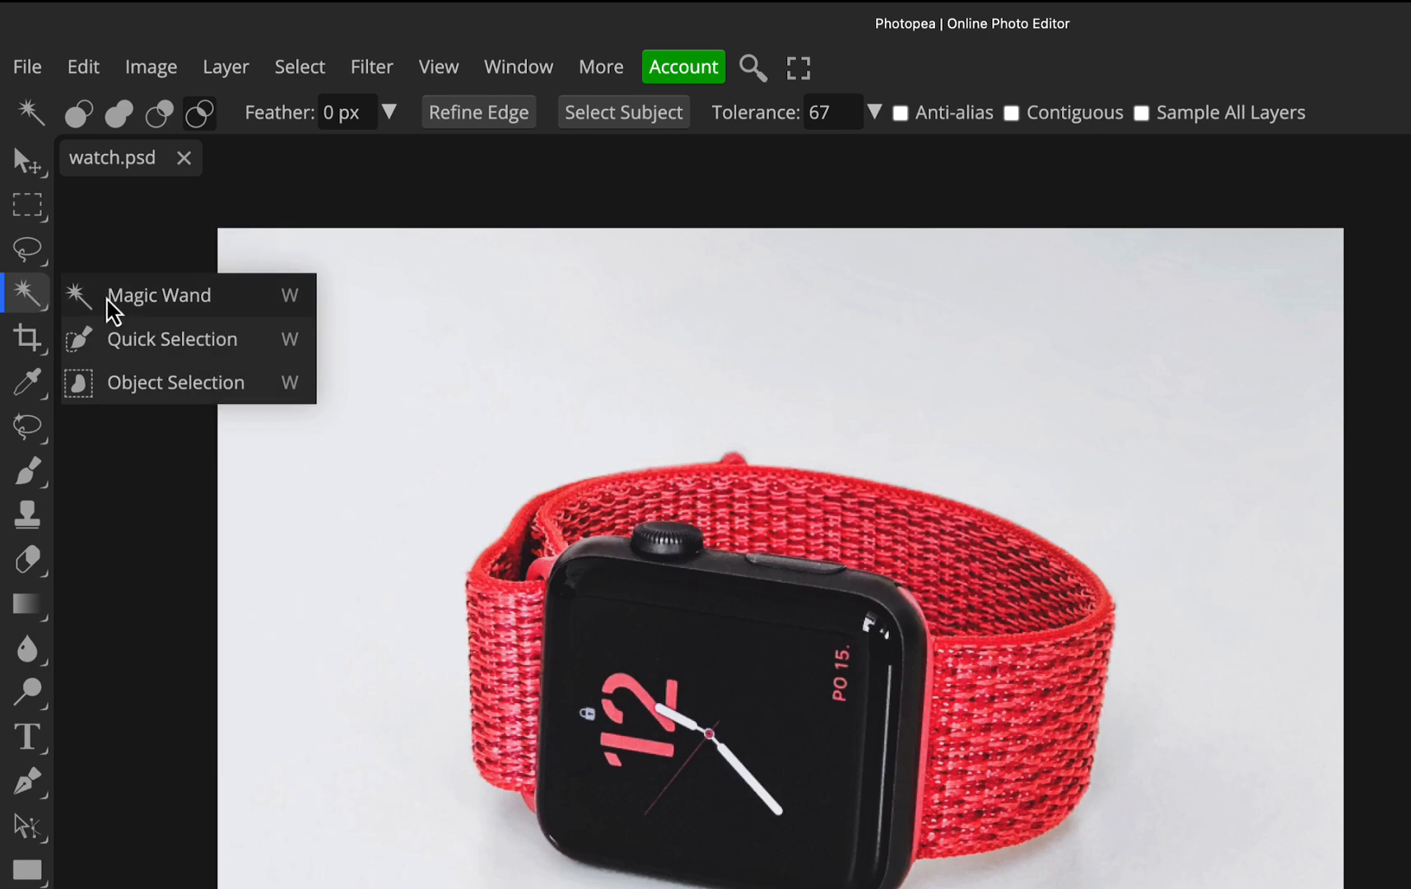
mouse_move(27, 297)
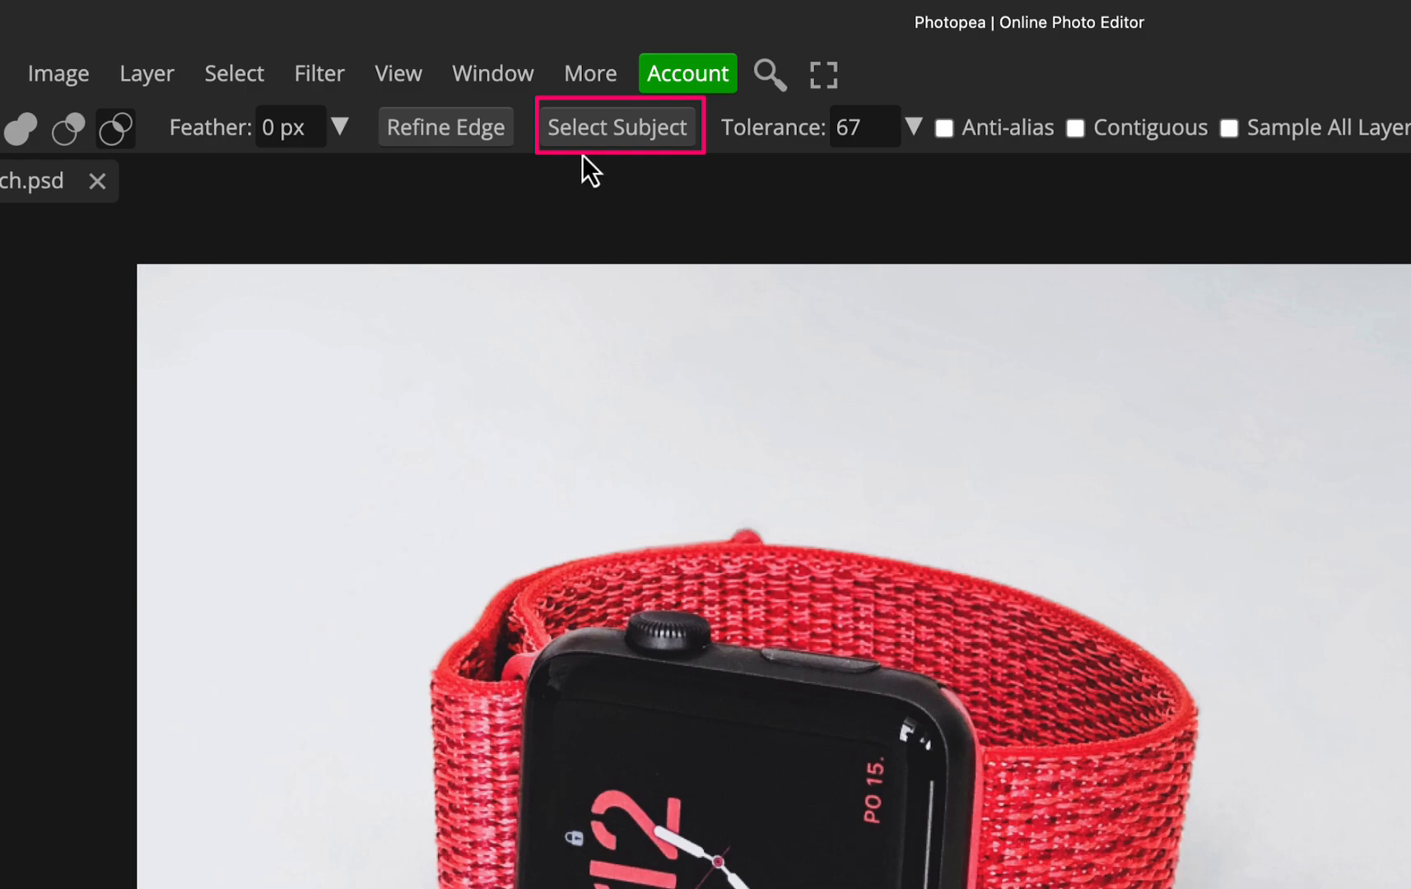
mouse_move(864, 184)
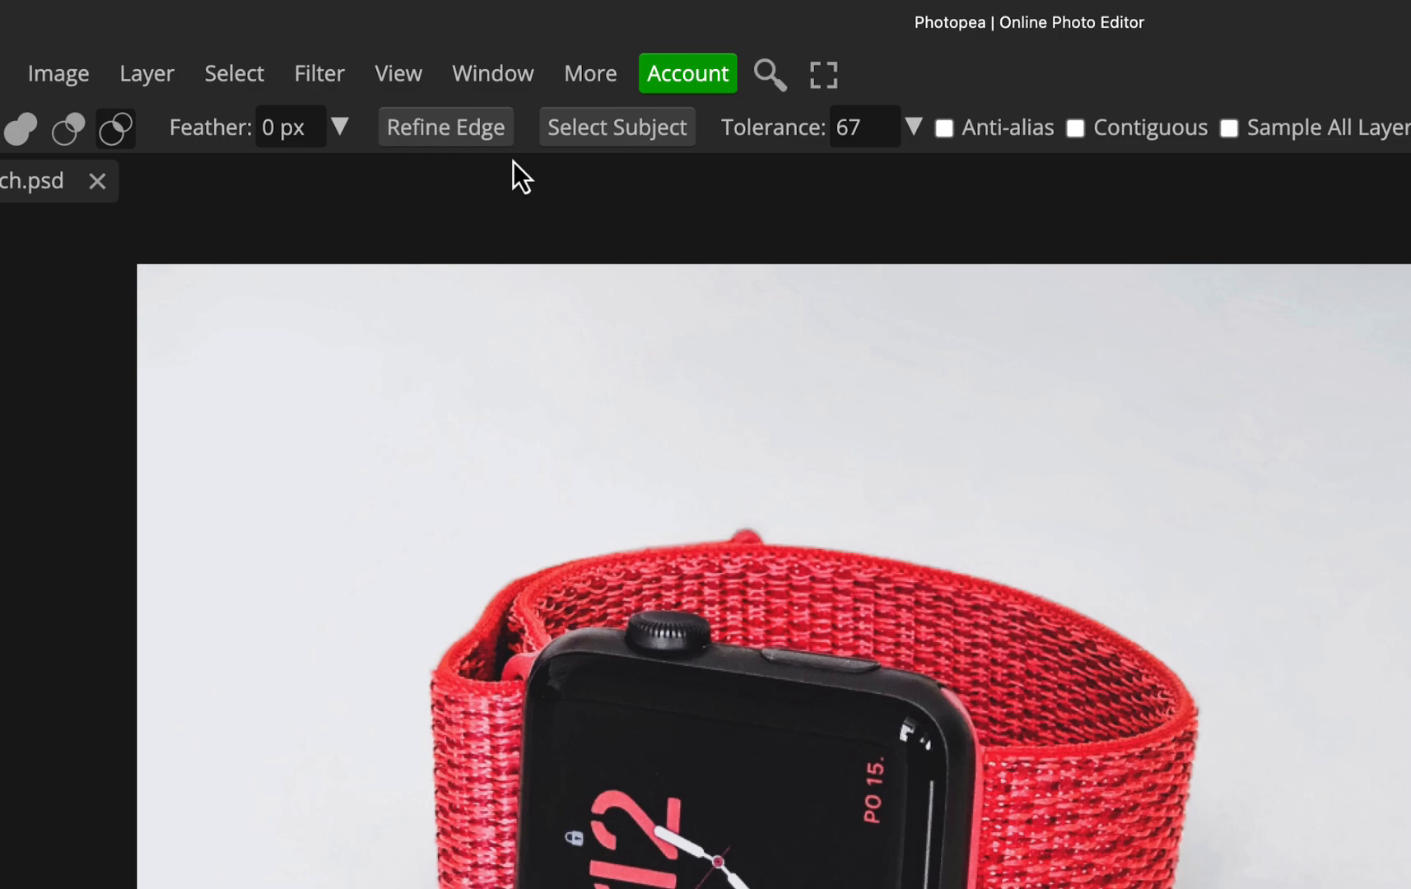
mouse_move(616, 149)
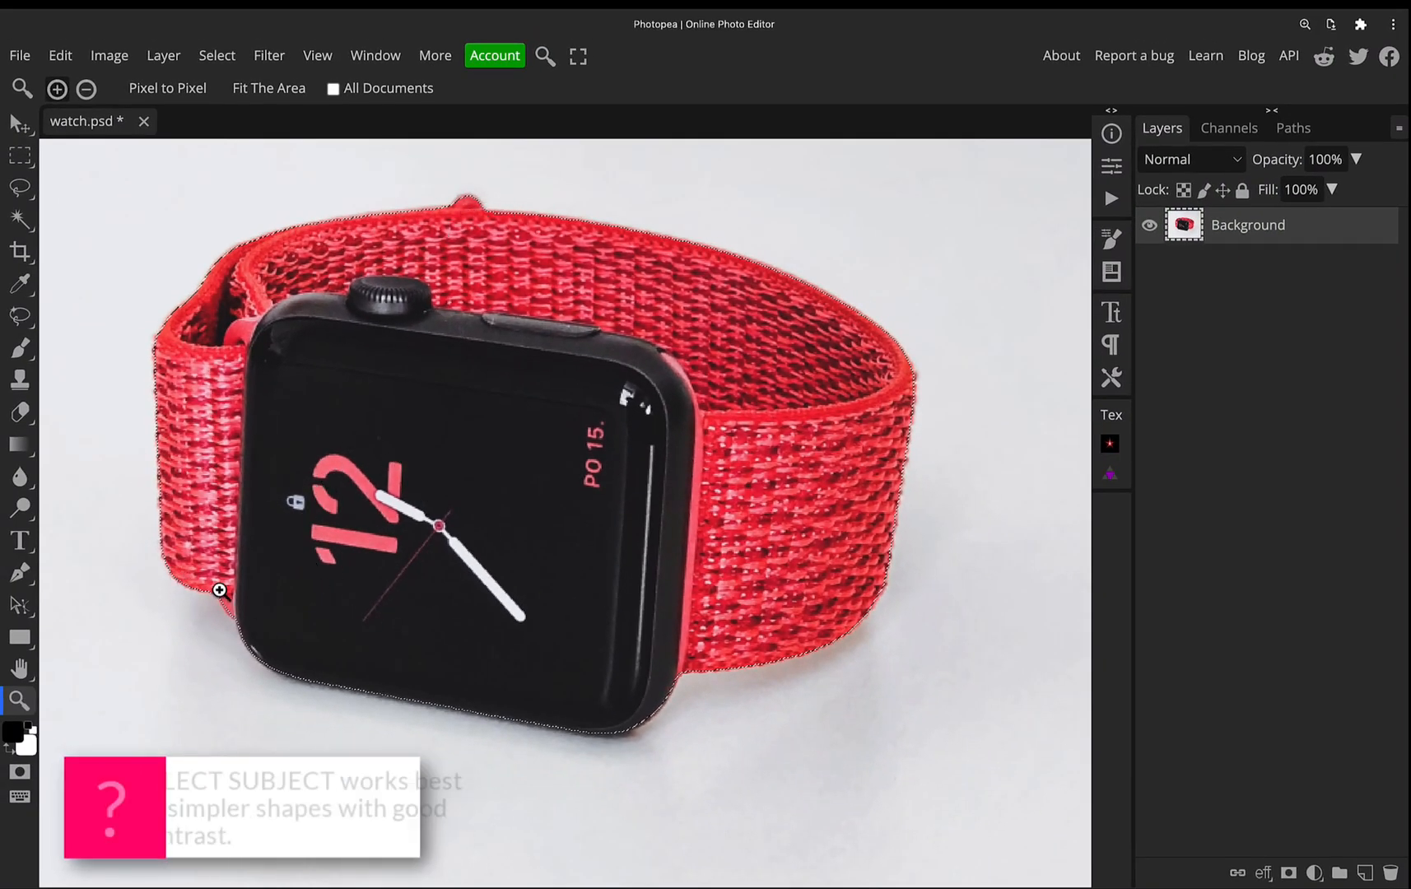
mouse_move(760, 673)
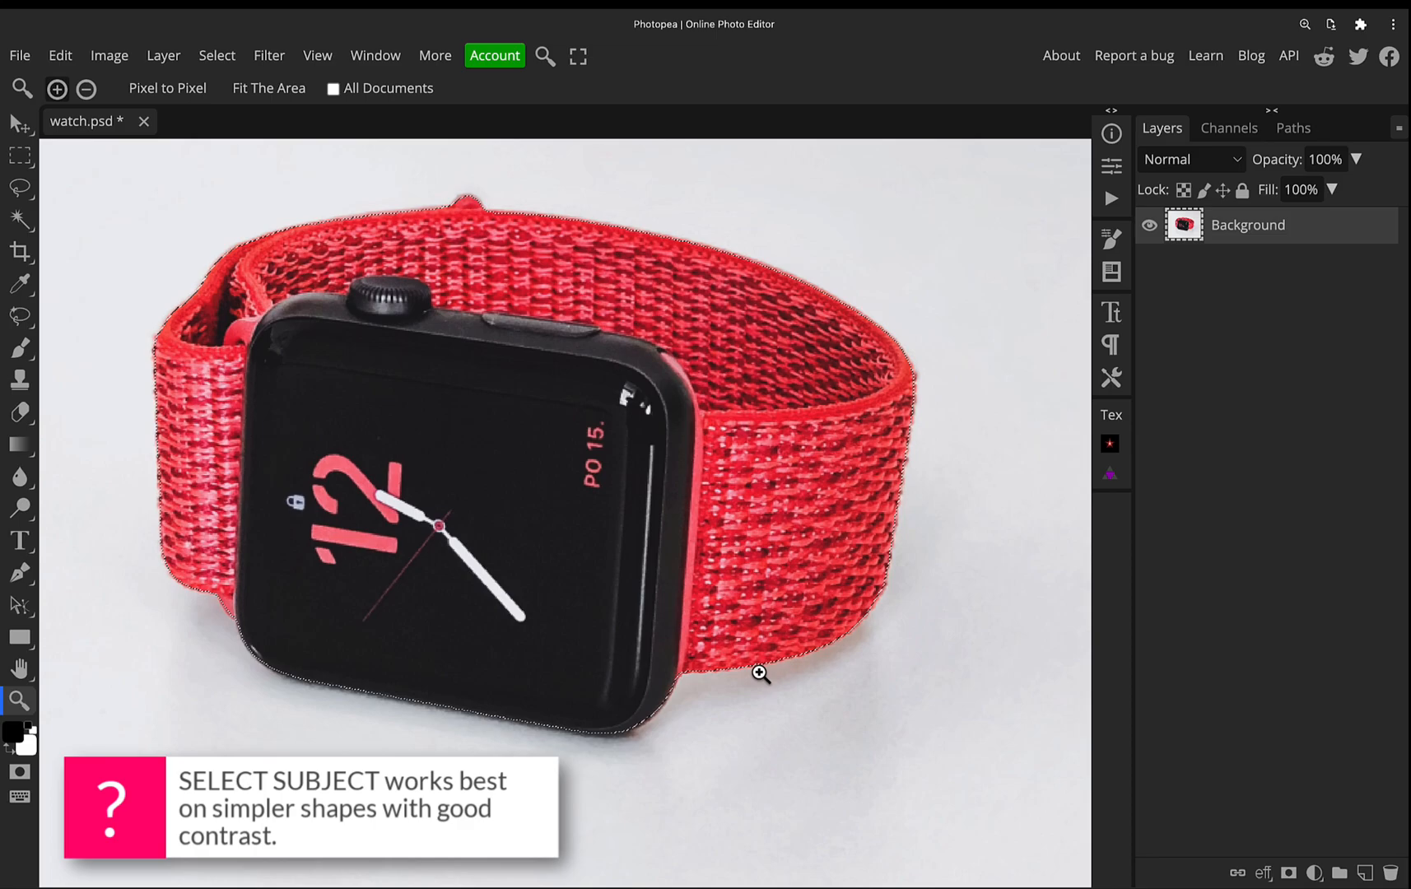
mouse_move(776, 678)
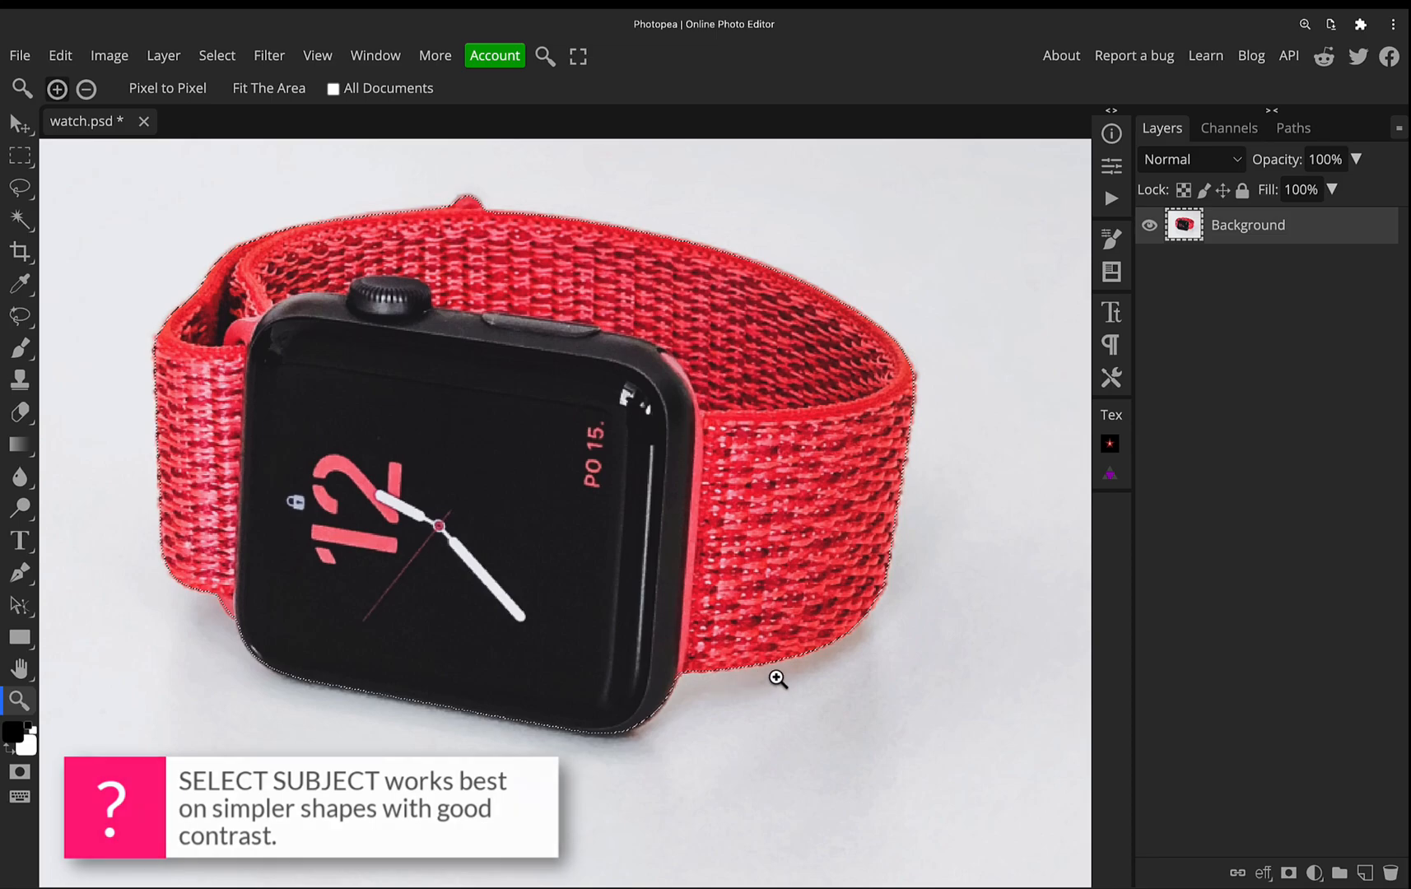
Step: Auto-select the red watch and band with Select Subject, leaving the white backdrop out
left_click(777, 677)
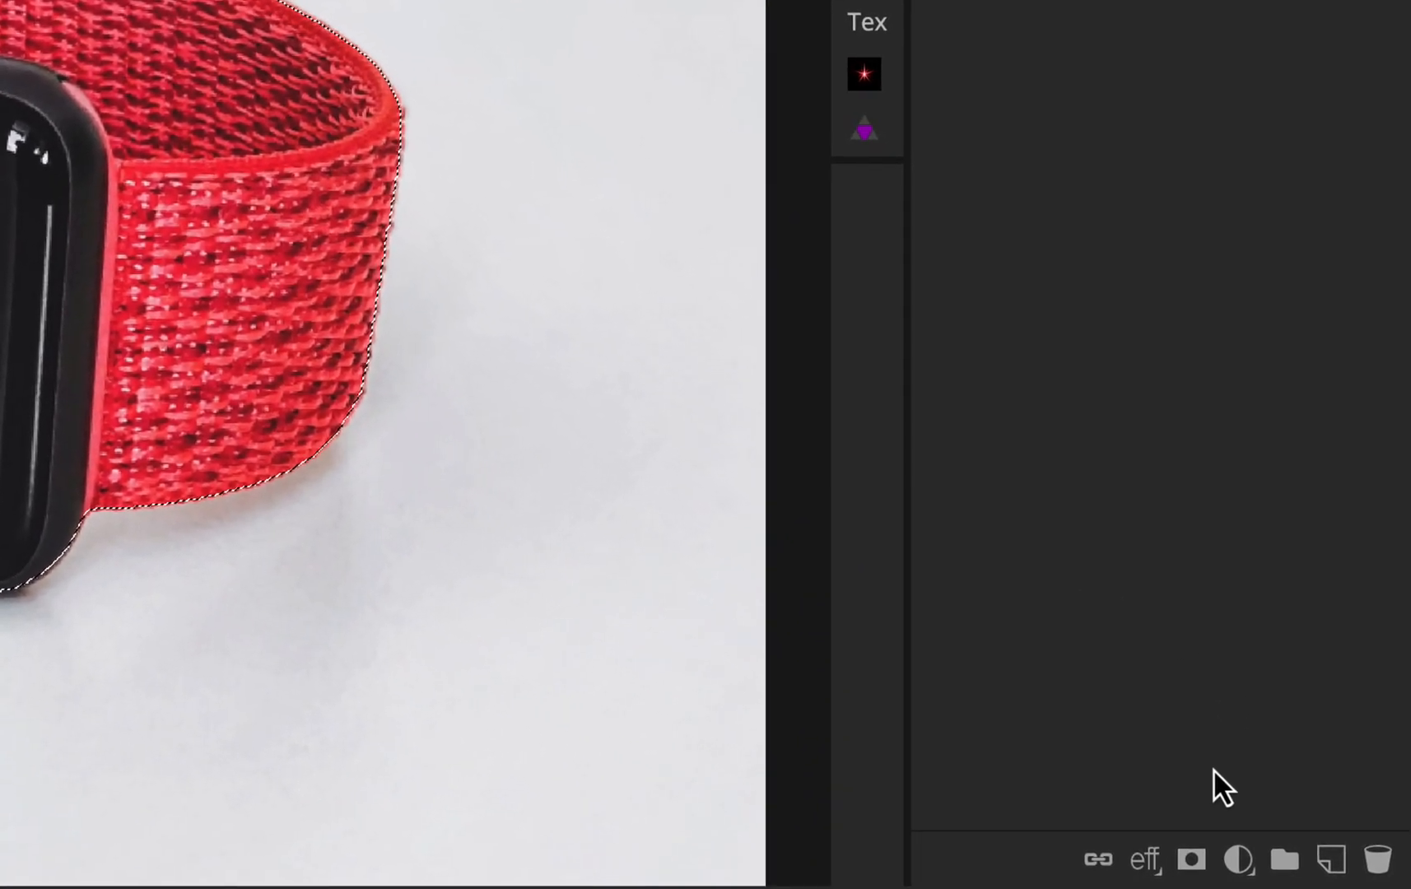
mouse_move(1192, 859)
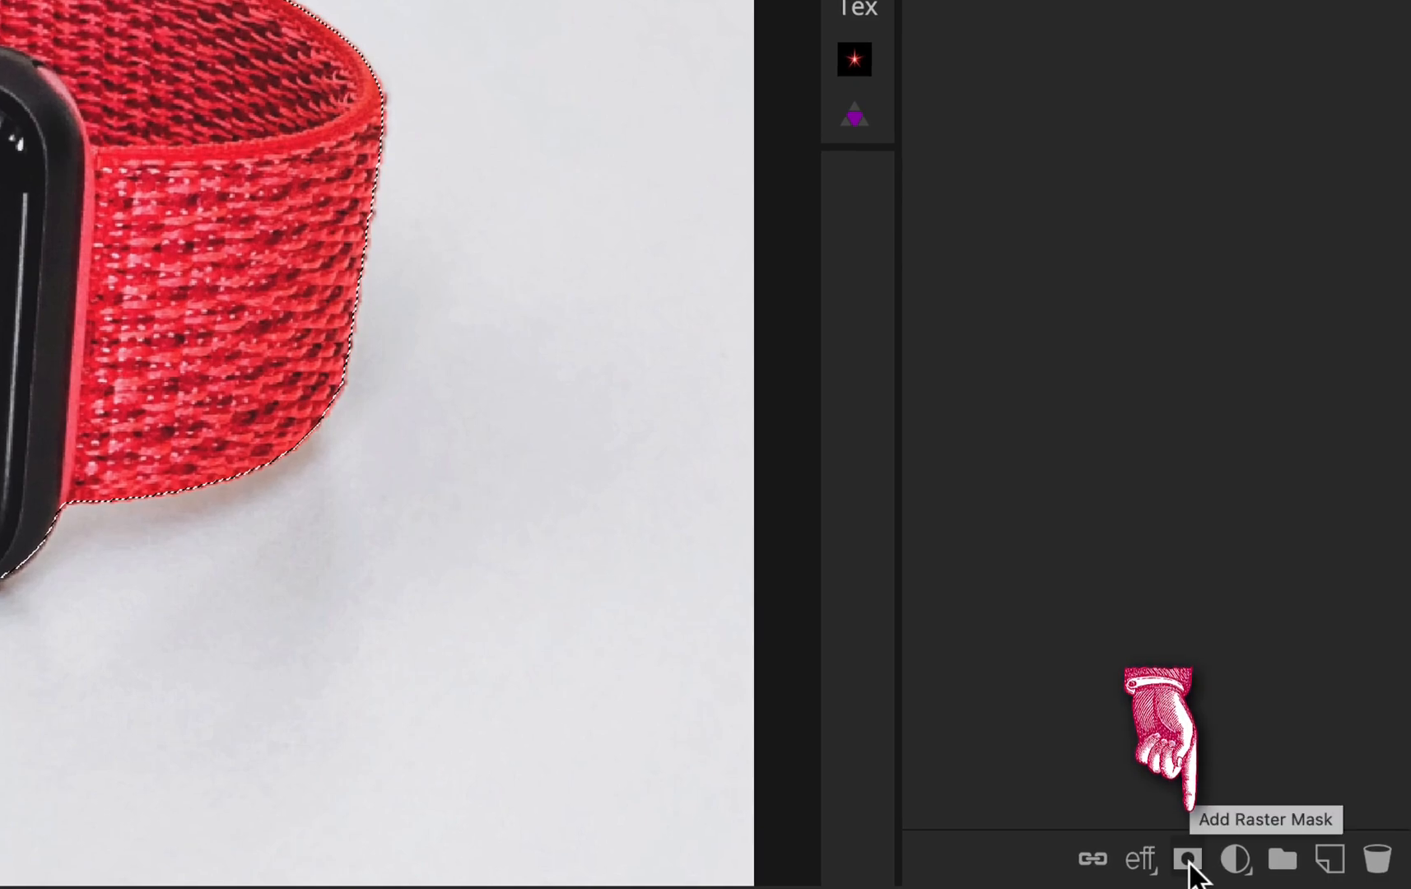
Step: Add a raster mask hiding the white backdrop and preview the mask on its own
left_click(1190, 861)
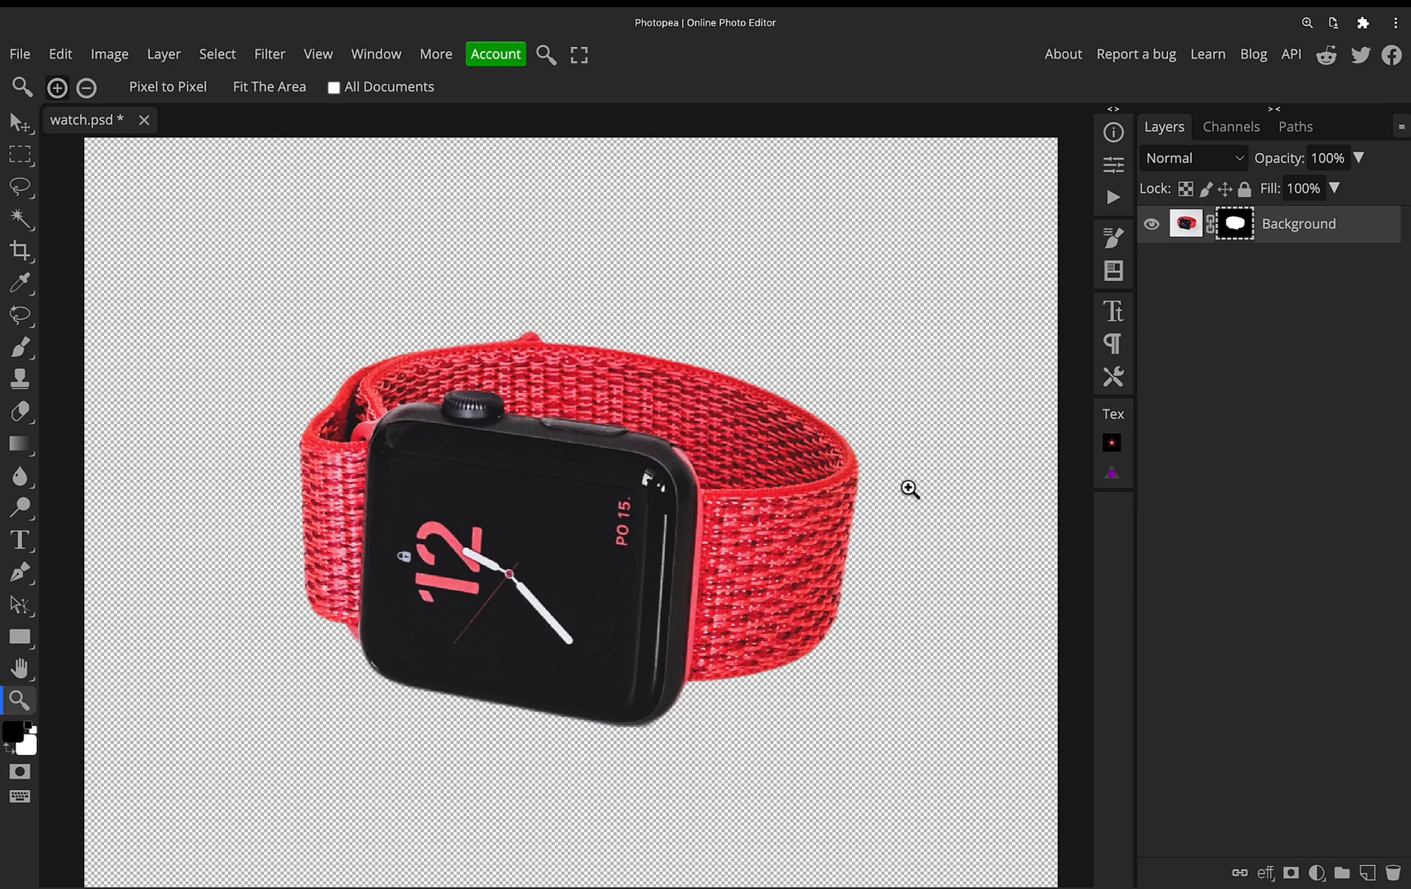
mouse_move(925, 436)
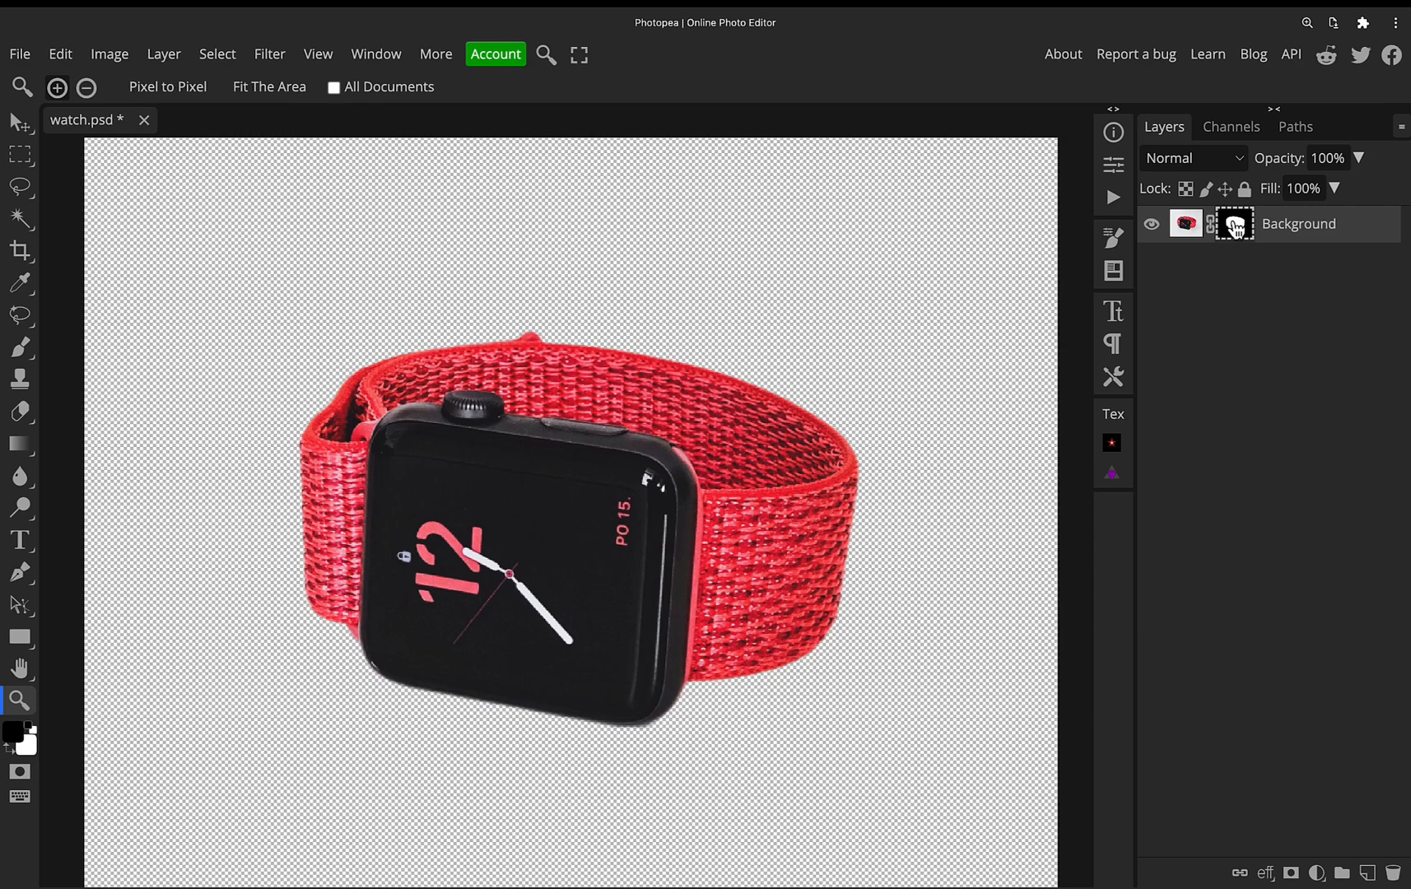
left_click(1234, 223)
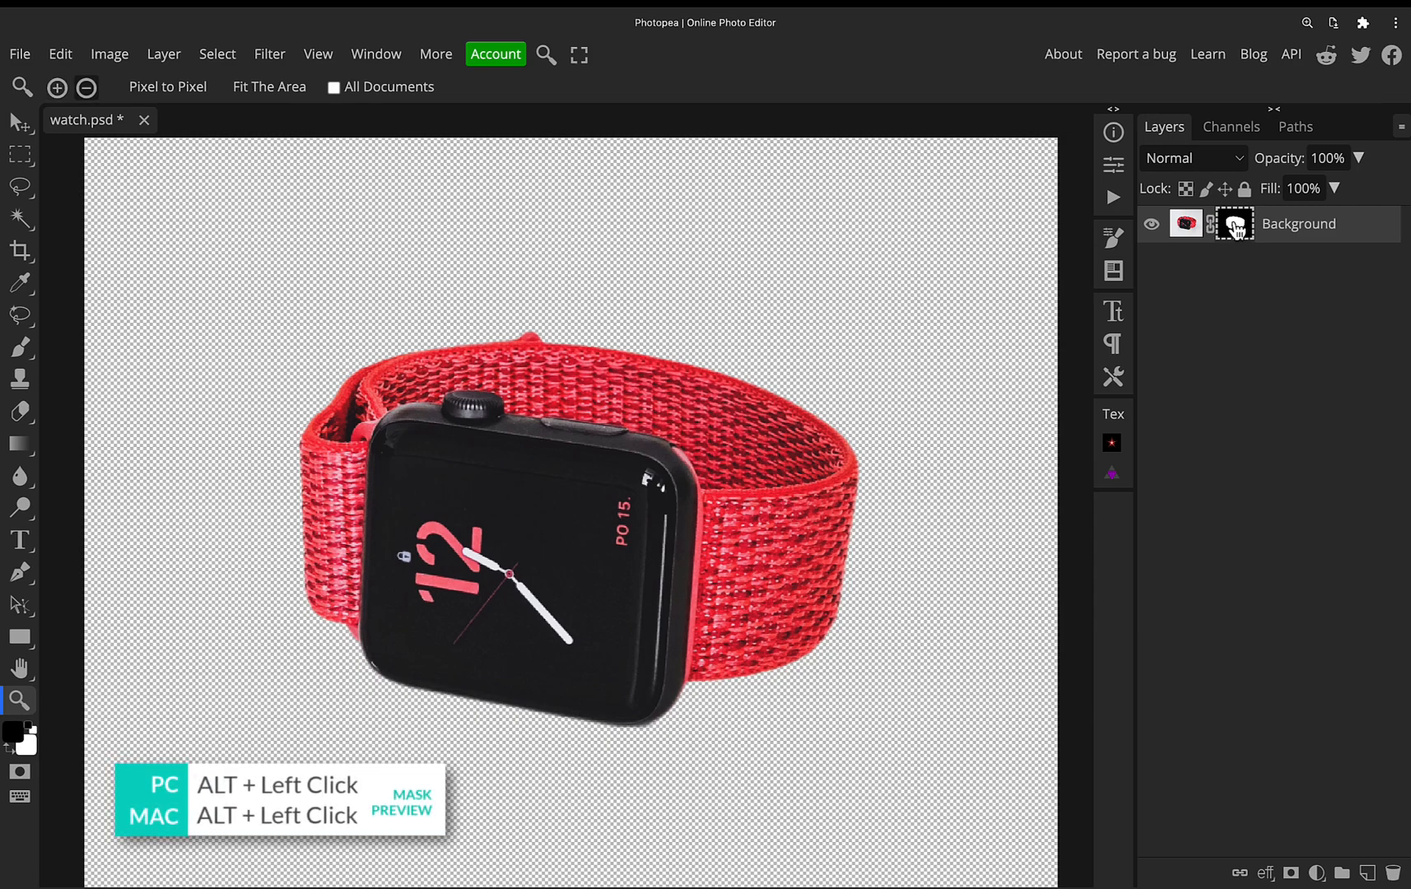
left_click(1234, 223)
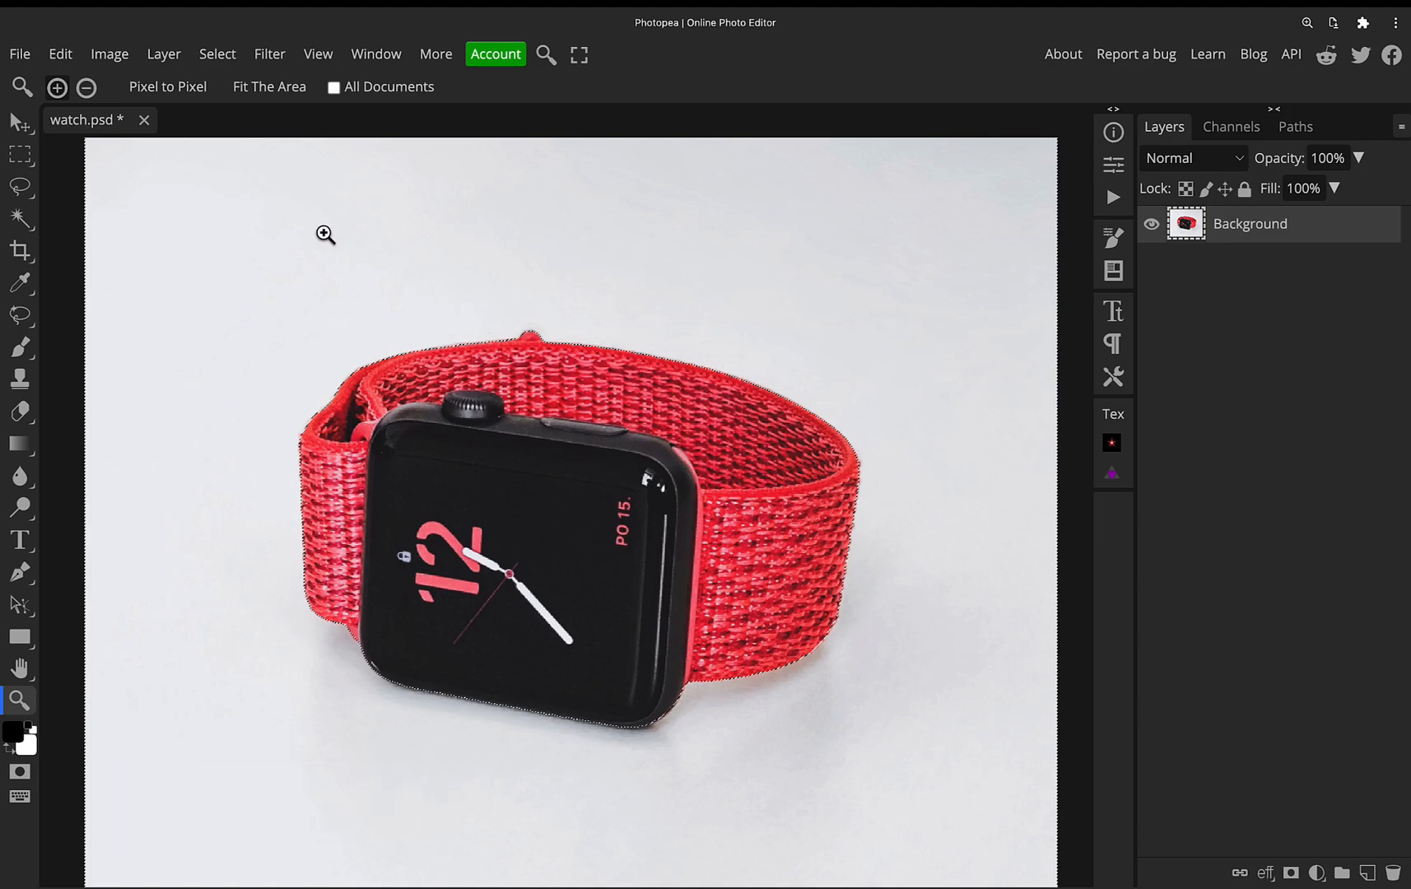
mouse_move(1004, 272)
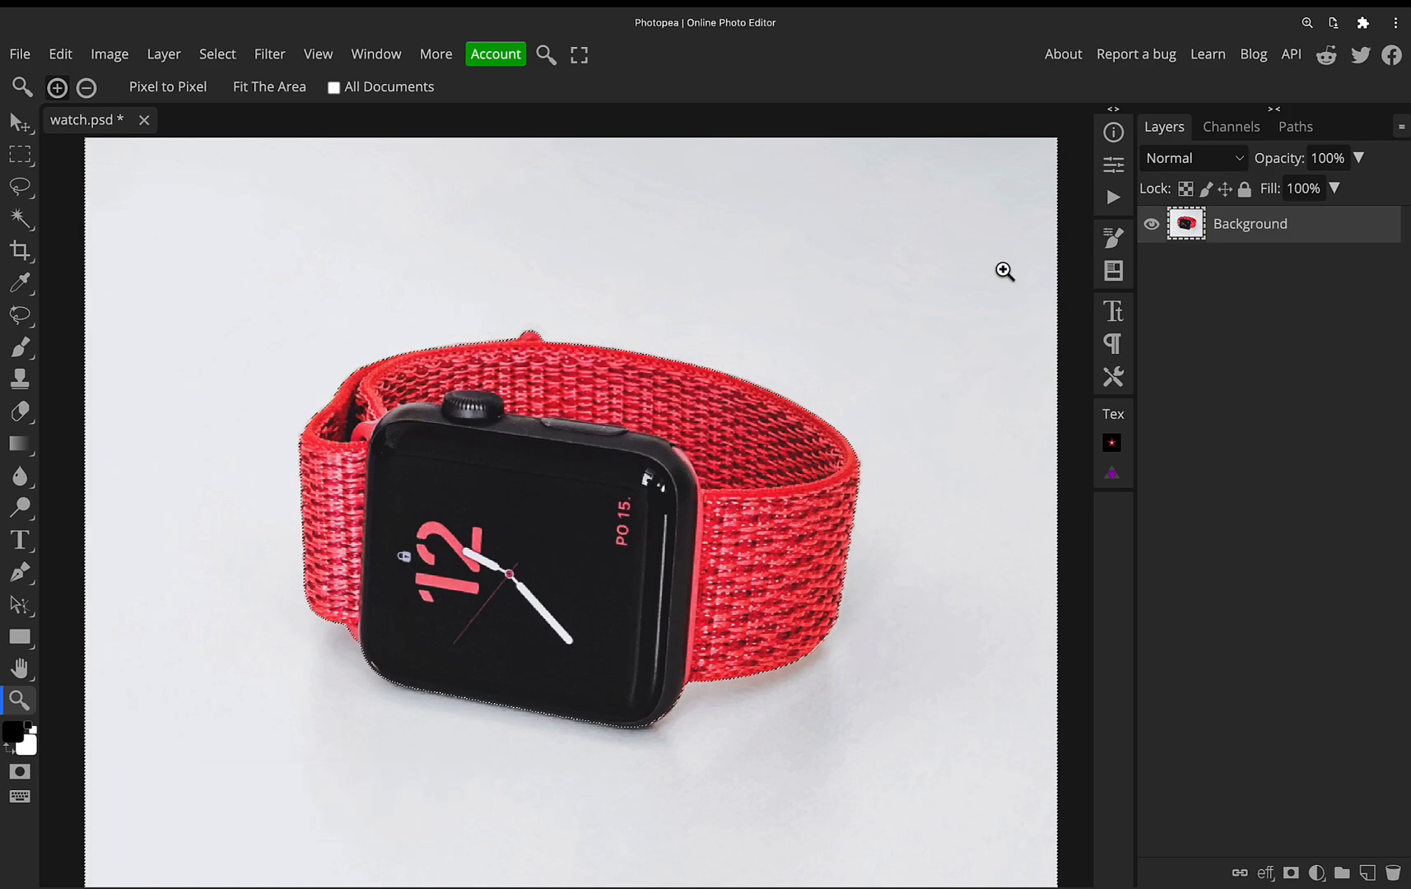
mouse_move(218, 68)
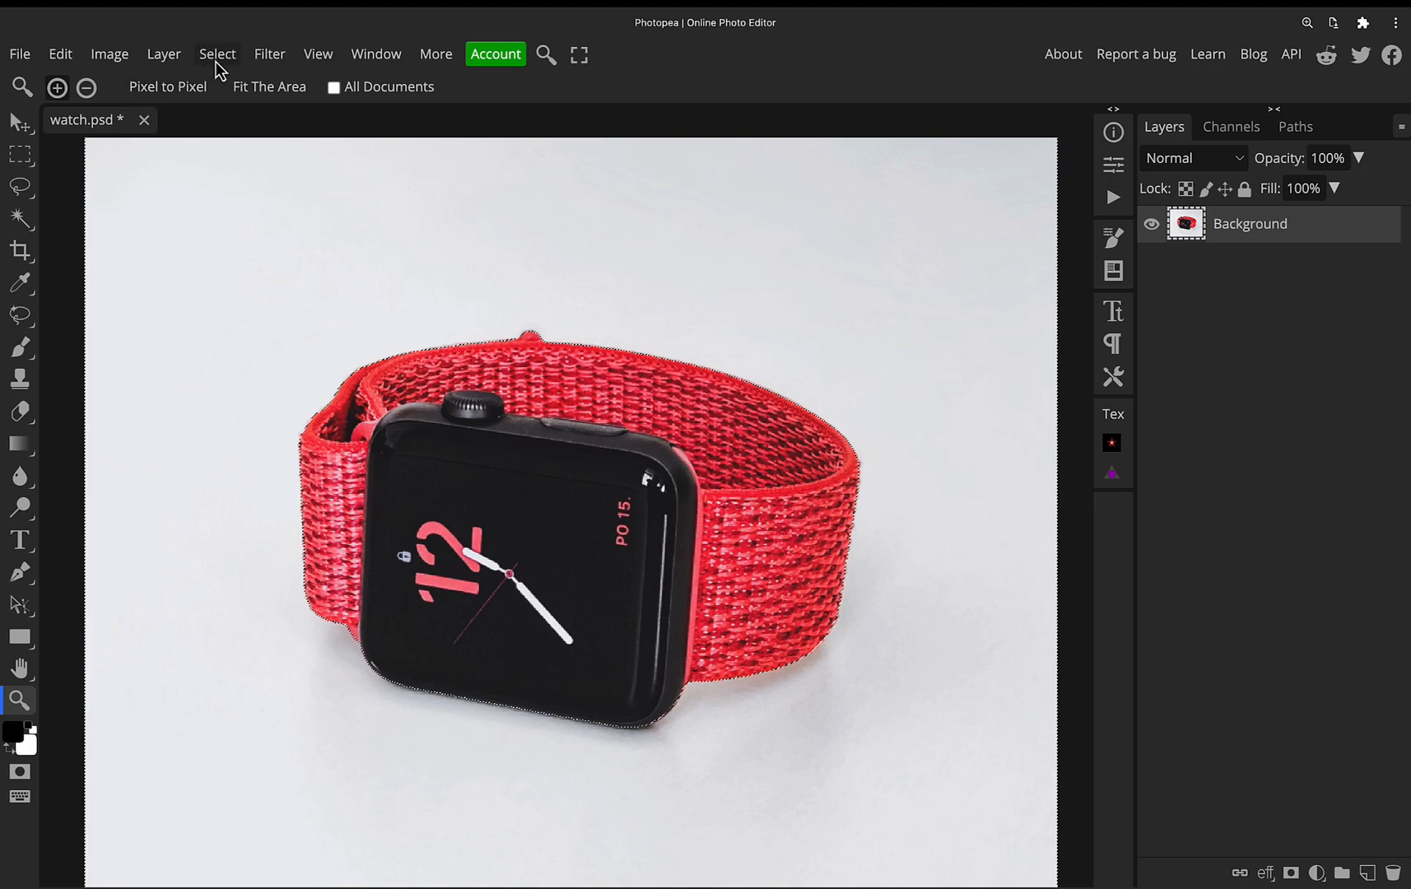
Step: Open the Select menu to invert the selection onto the background
left_click(217, 54)
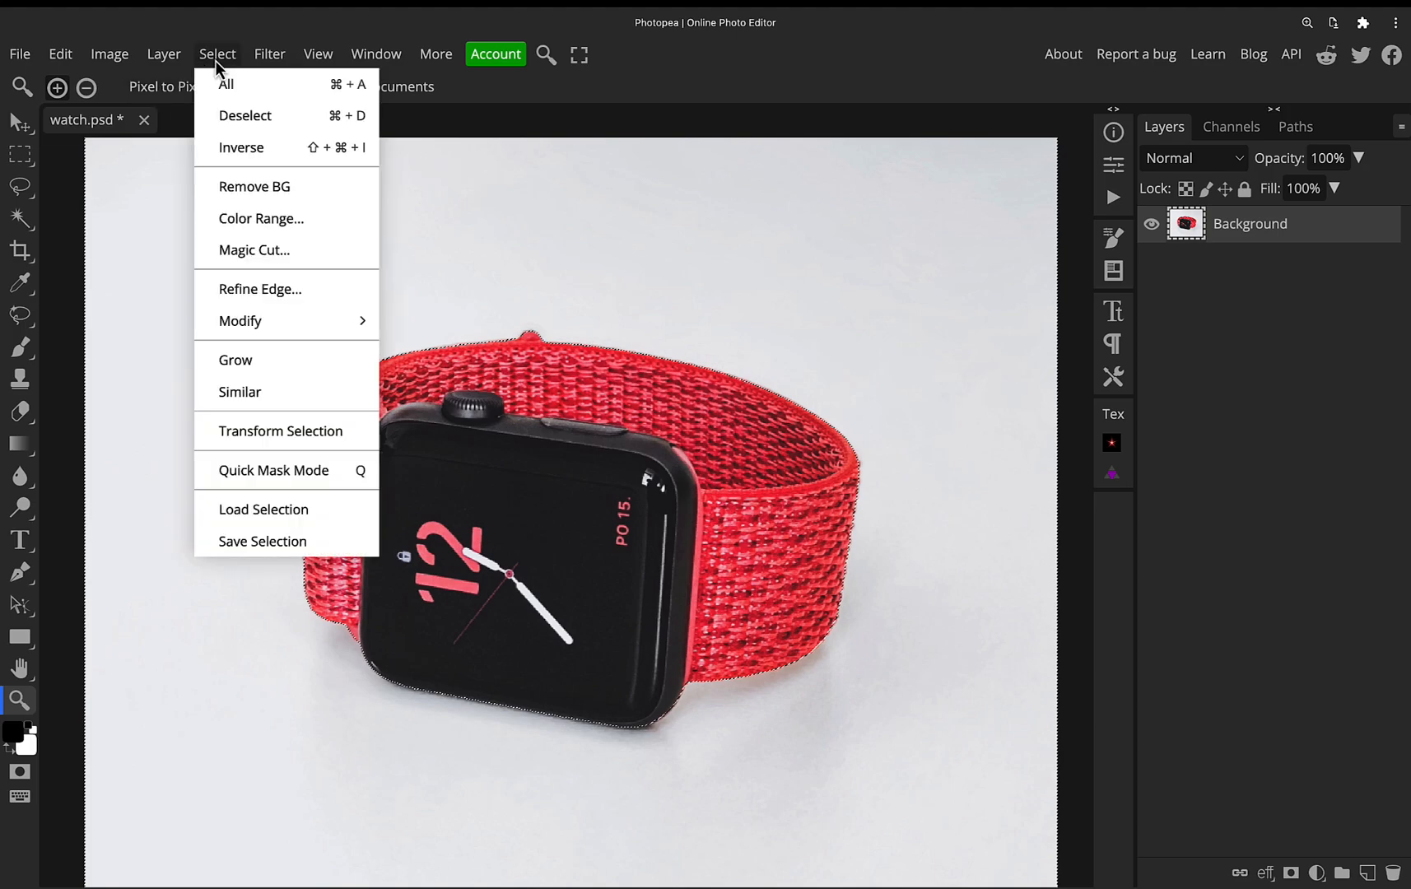
mouse_move(764, 93)
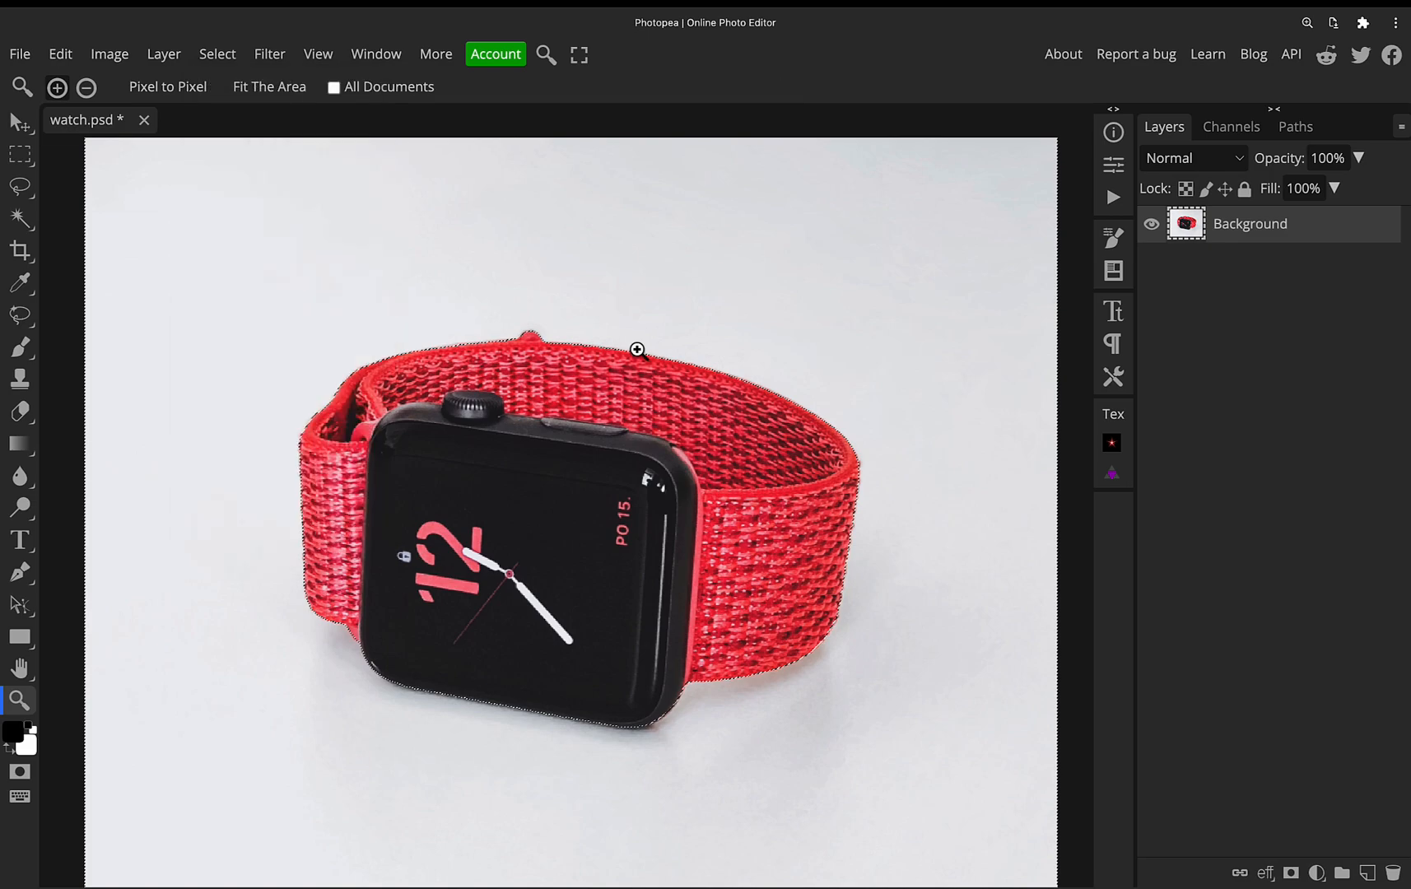
mouse_move(725, 395)
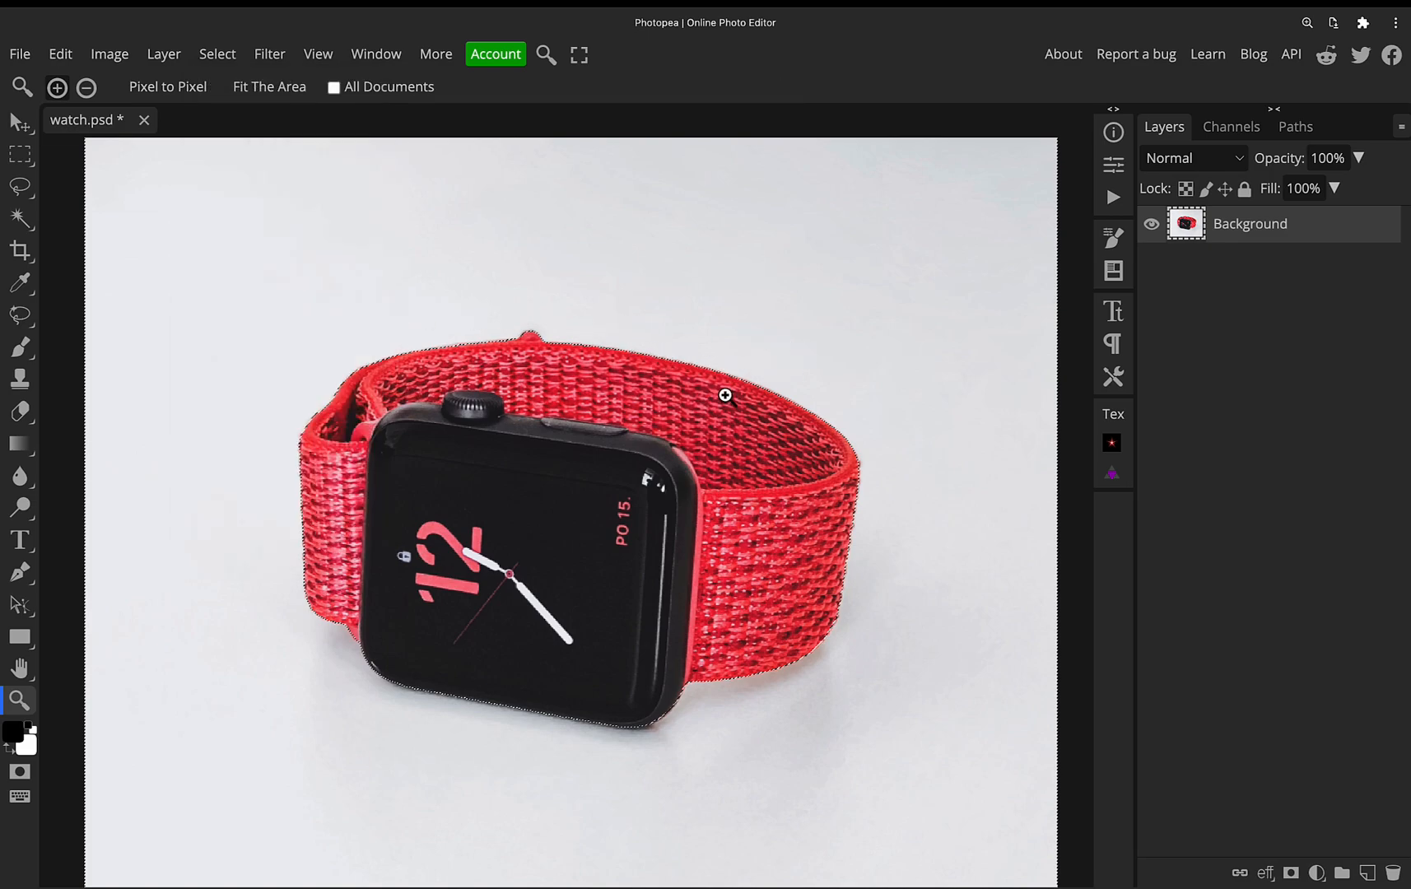
mouse_move(711, 392)
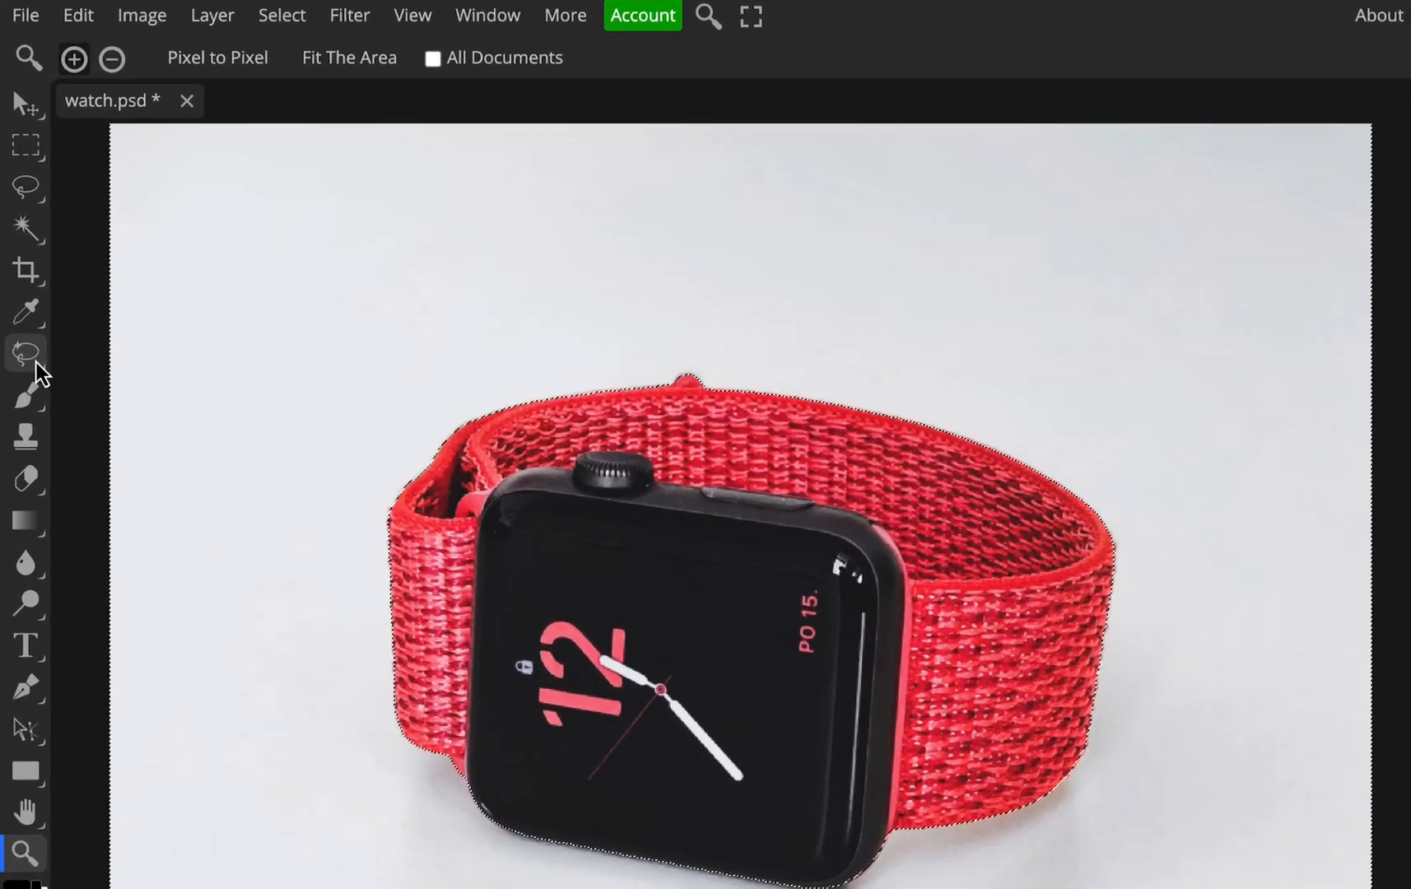
Step: Pick the Magic Replace tool from the healing tools group
left_click(25, 351)
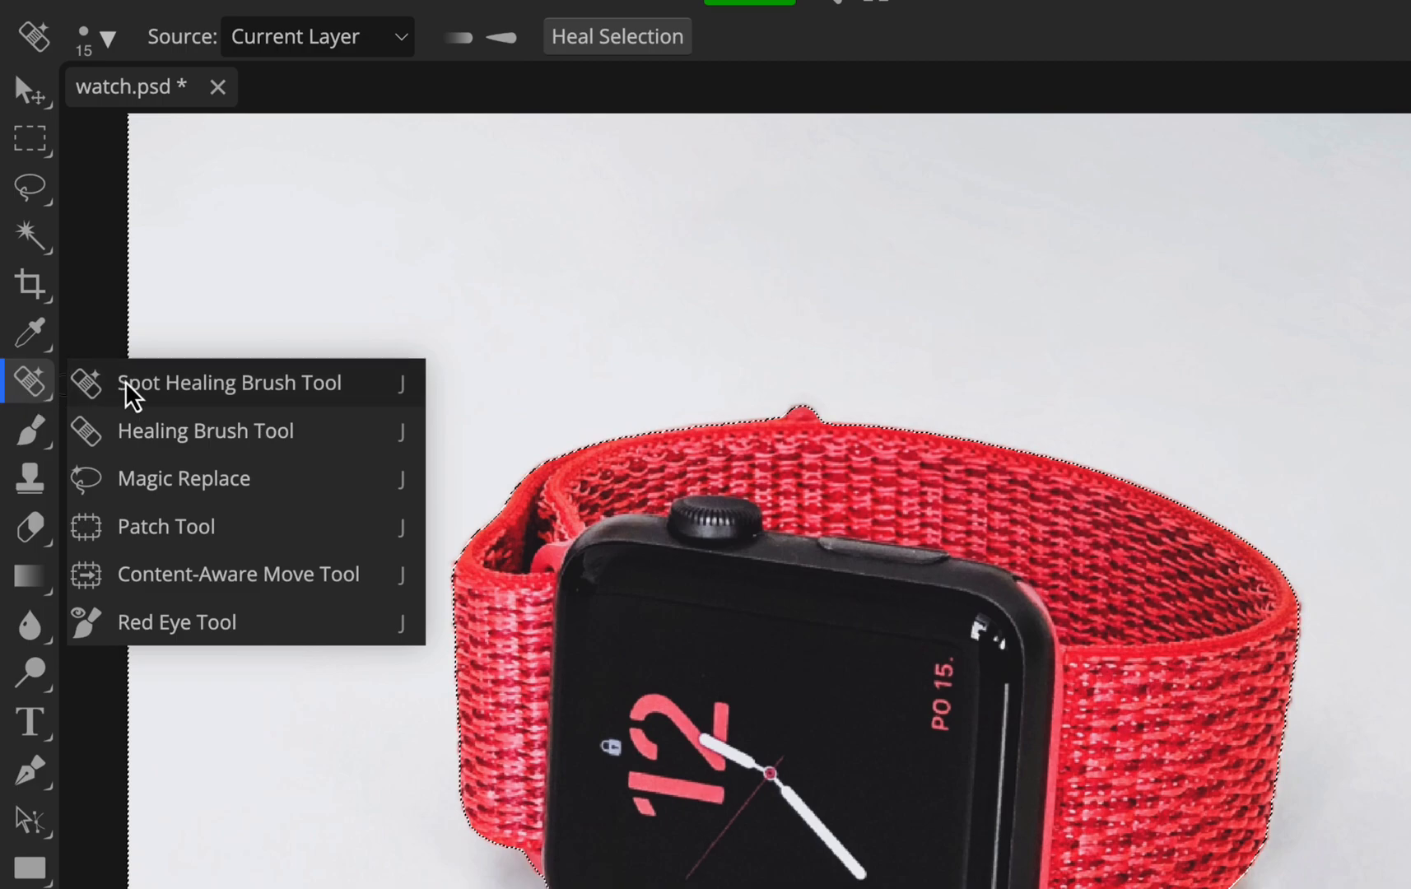
mouse_move(180, 394)
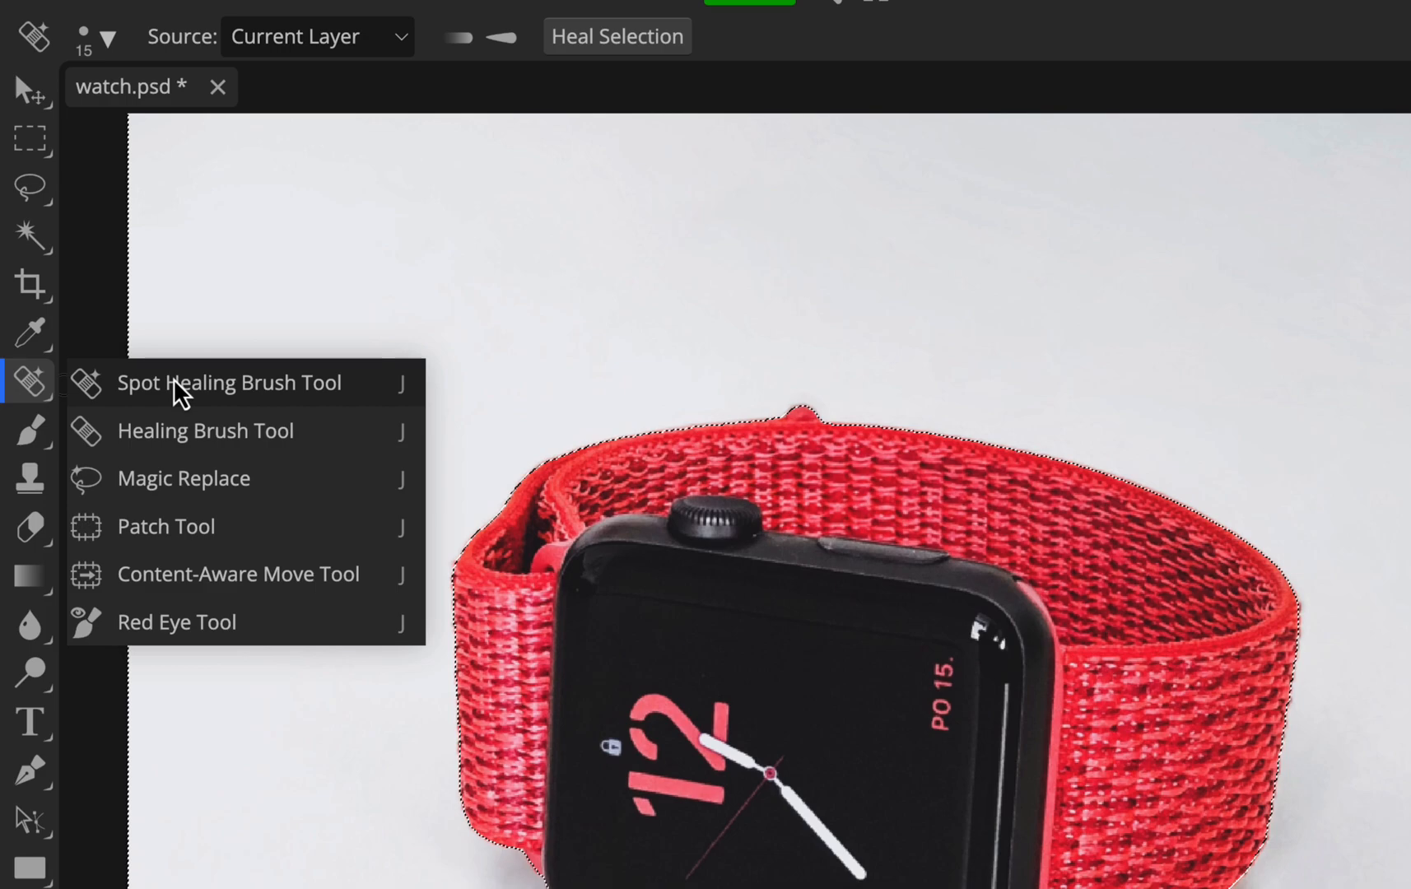
mouse_move(237, 451)
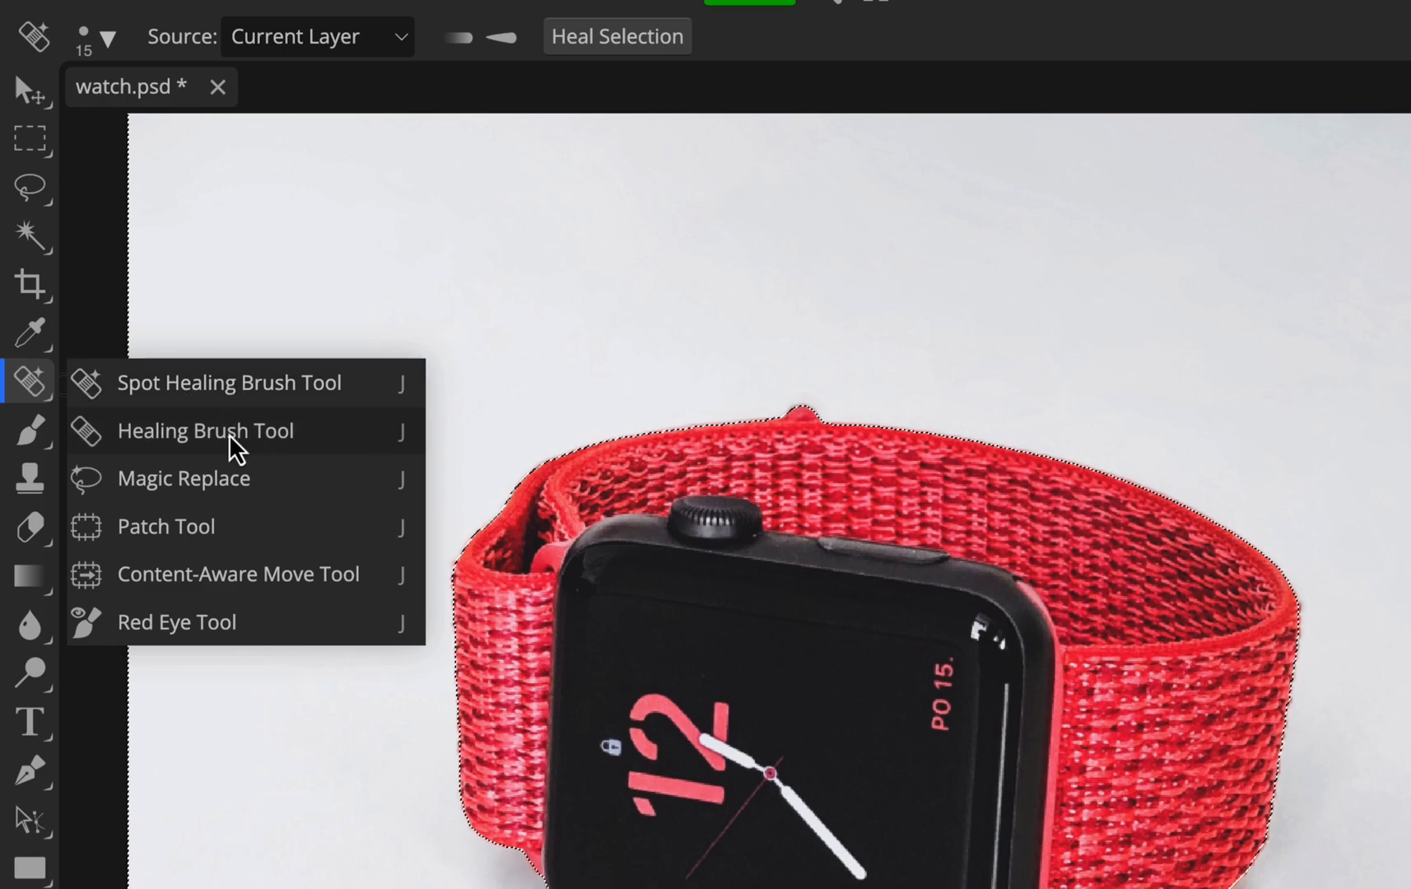
mouse_move(236, 502)
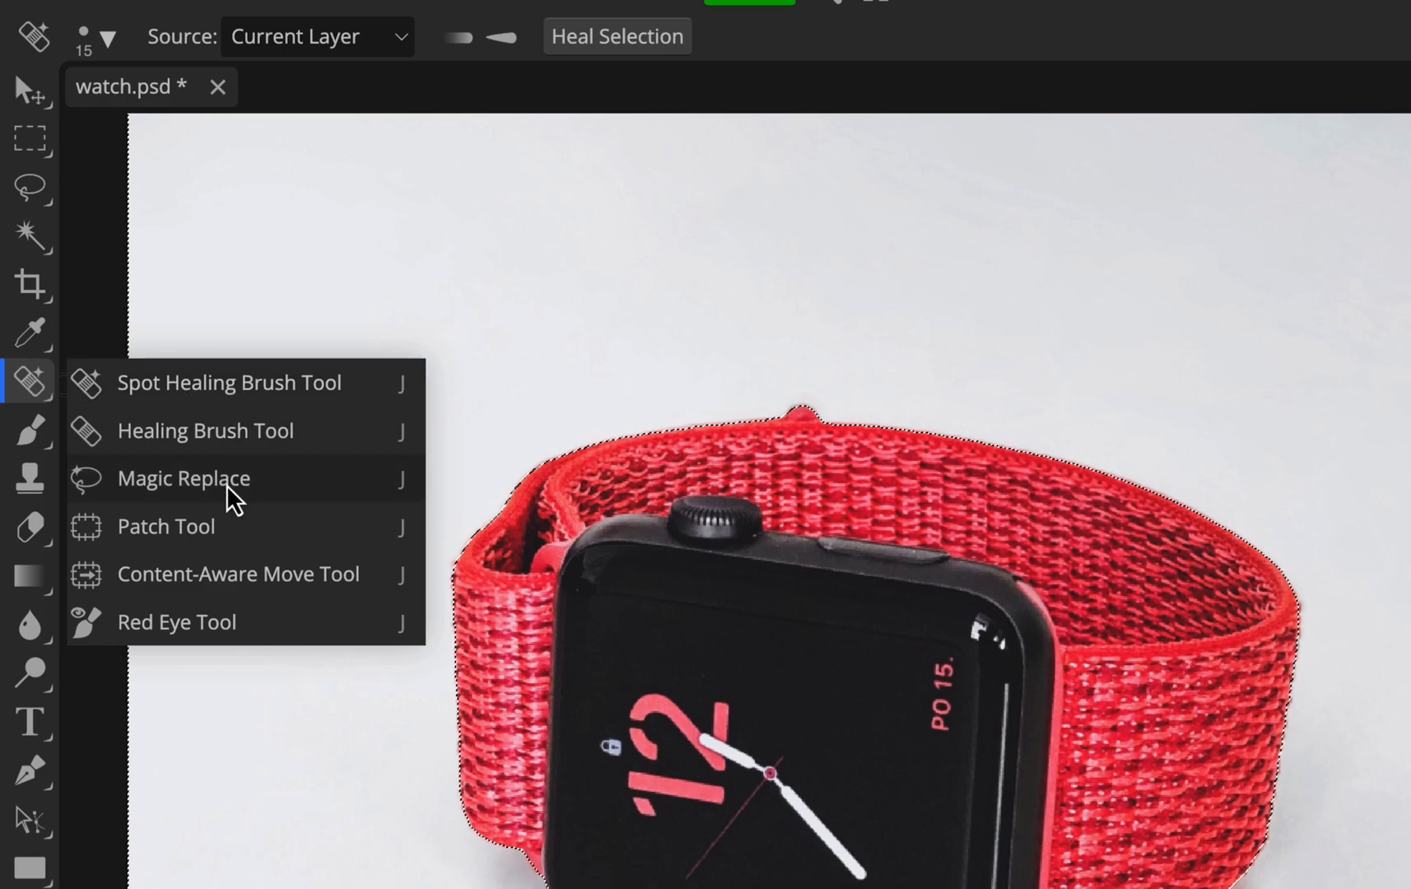
left_click(183, 477)
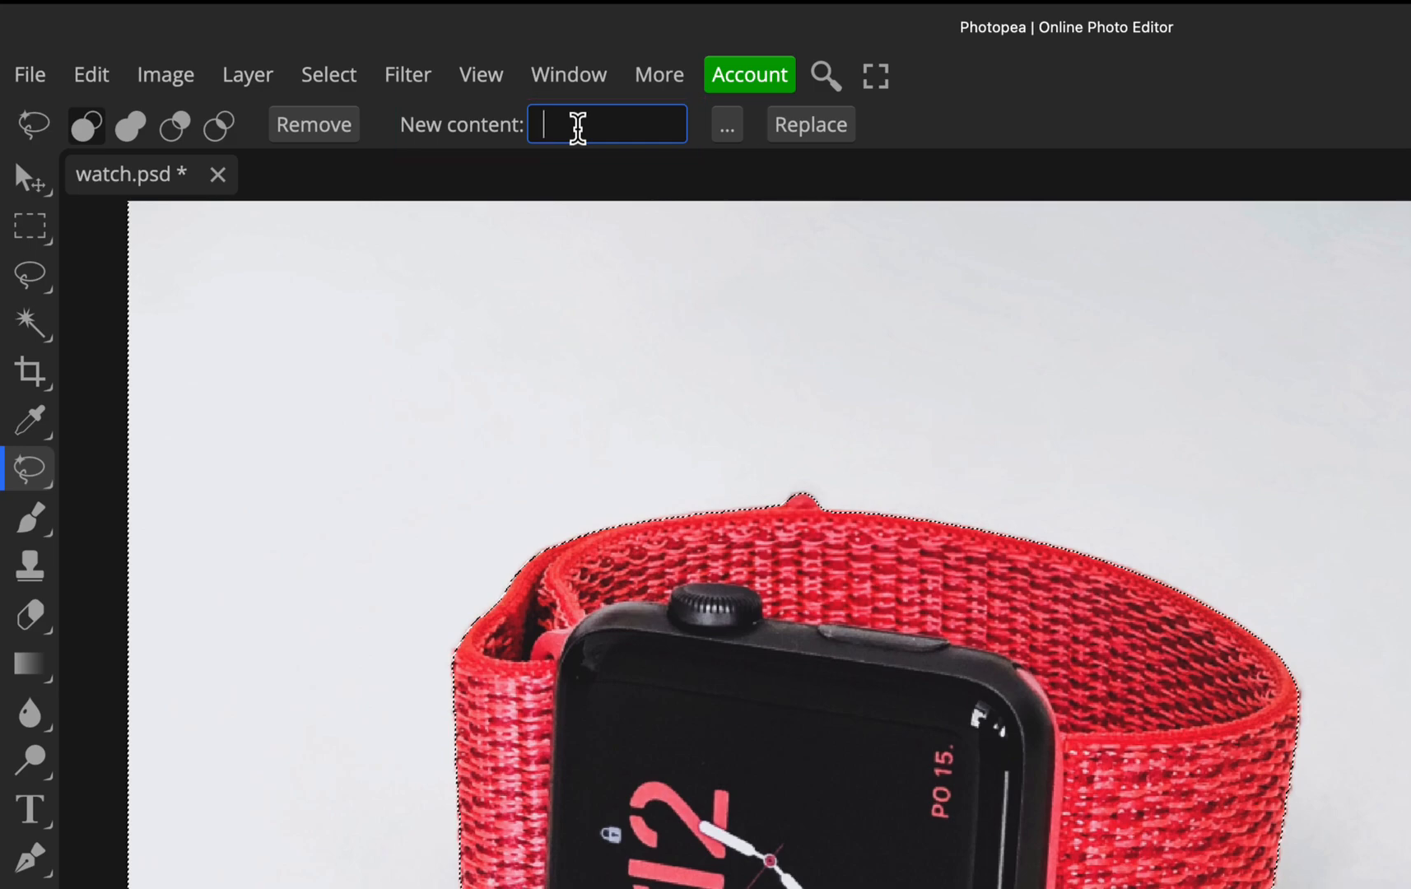
Step: Generate a new backdrop from the prompt 'watch in a puddle of water'
type("watch")
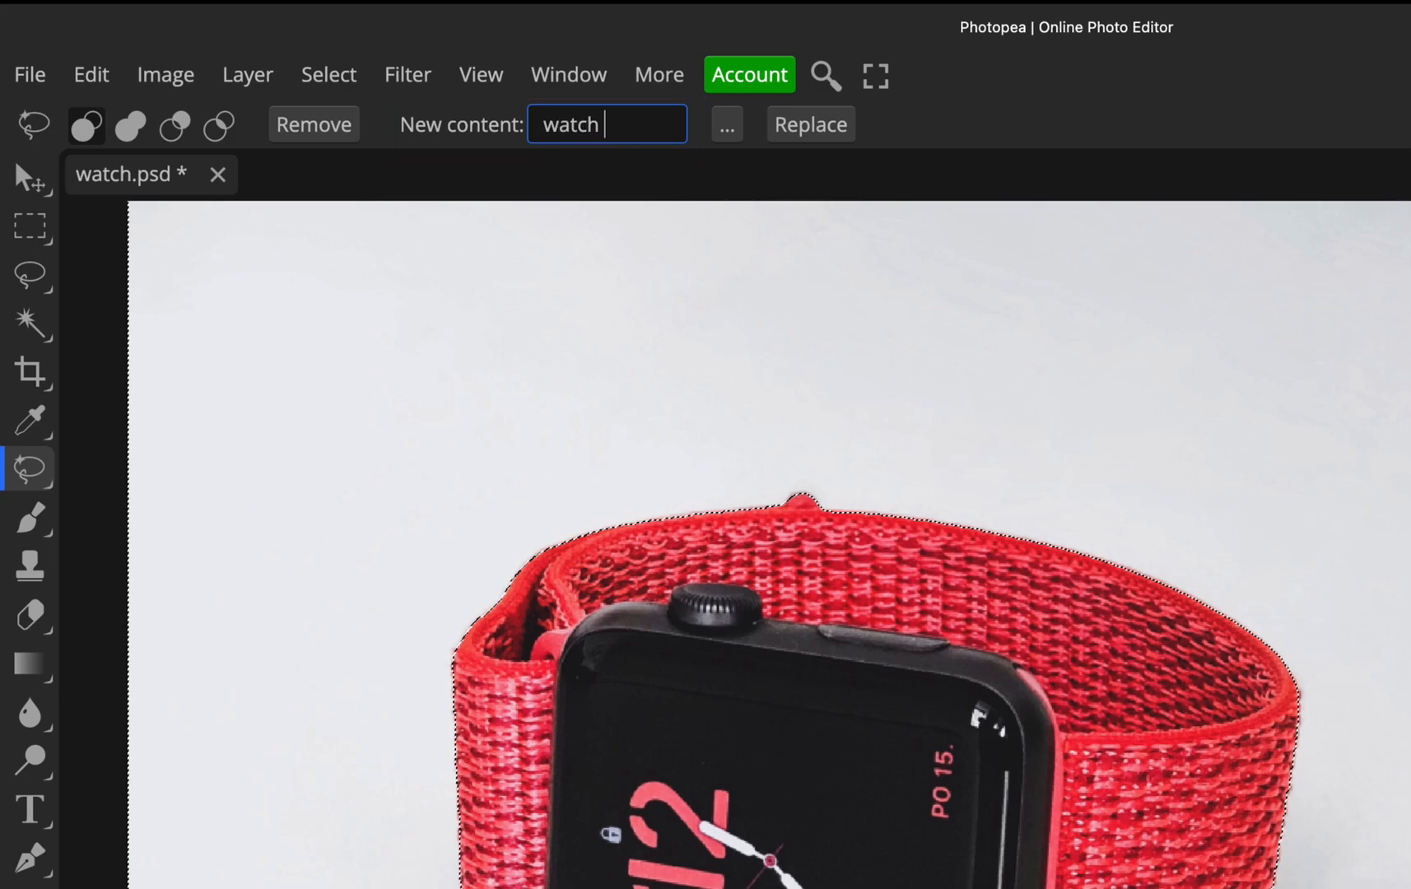
type("in a pu")
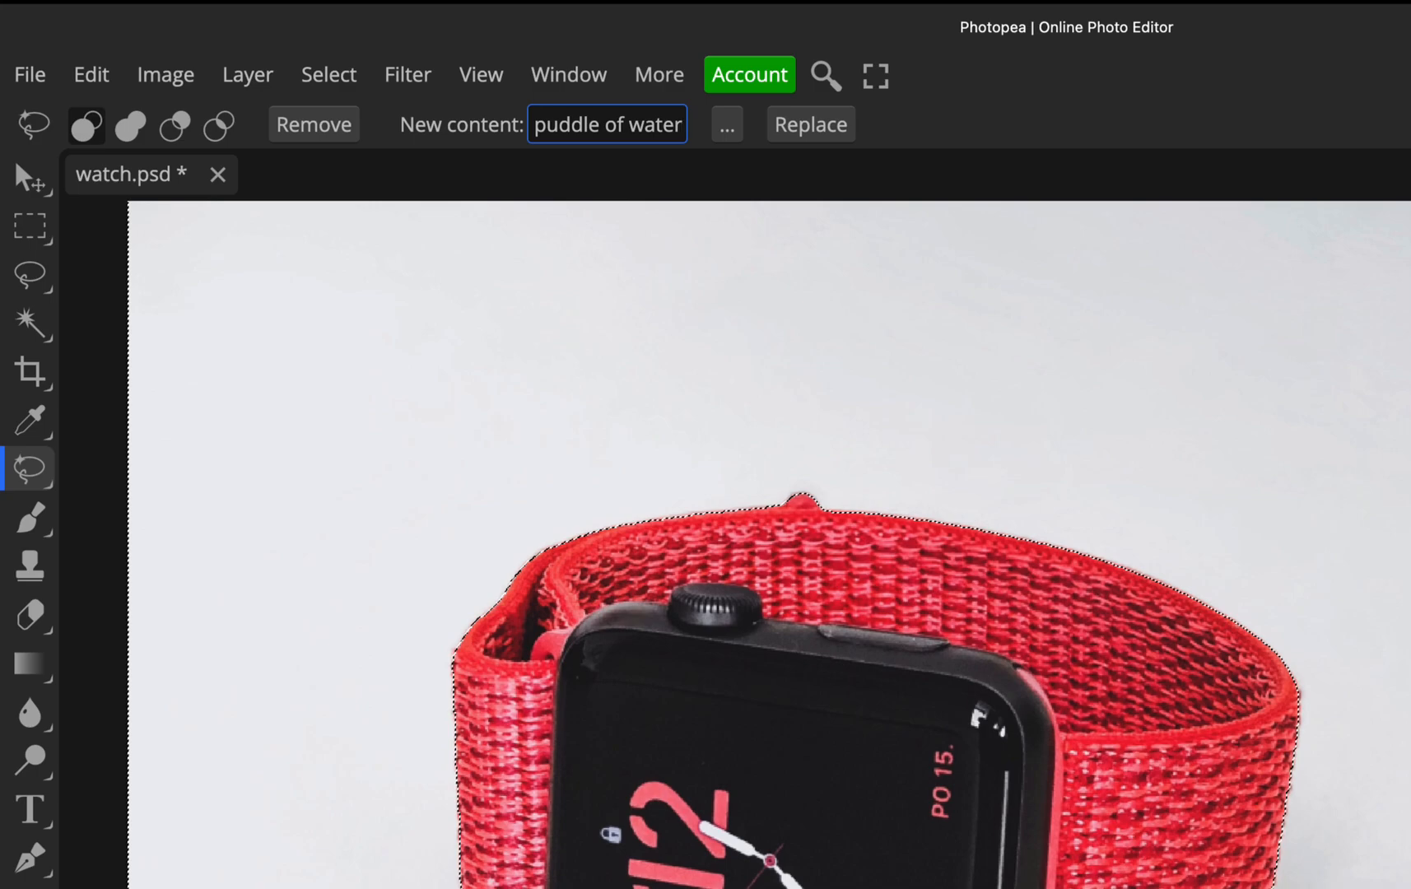
left_click(432, 265)
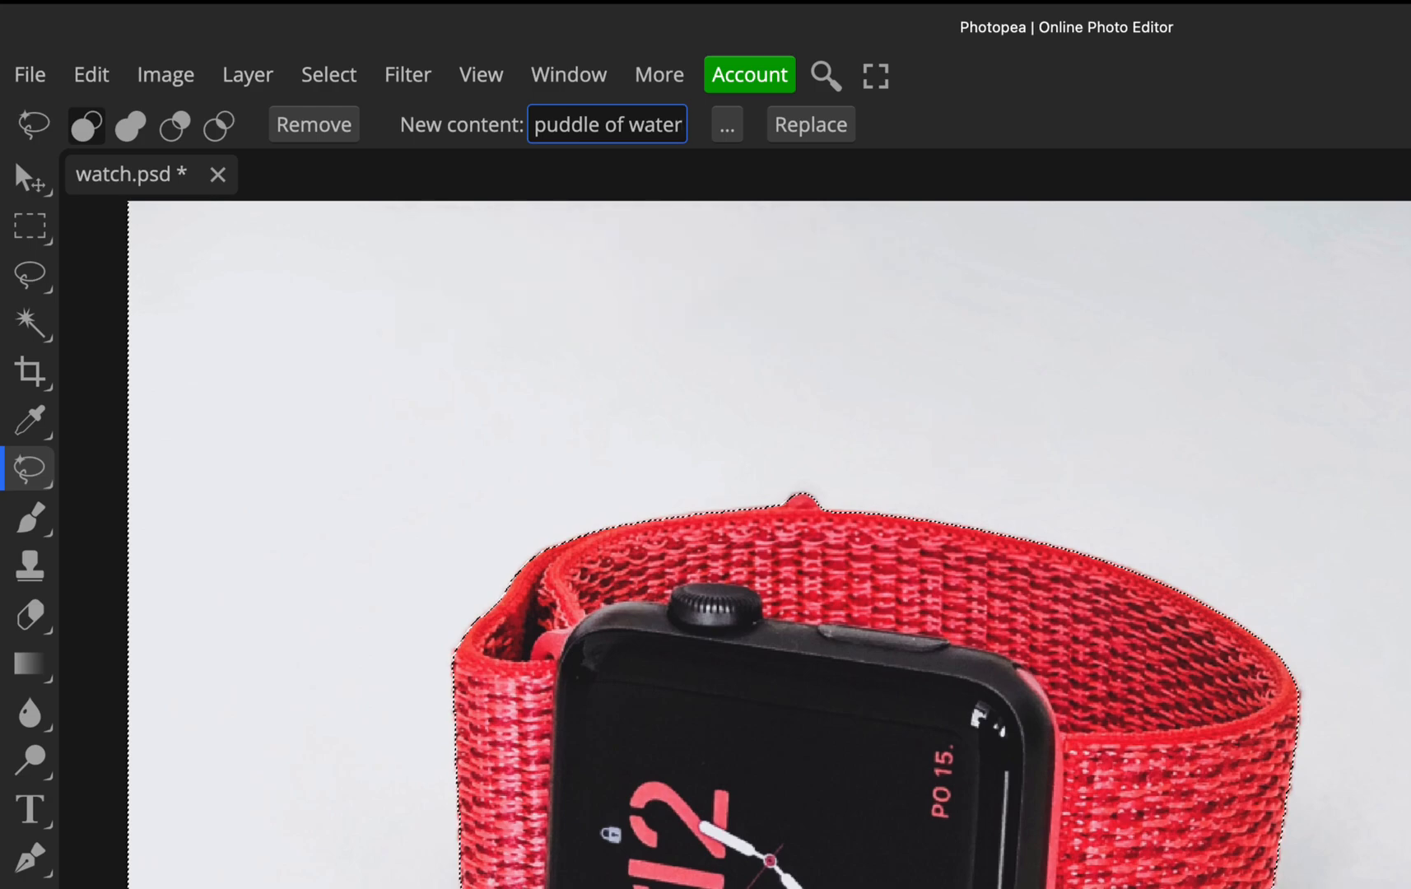
mouse_move(809, 124)
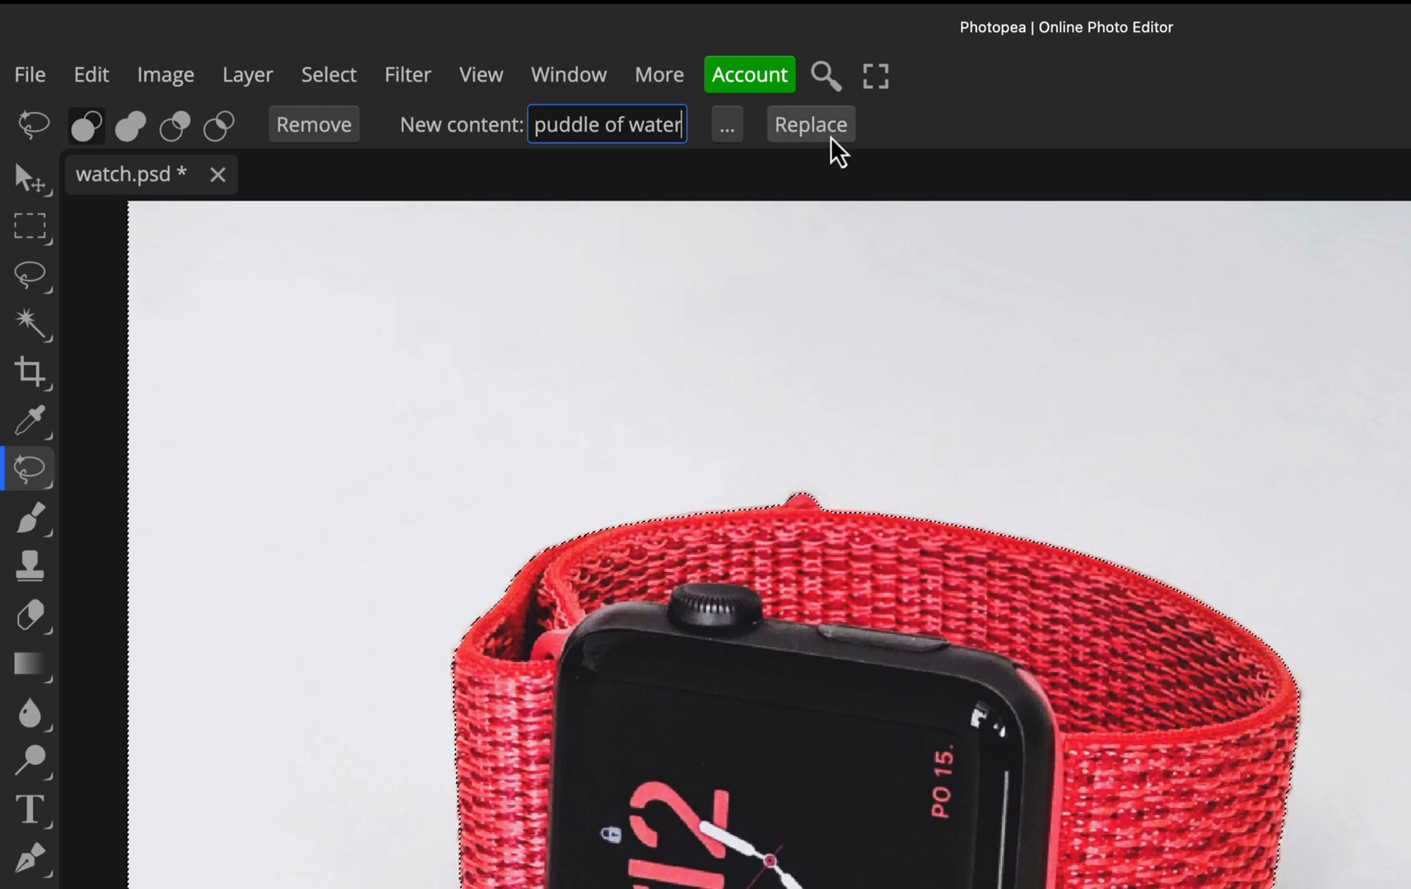
left_click(808, 124)
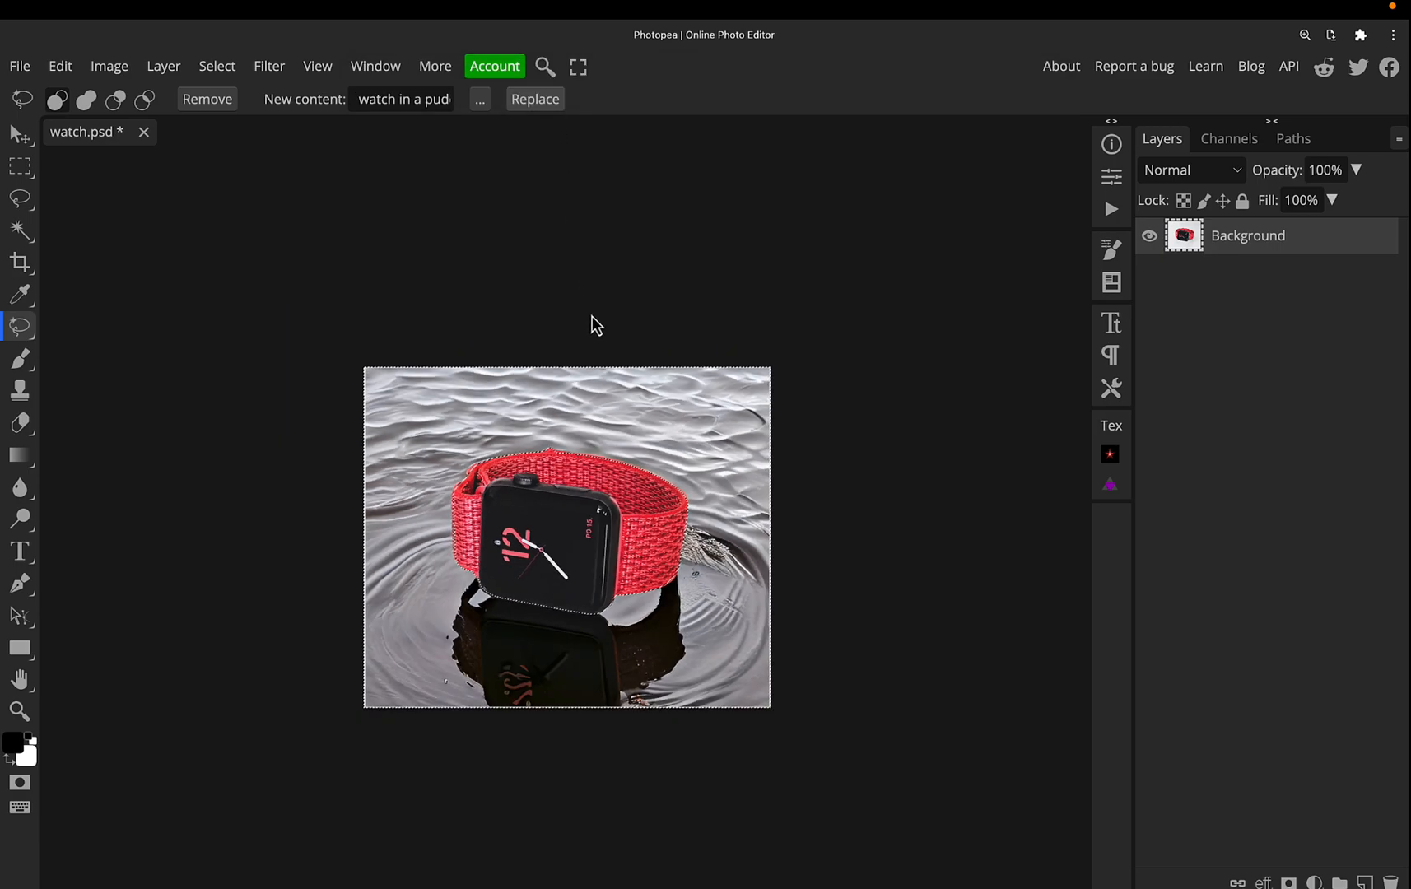
Step: Regenerate the backdrop with the puddle prompt, producing wet rock and a shallow puddle
left_click(19, 712)
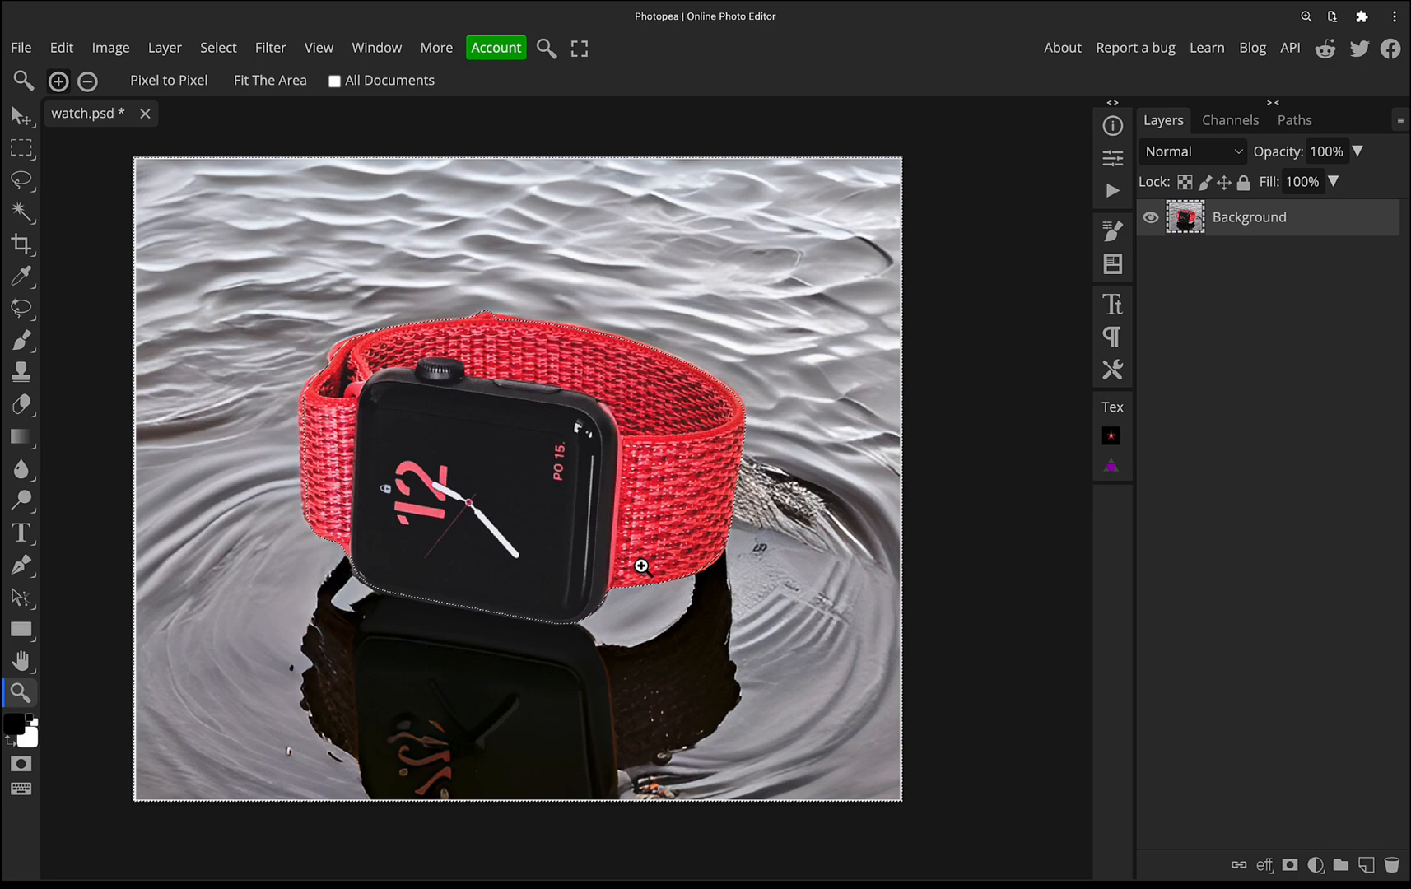
mouse_move(856, 499)
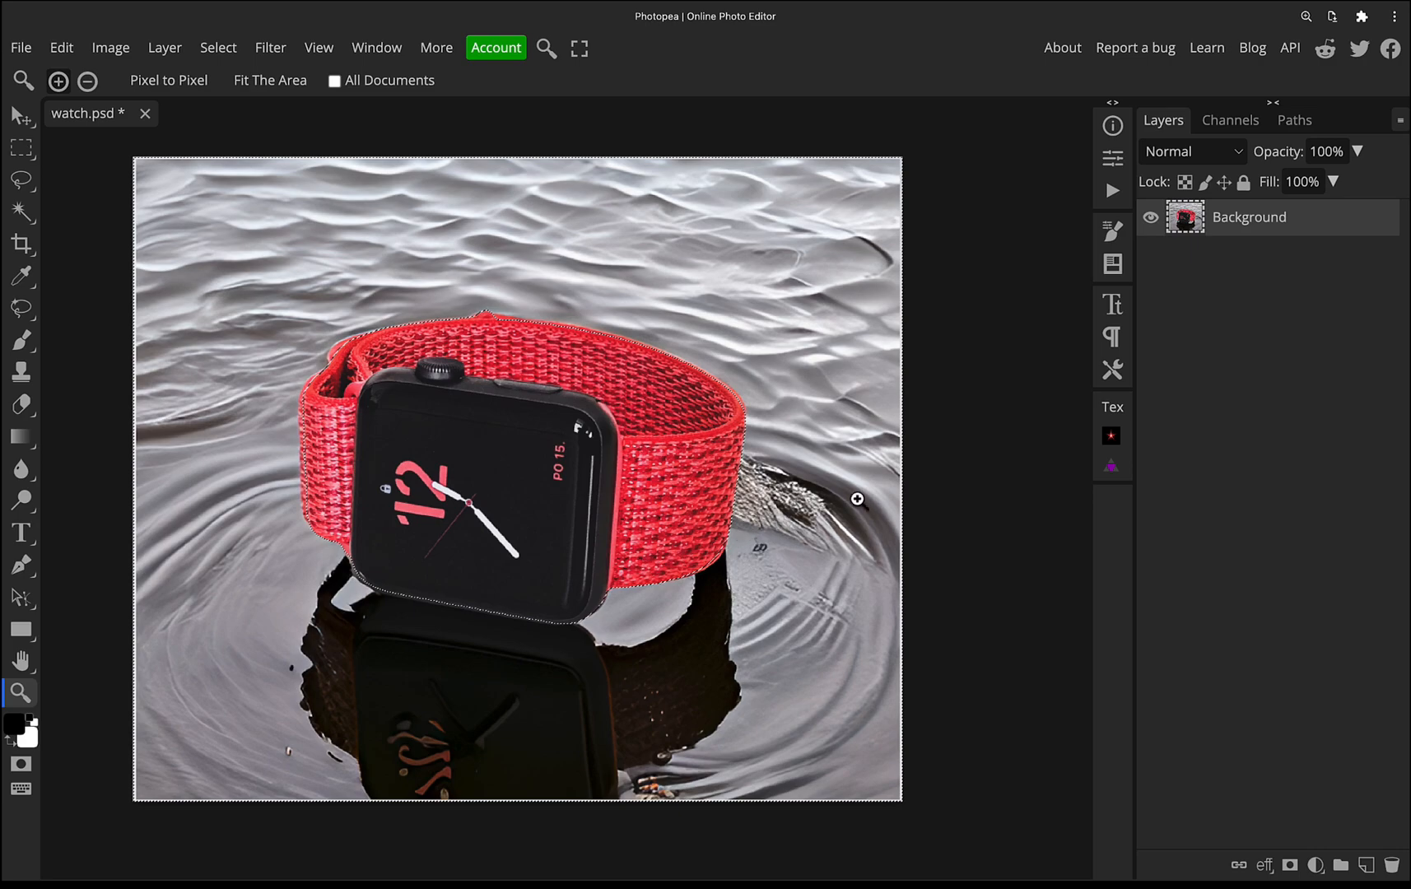
mouse_move(31, 354)
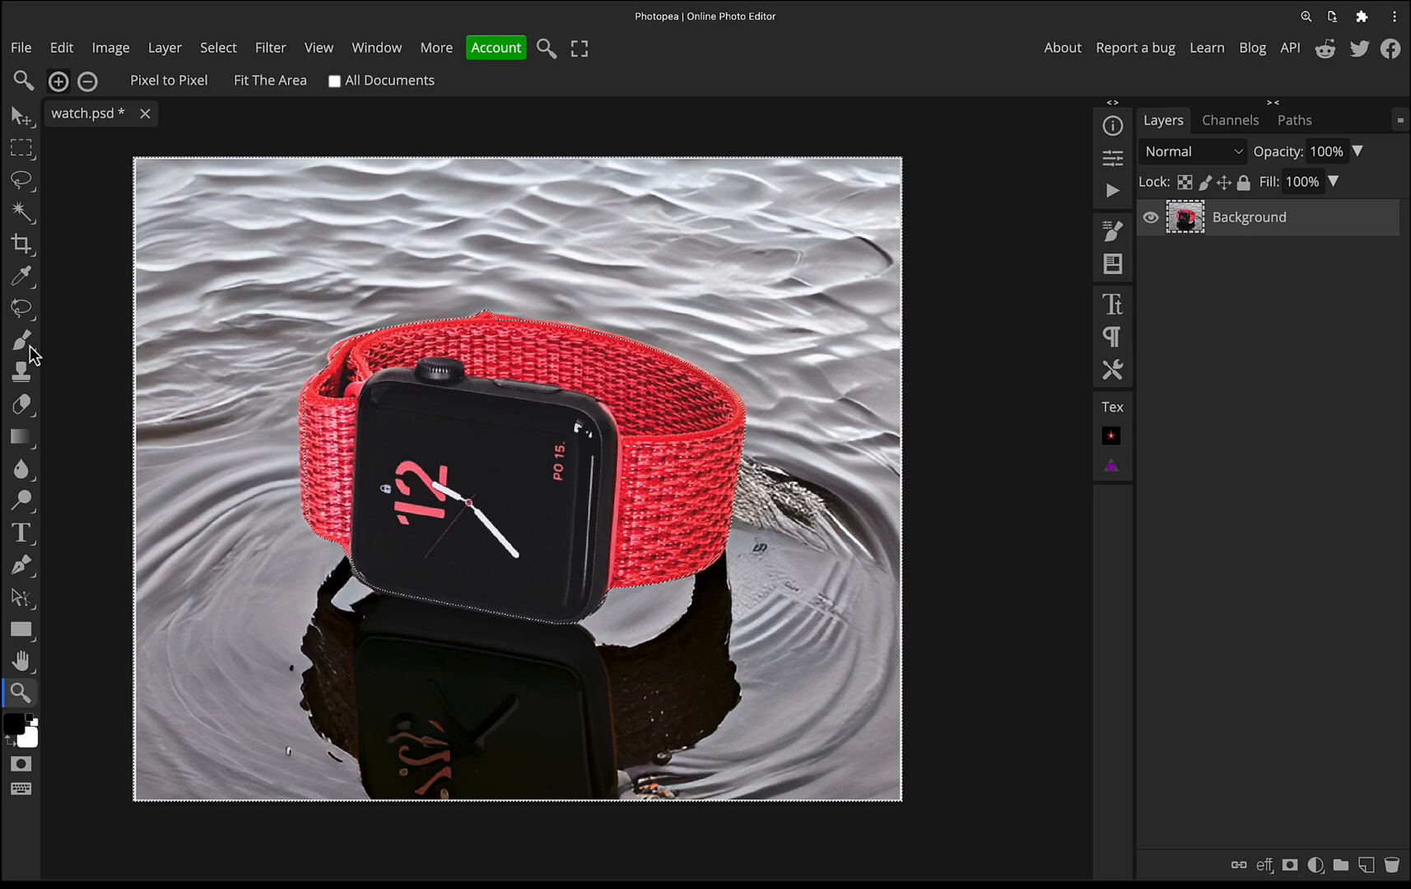
left_click(21, 307)
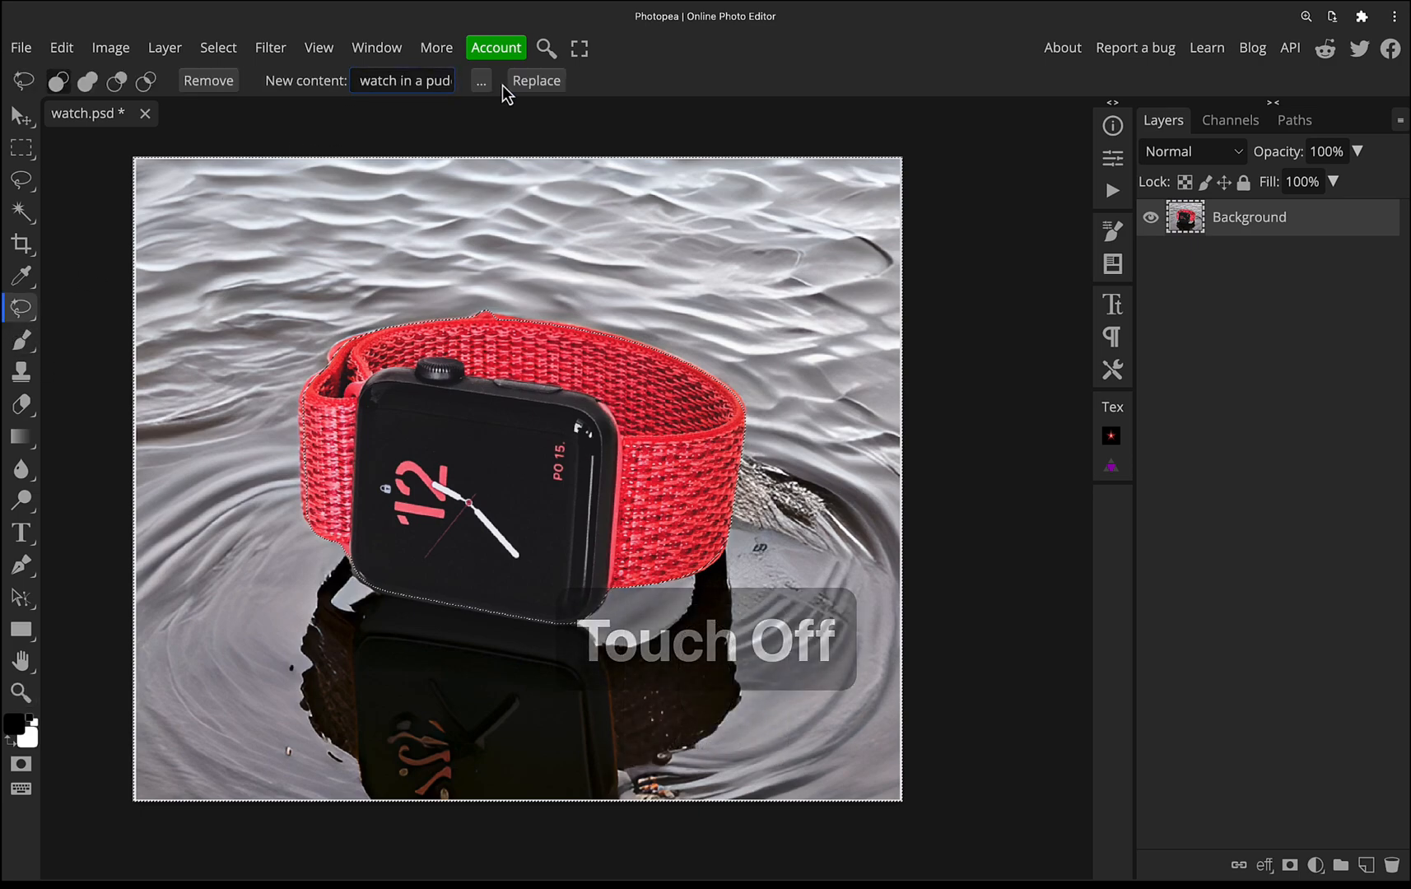
left_click(536, 80)
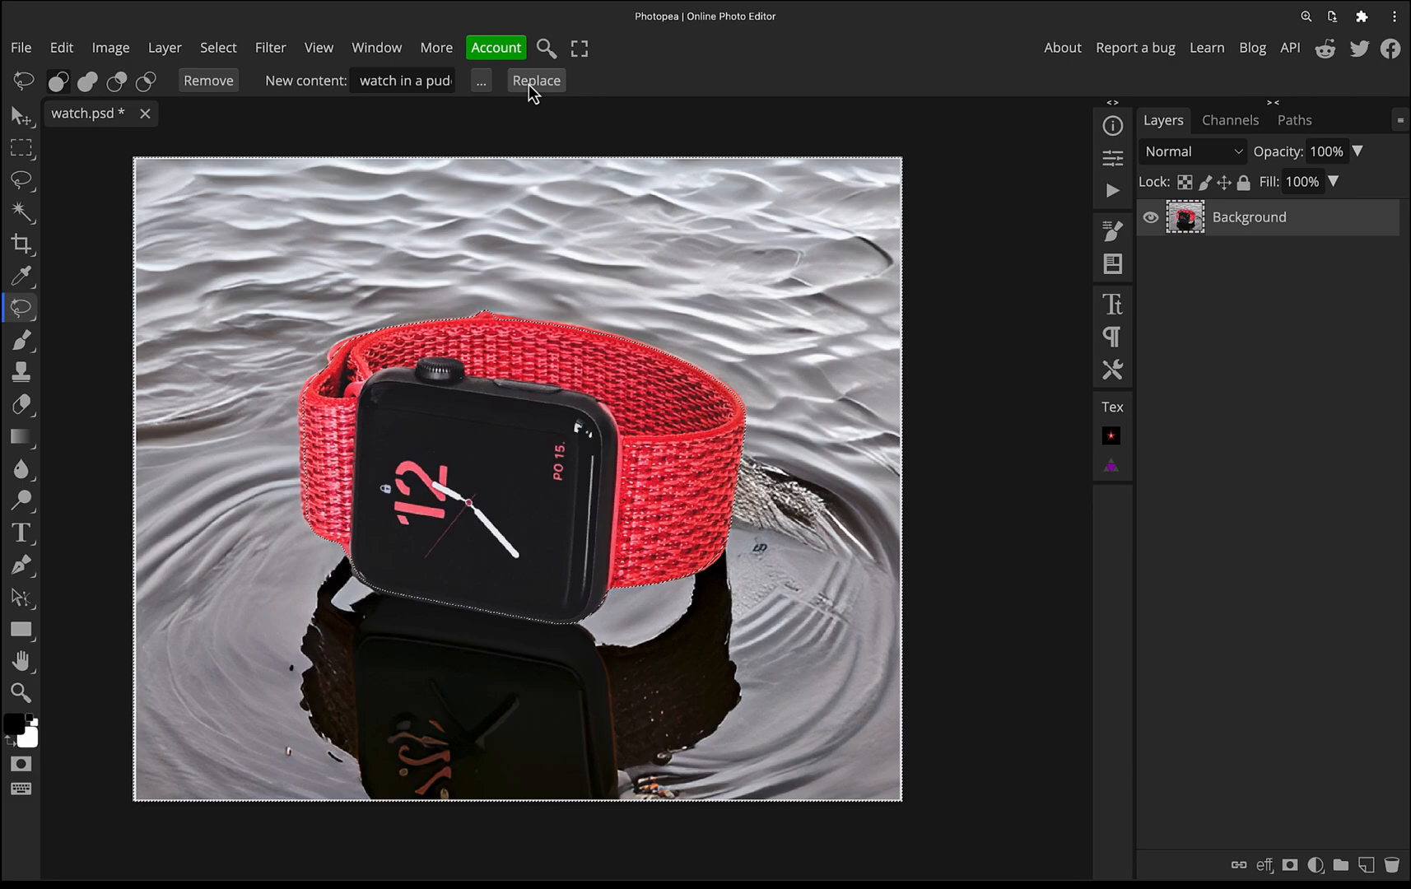
left_click(535, 81)
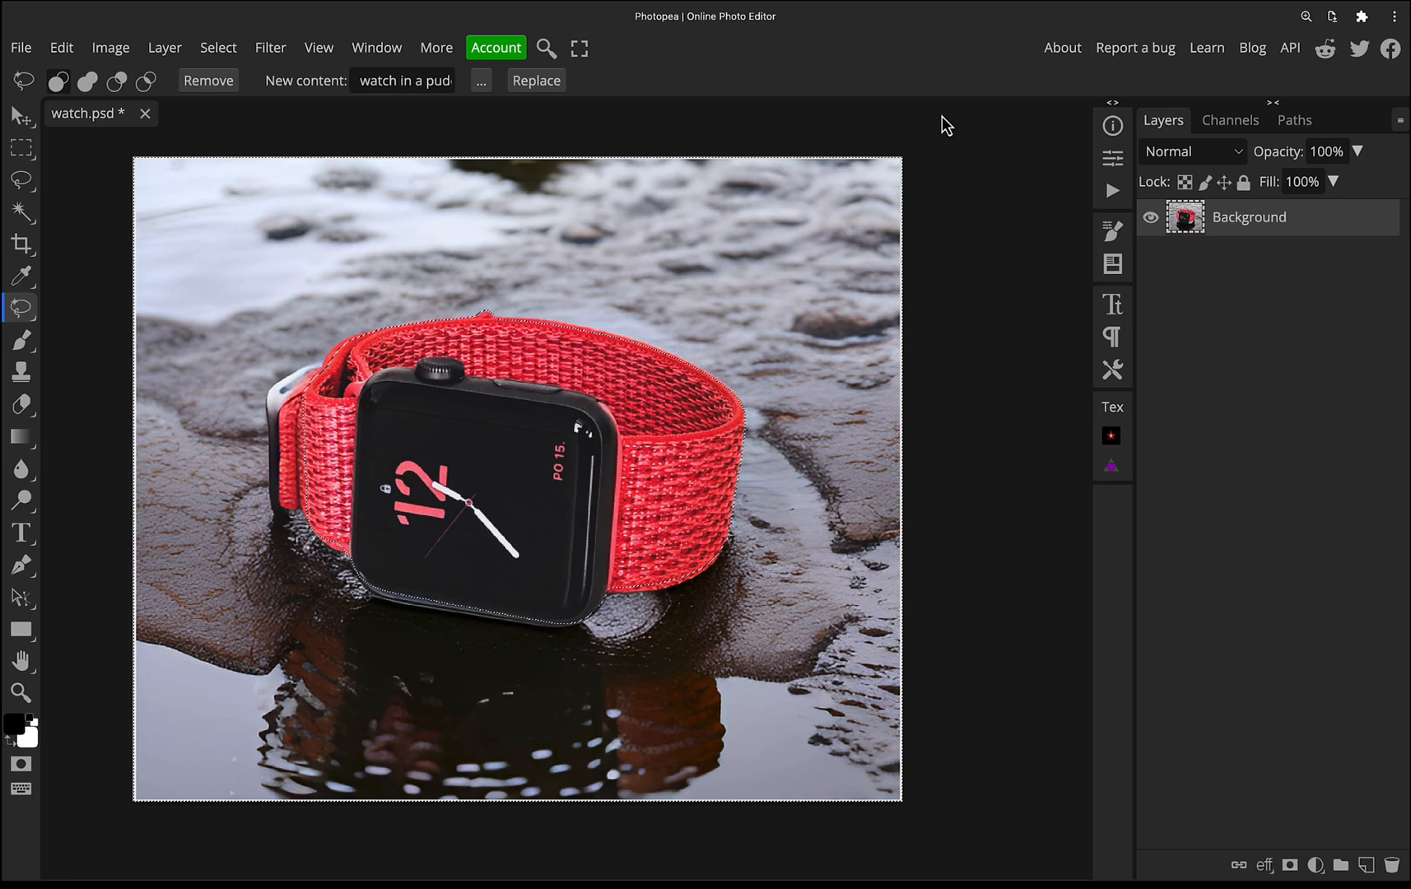
mouse_move(360, 518)
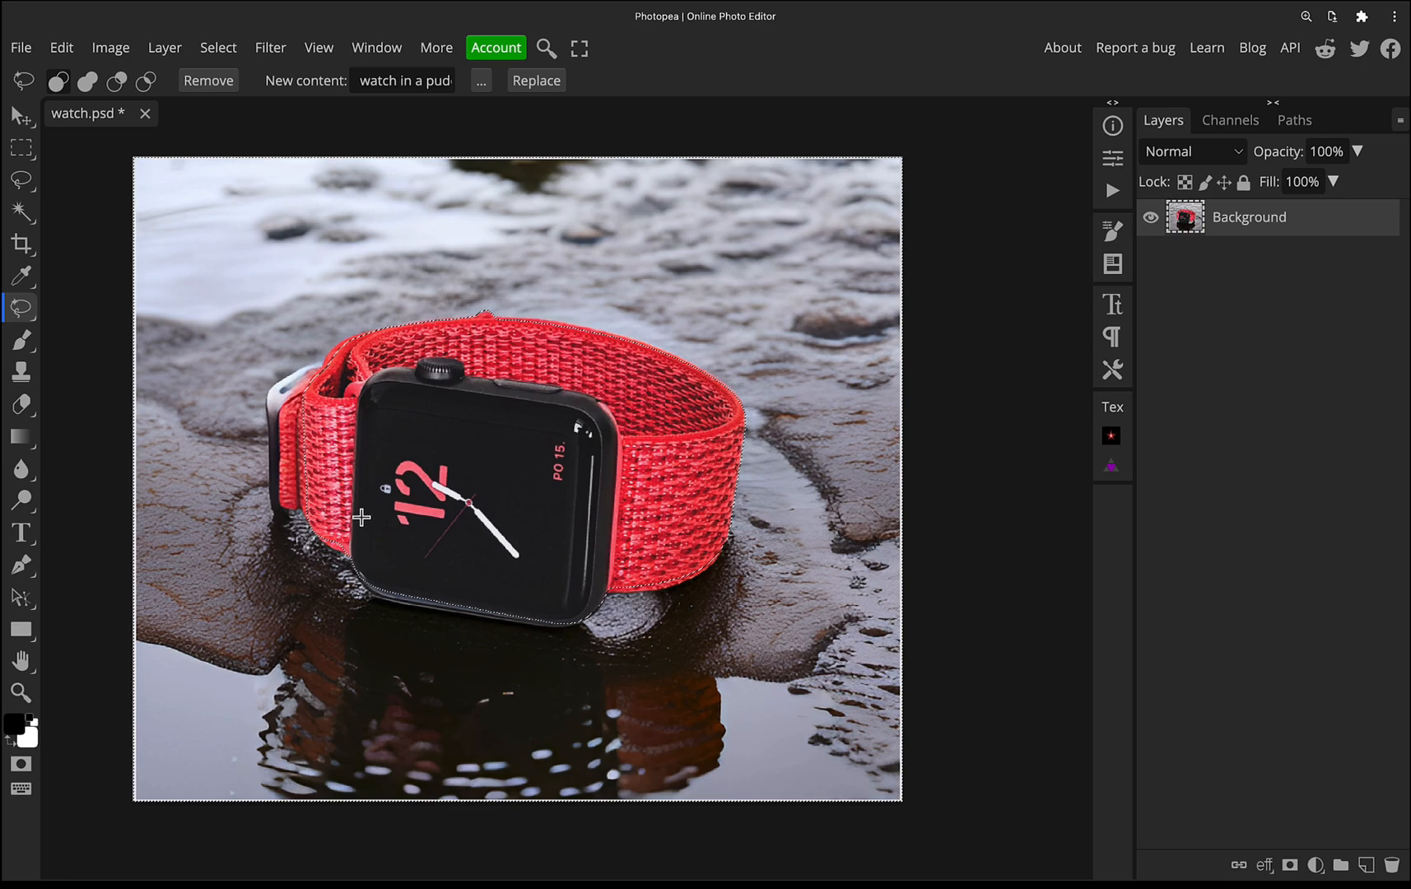
left_click(20, 694)
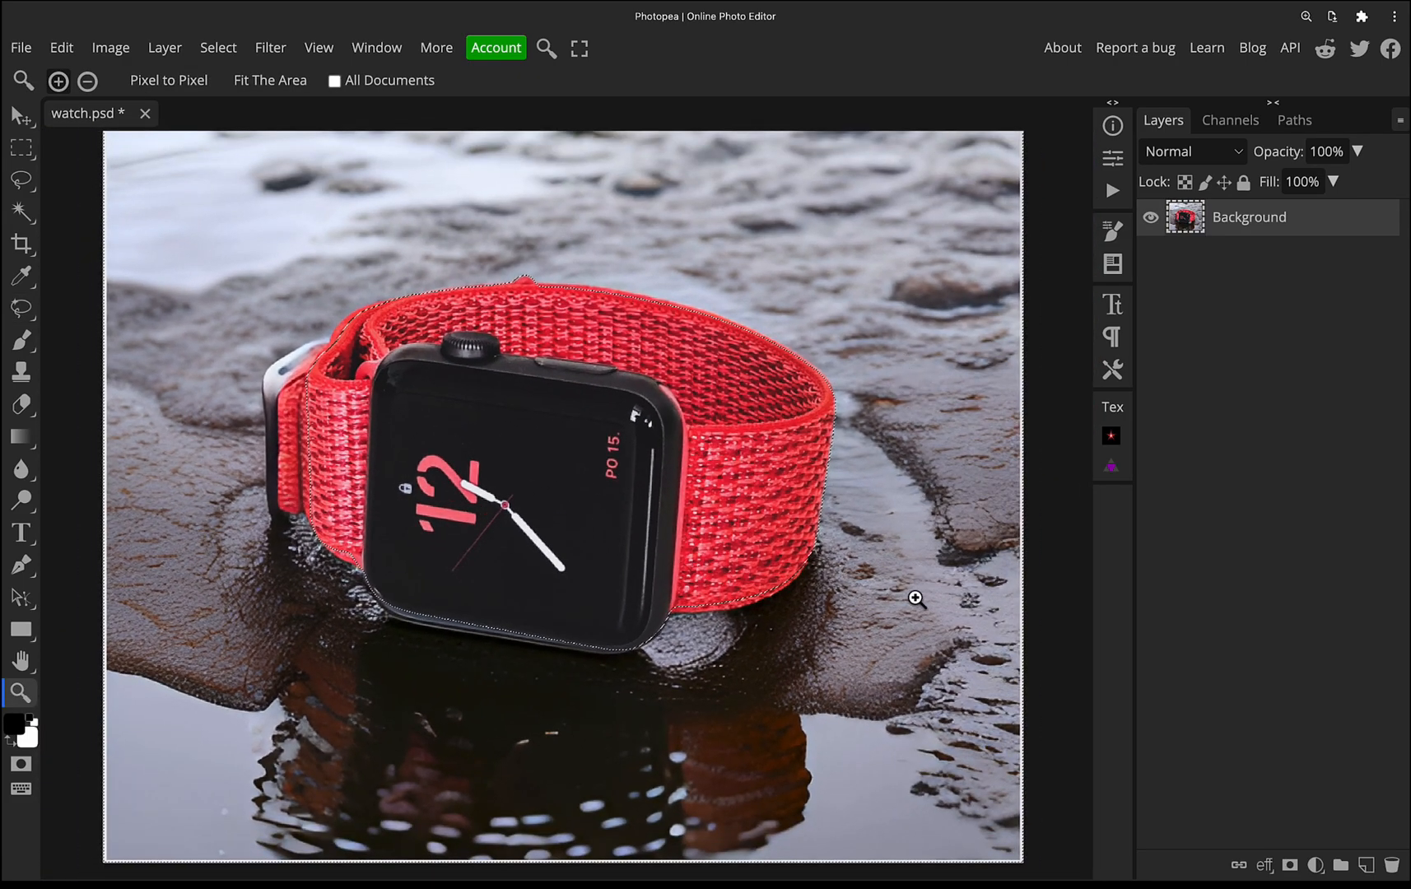
mouse_move(213, 591)
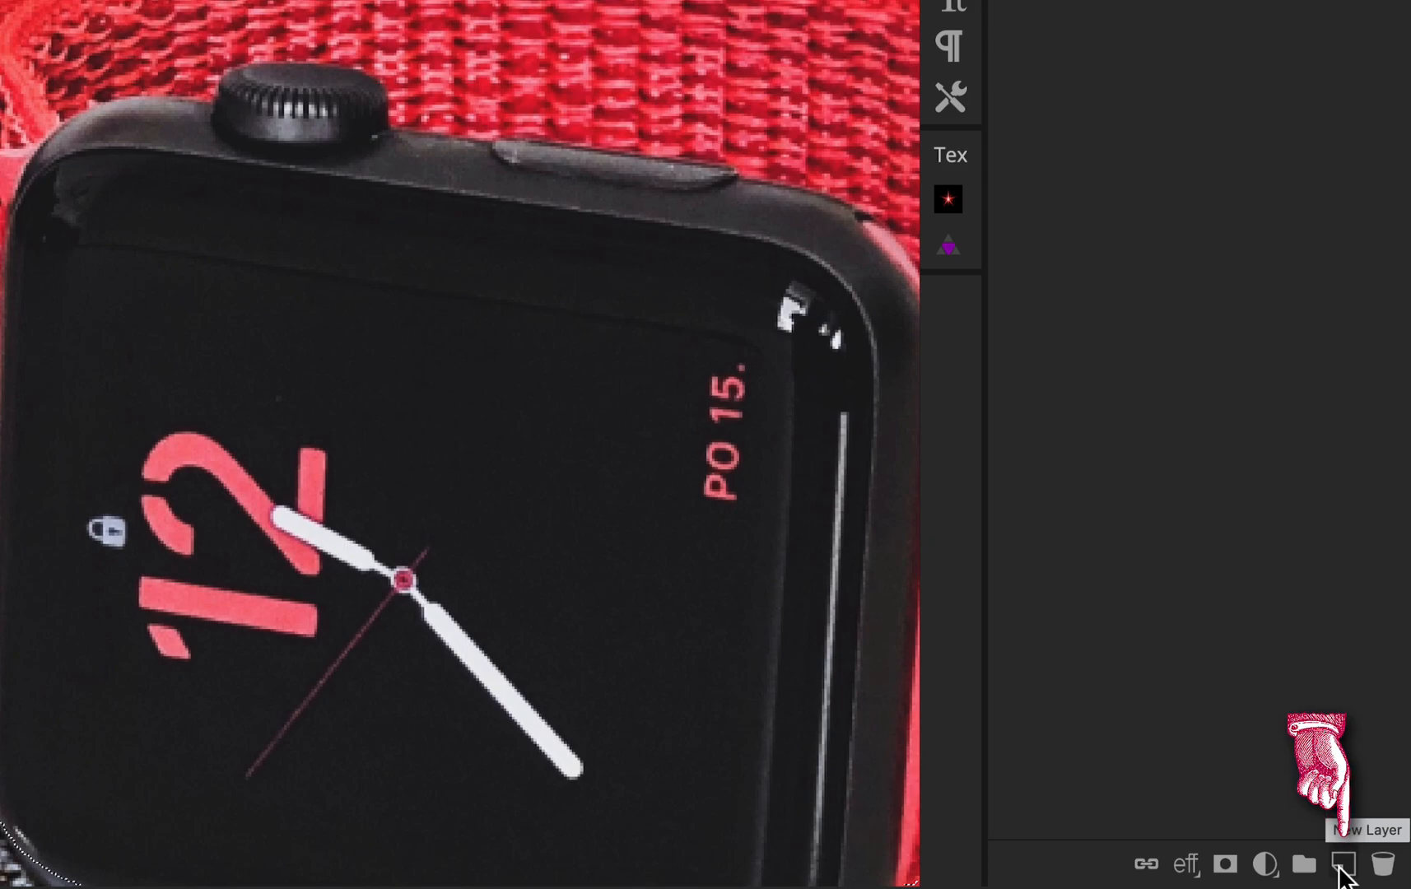
Step: Add empty Layer 1 with a mask from the selection, targeting its pixels
left_click(1345, 863)
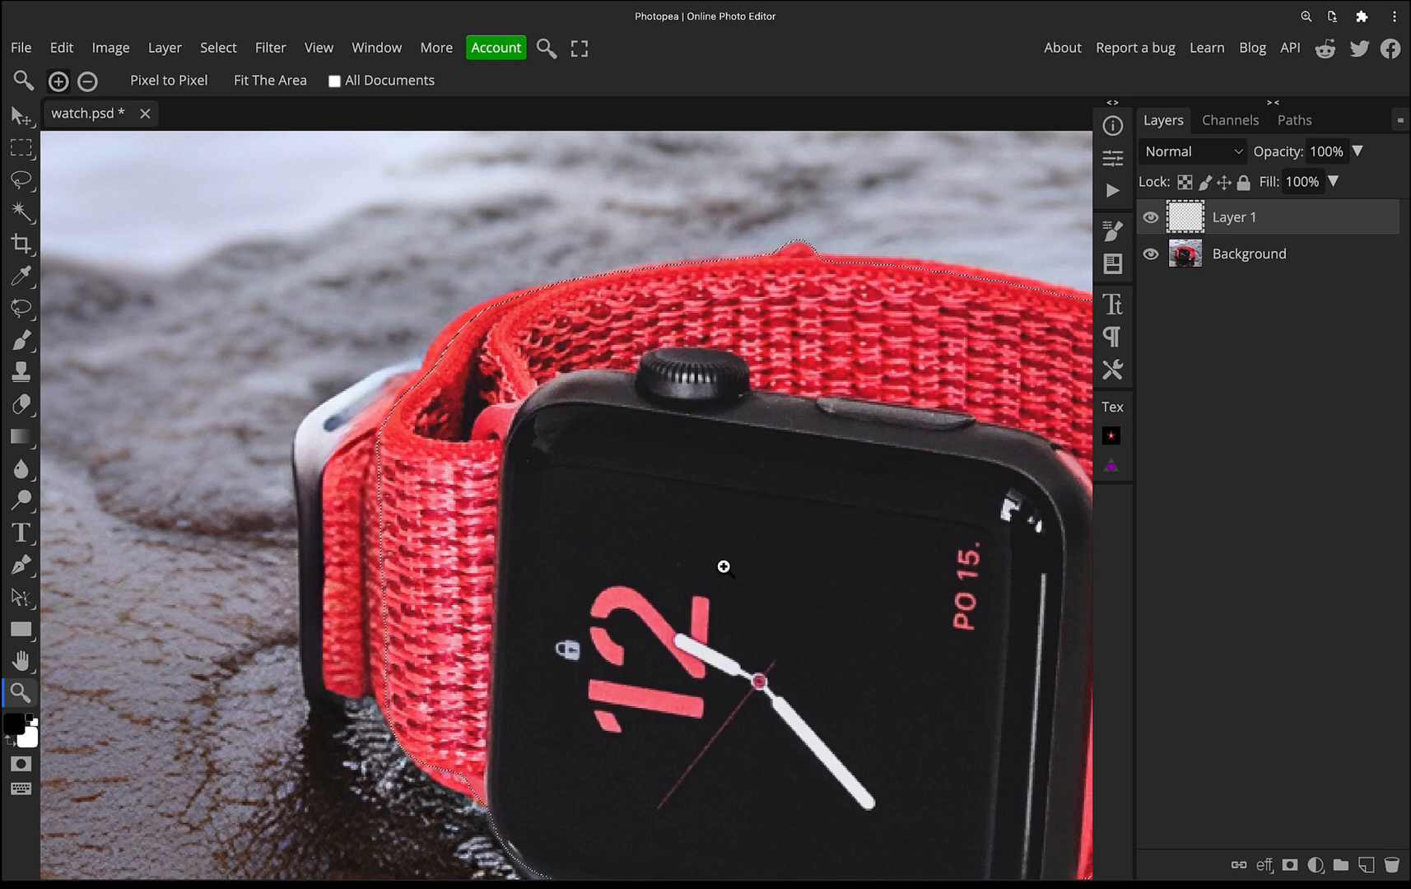
mouse_move(1321, 748)
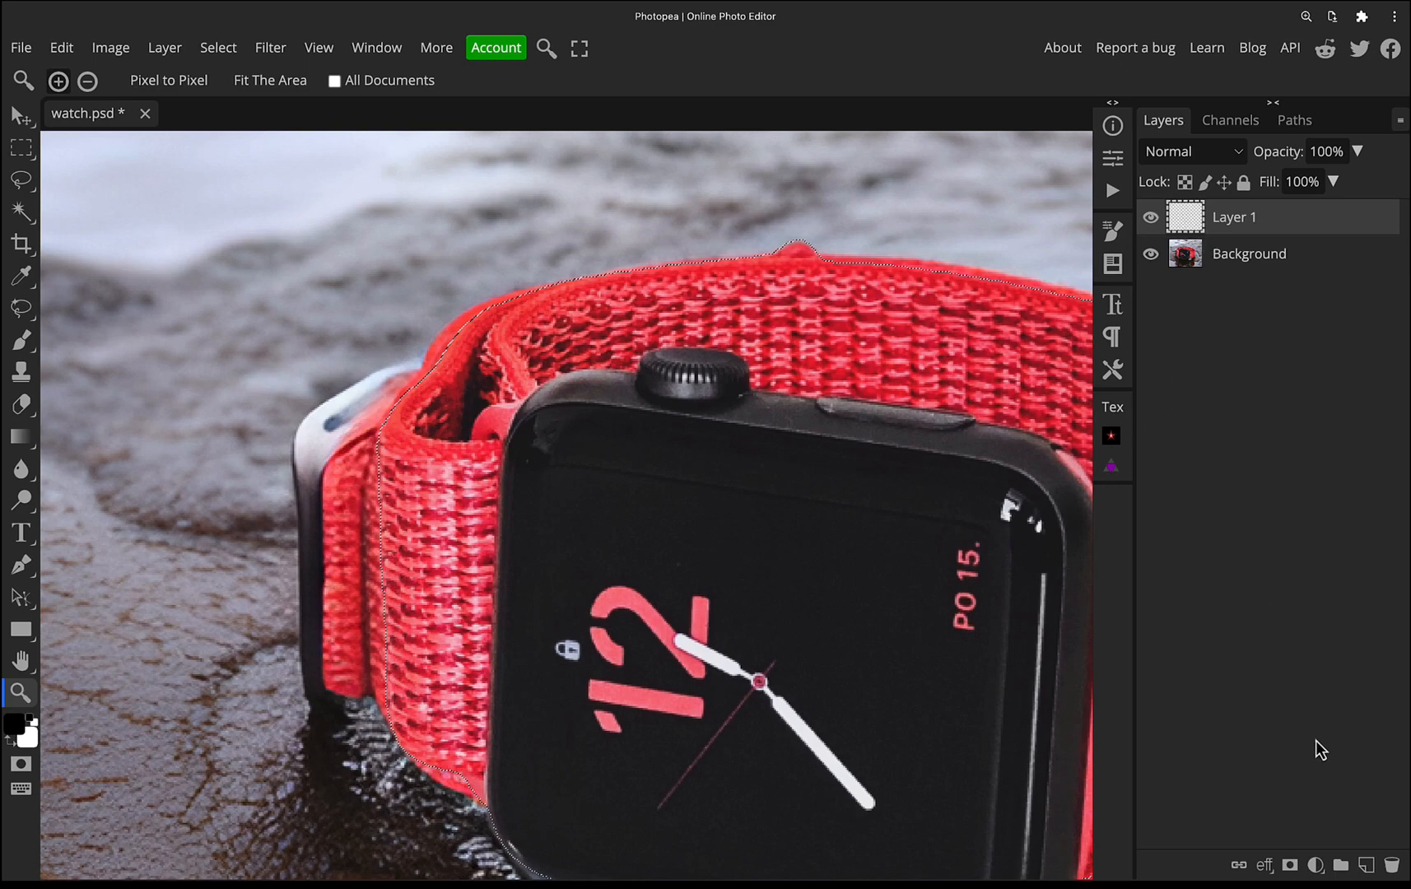
left_click(1291, 865)
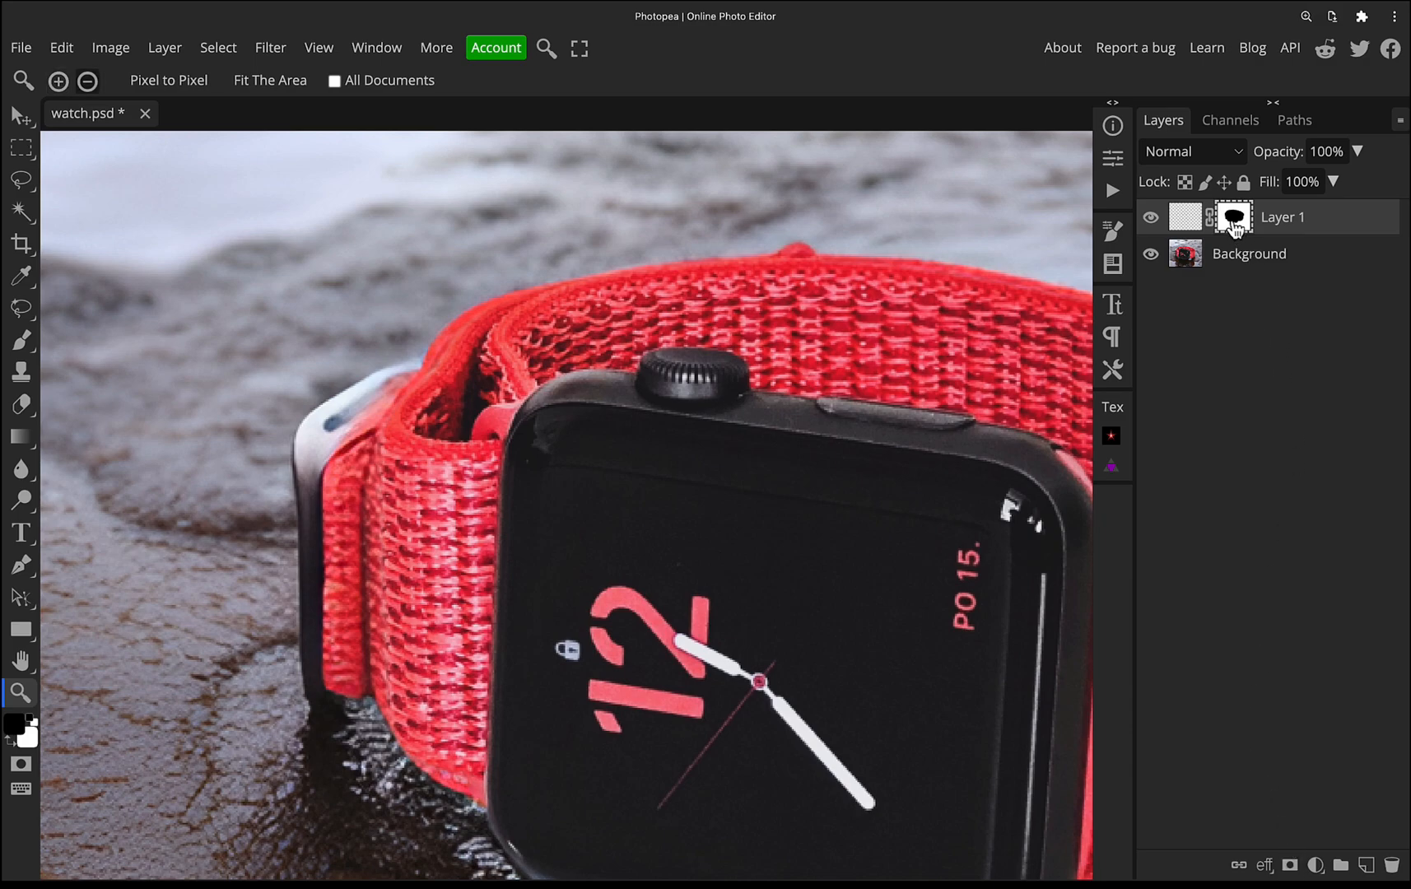
left_click(1232, 215)
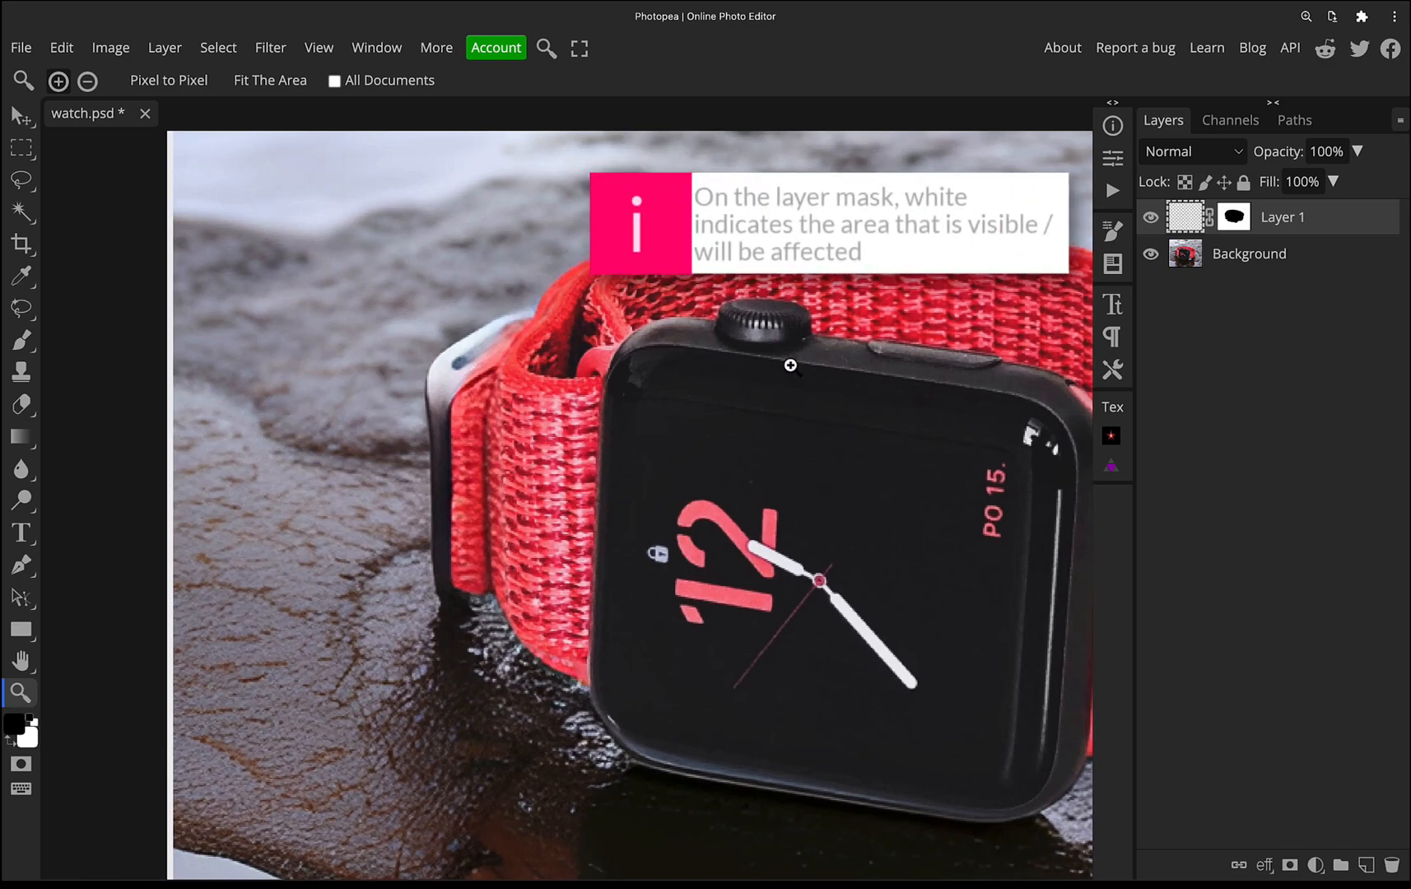
left_click(20, 371)
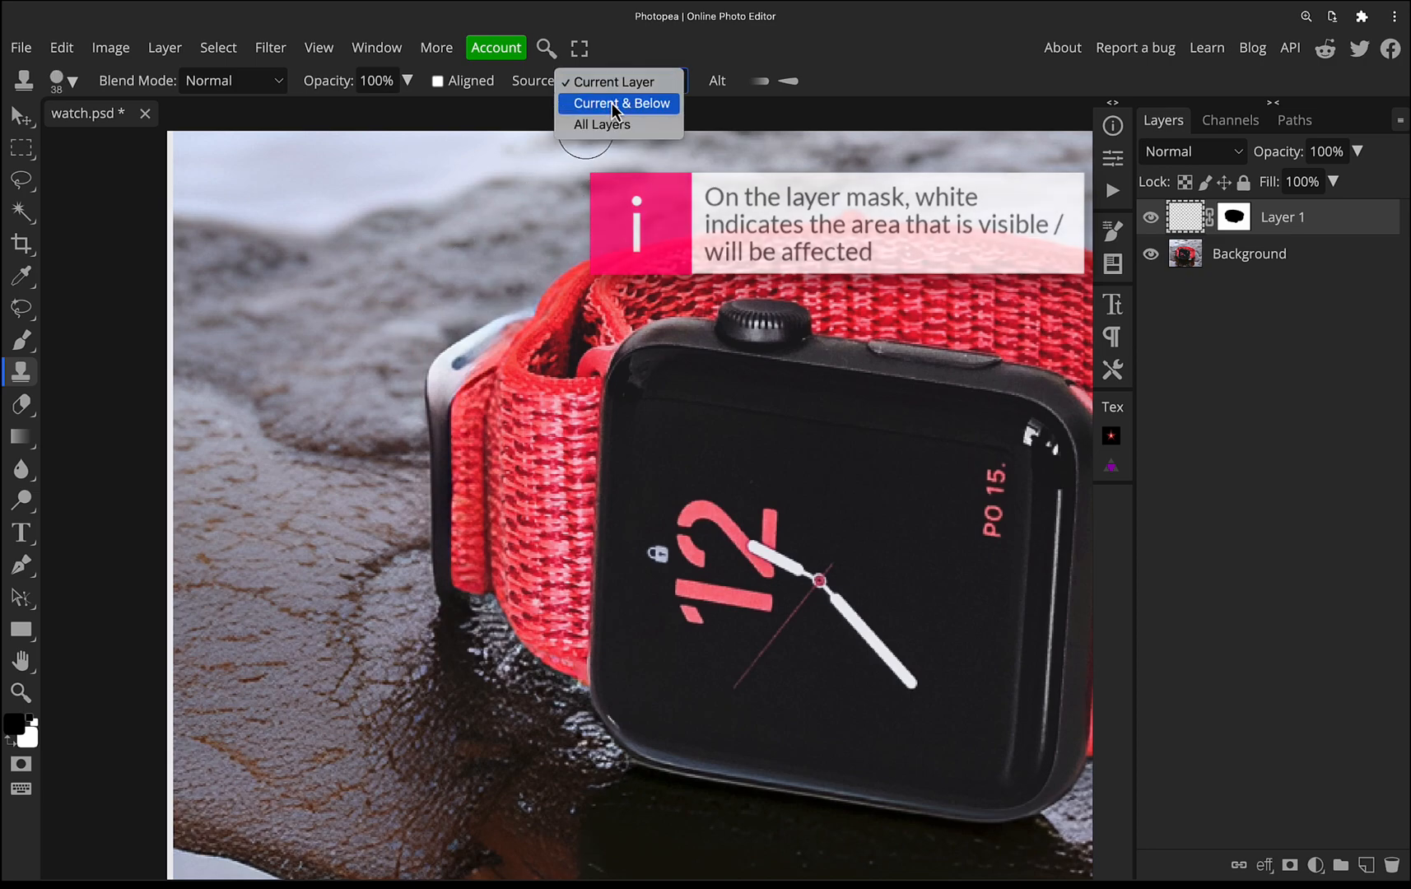
Step: Clone rock texture over the grey metal artifact, sampling Current & Below
left_click(619, 102)
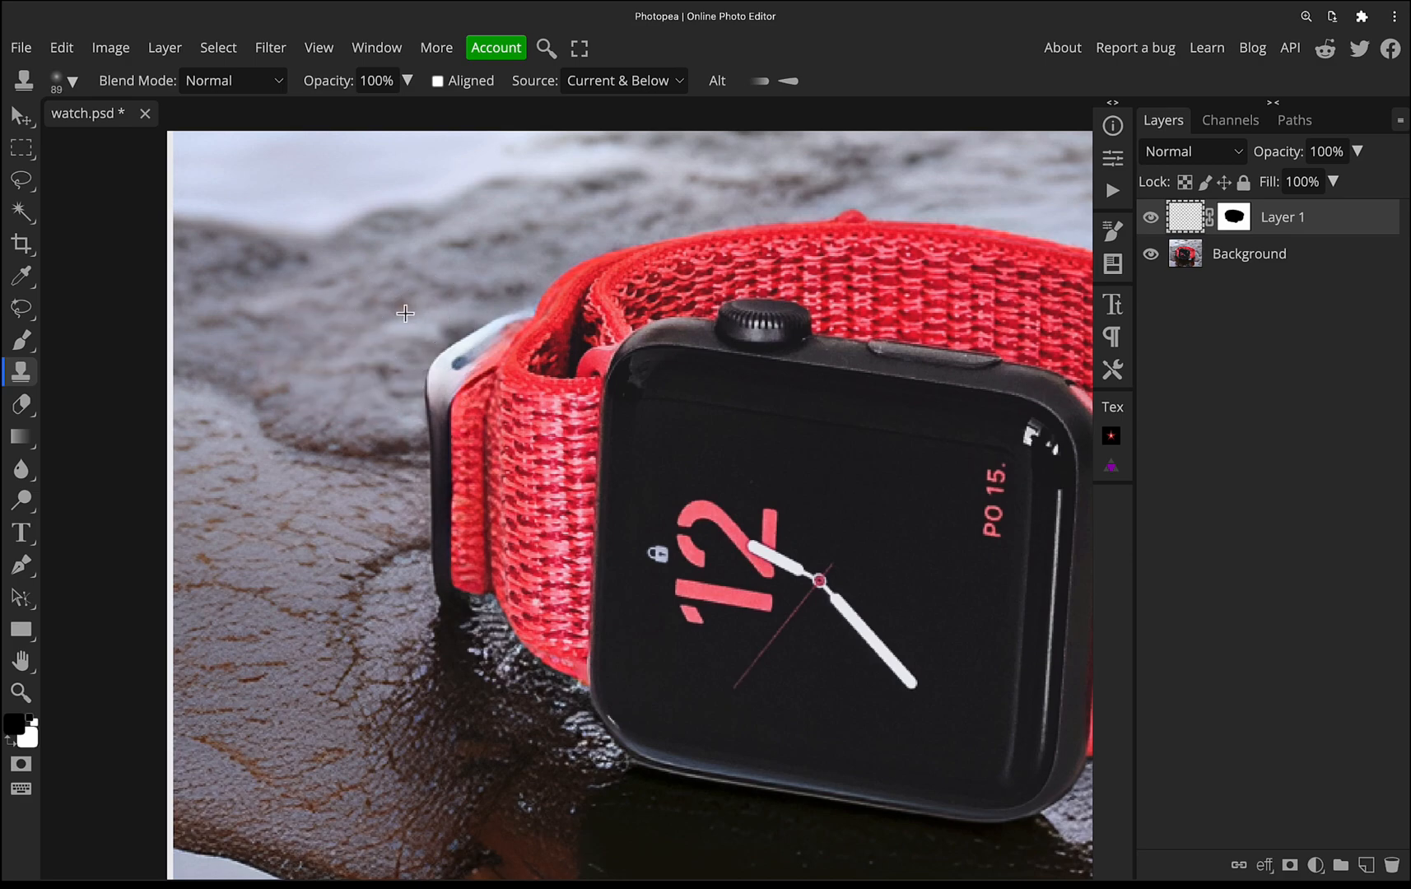
mouse_move(447, 286)
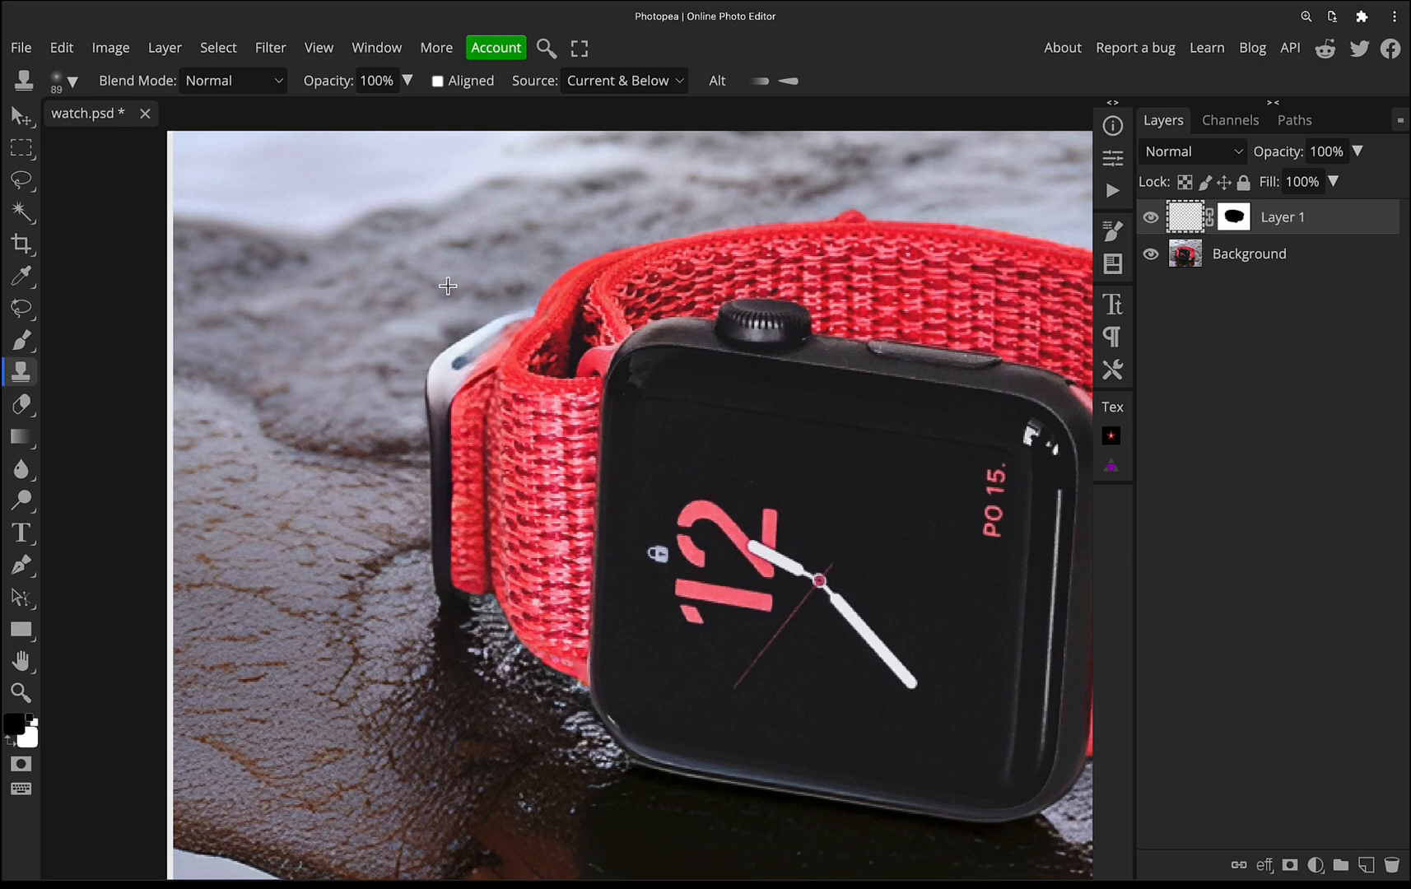
mouse_move(455, 296)
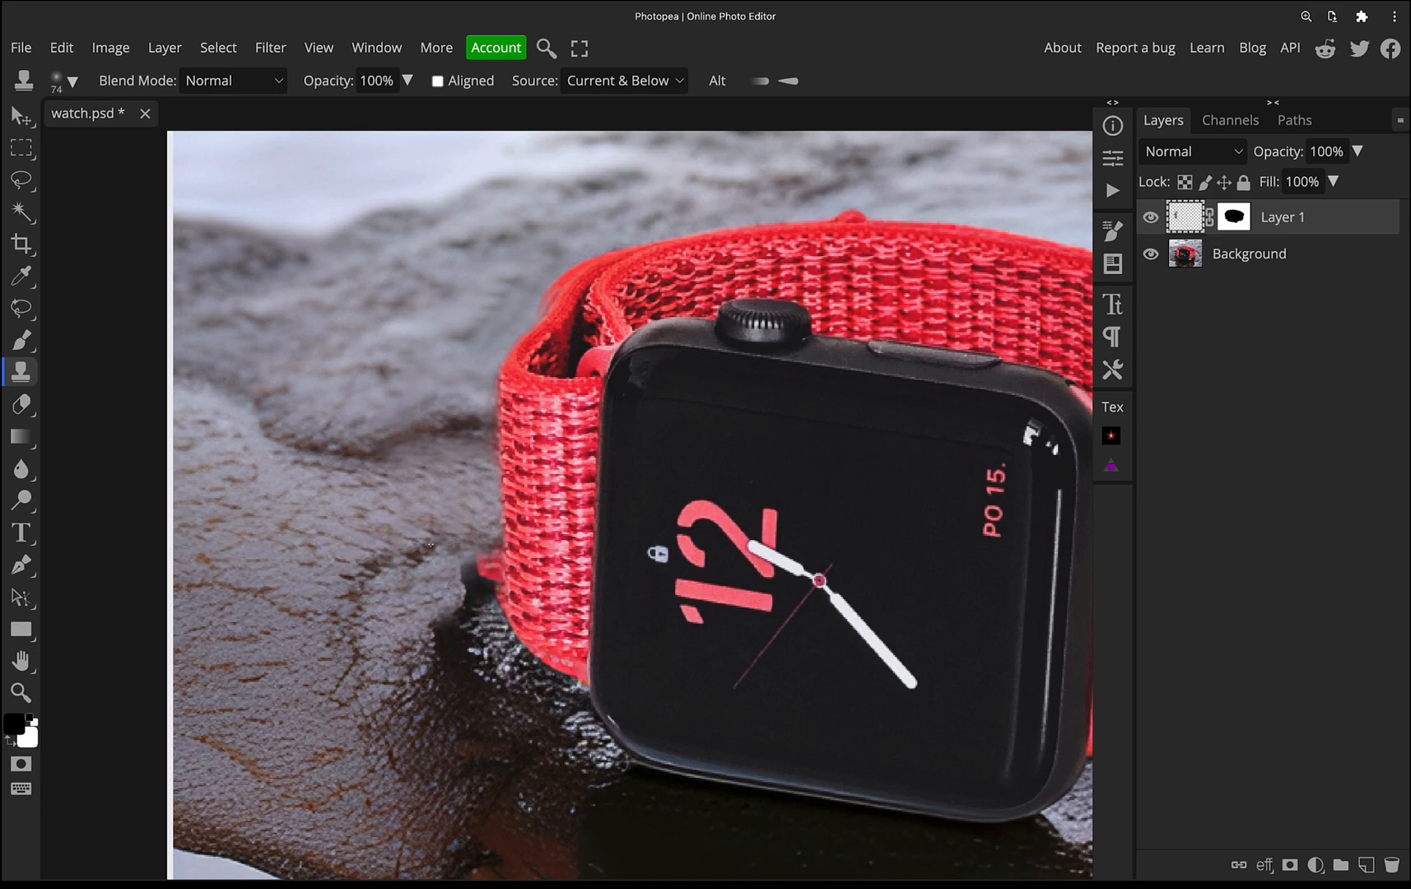
left_click(482, 574)
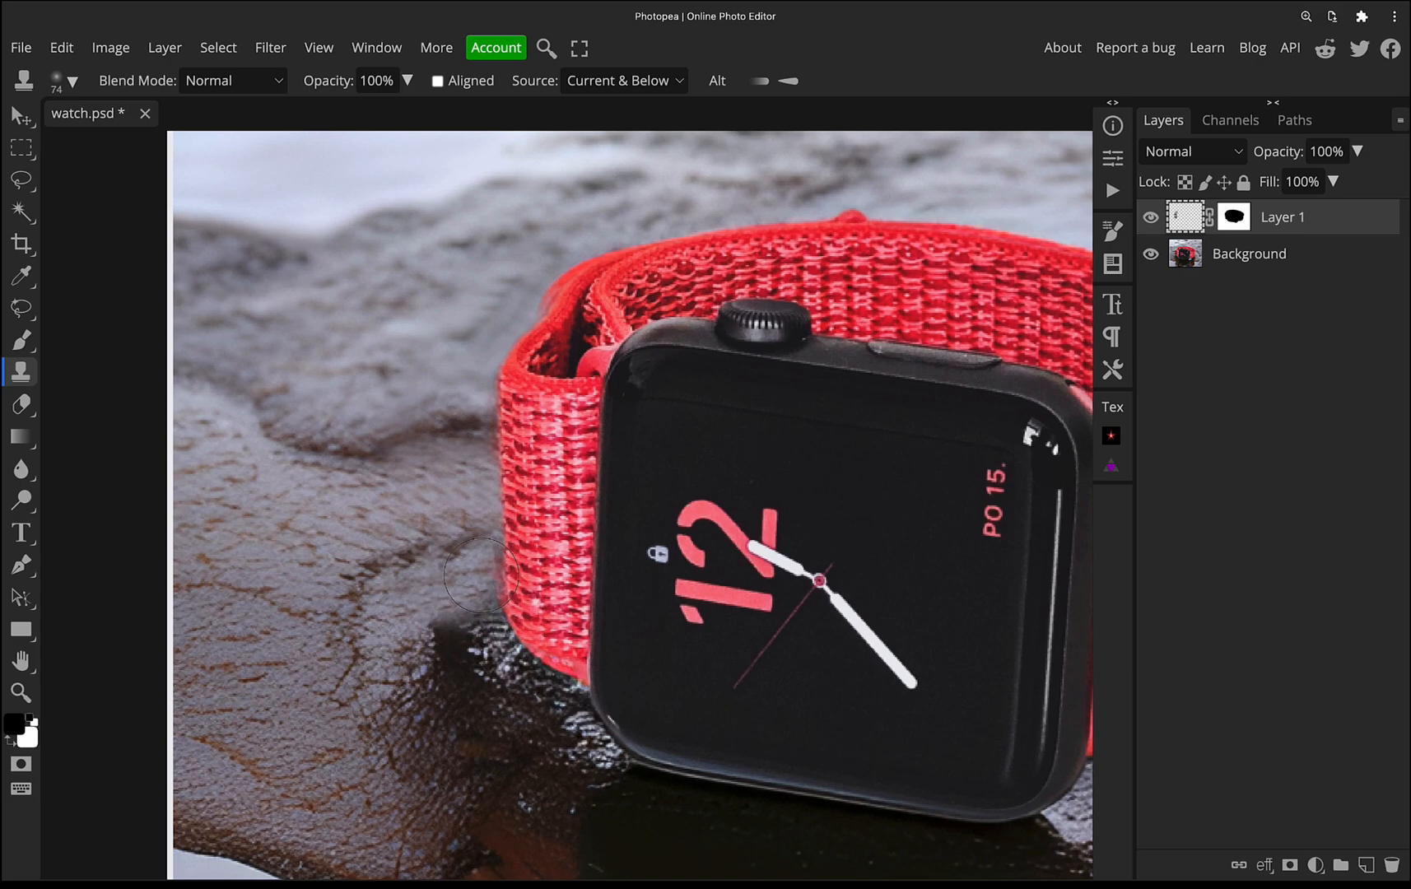
Step: Clone rock over the stray marks beside the strap's lower left edge, zoomed in
scroll("down", 3)
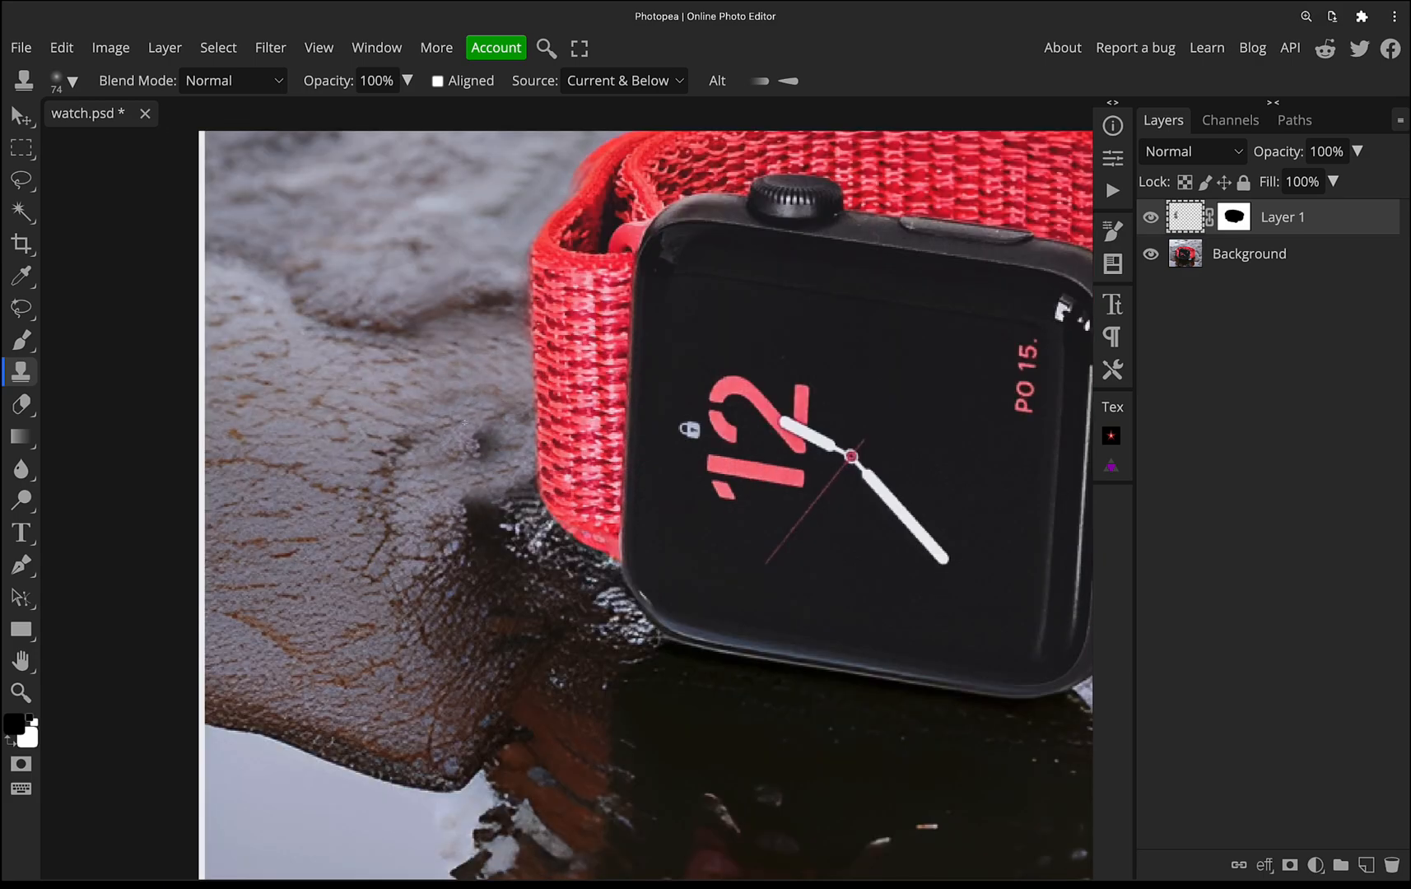
left_click(497, 431)
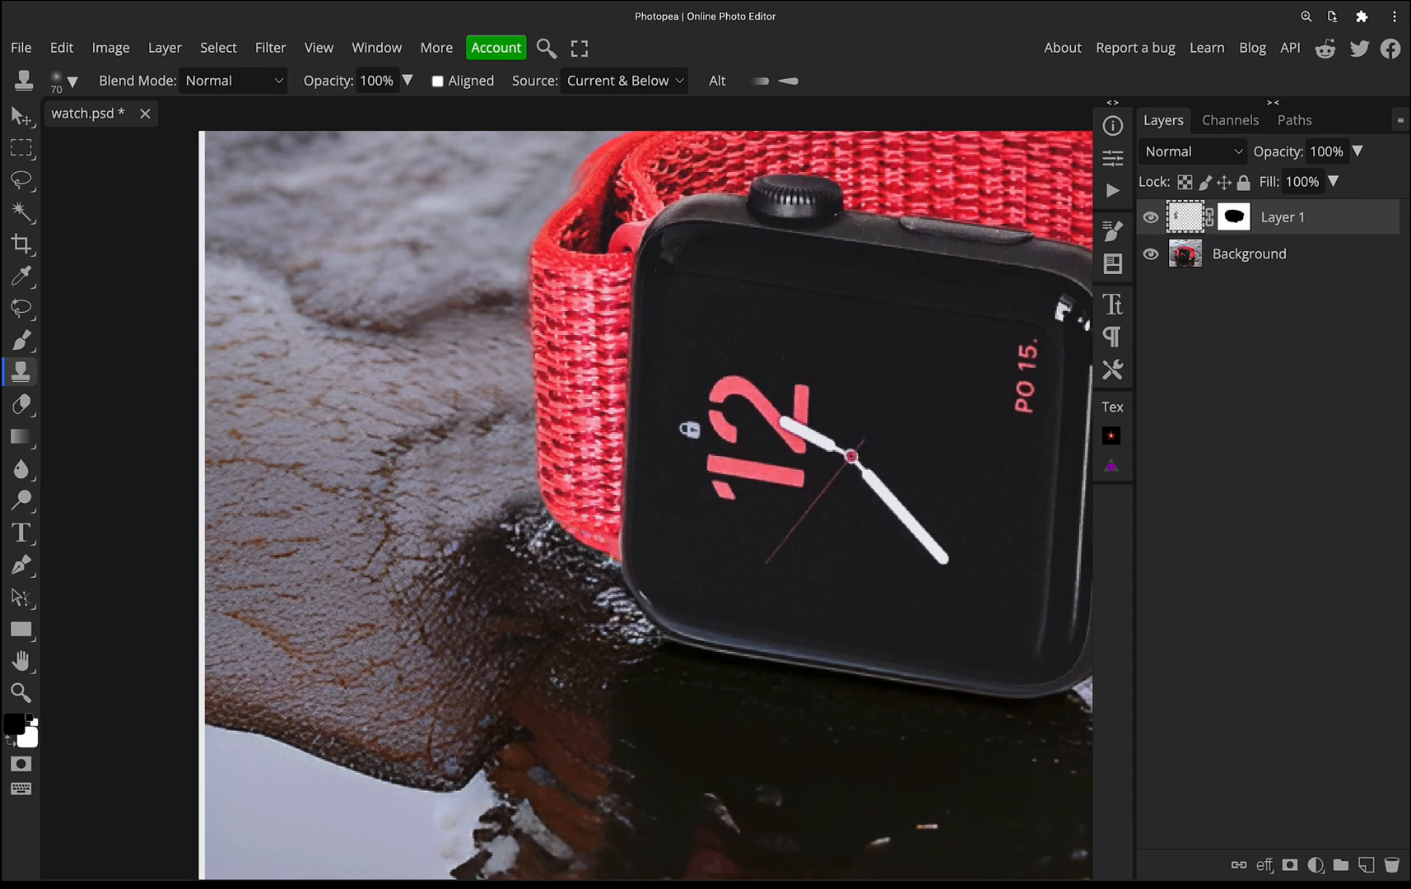
left_click(19, 693)
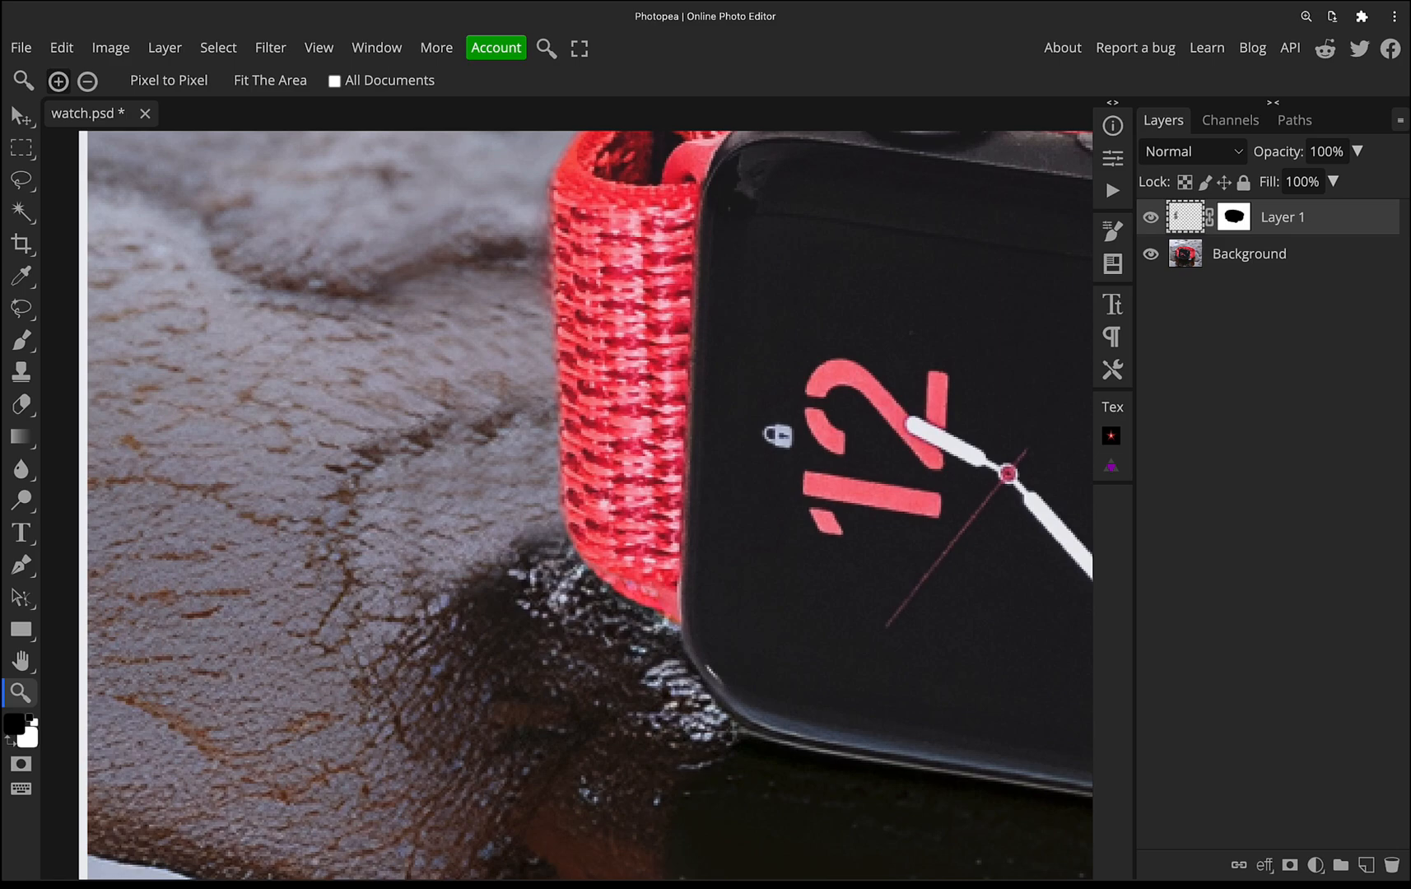
left_click(20, 370)
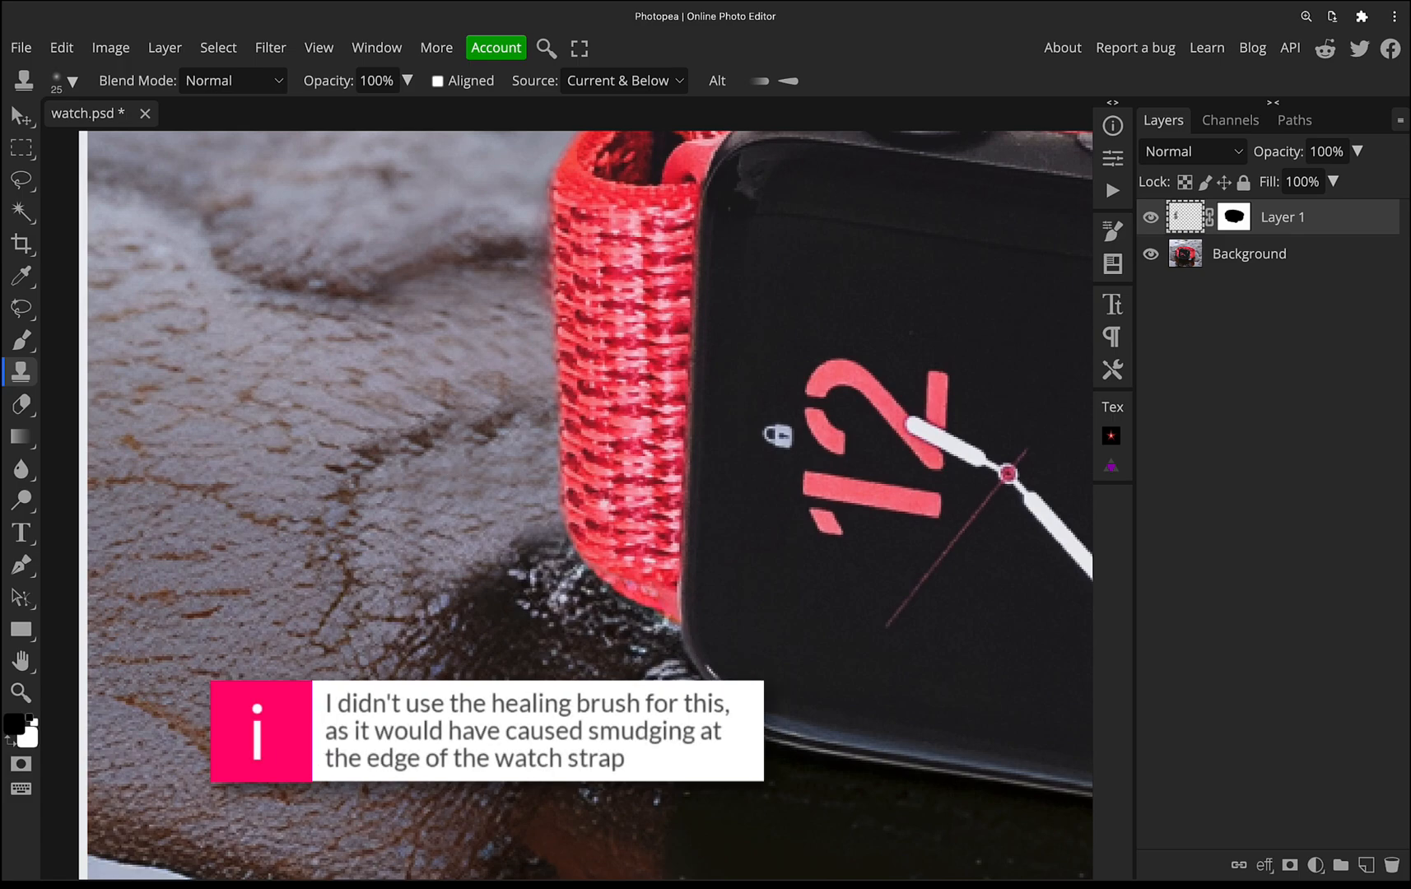
mouse_move(446, 360)
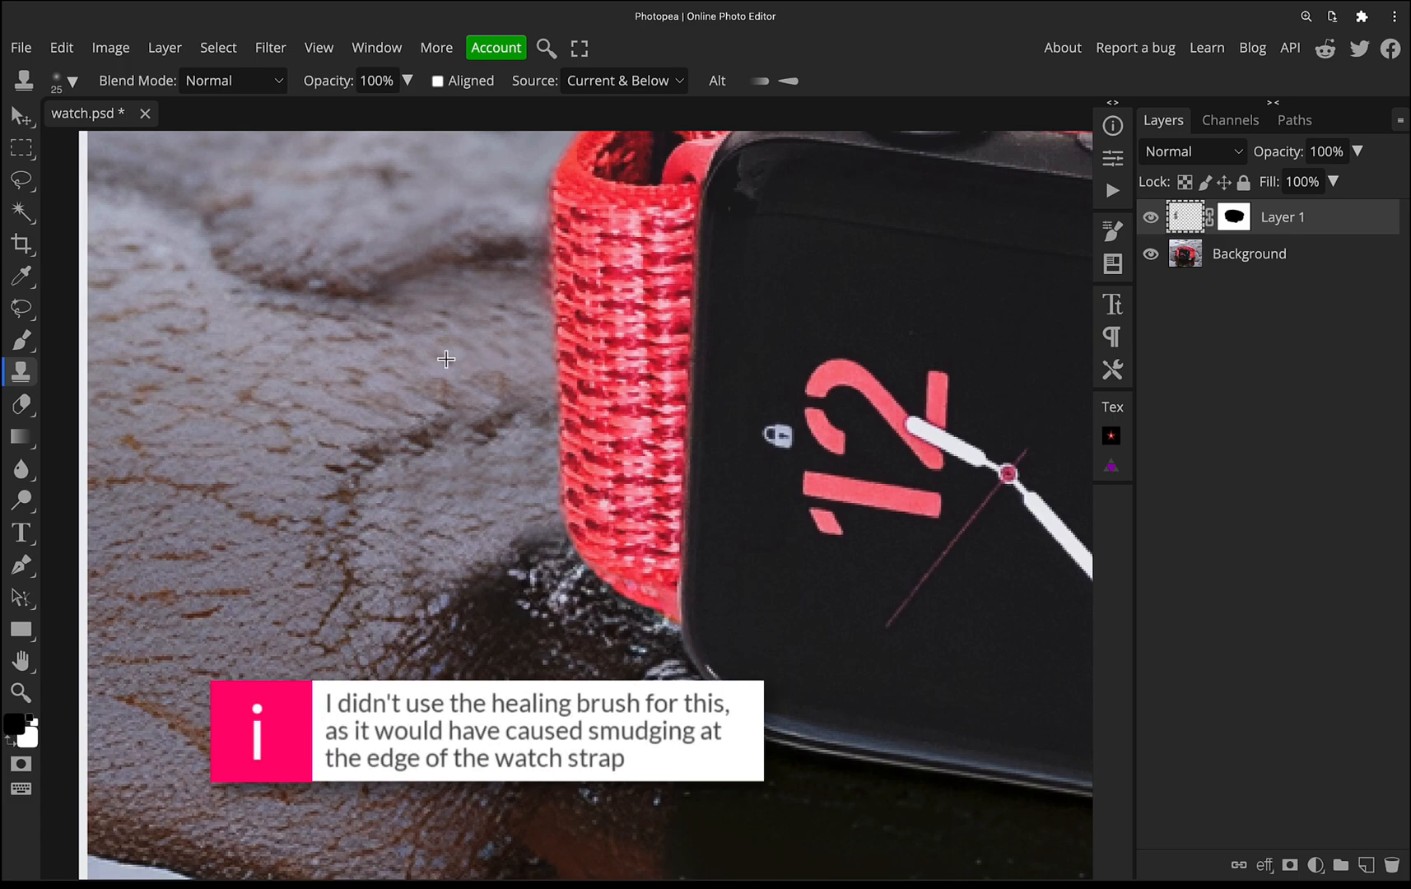
mouse_move(423, 359)
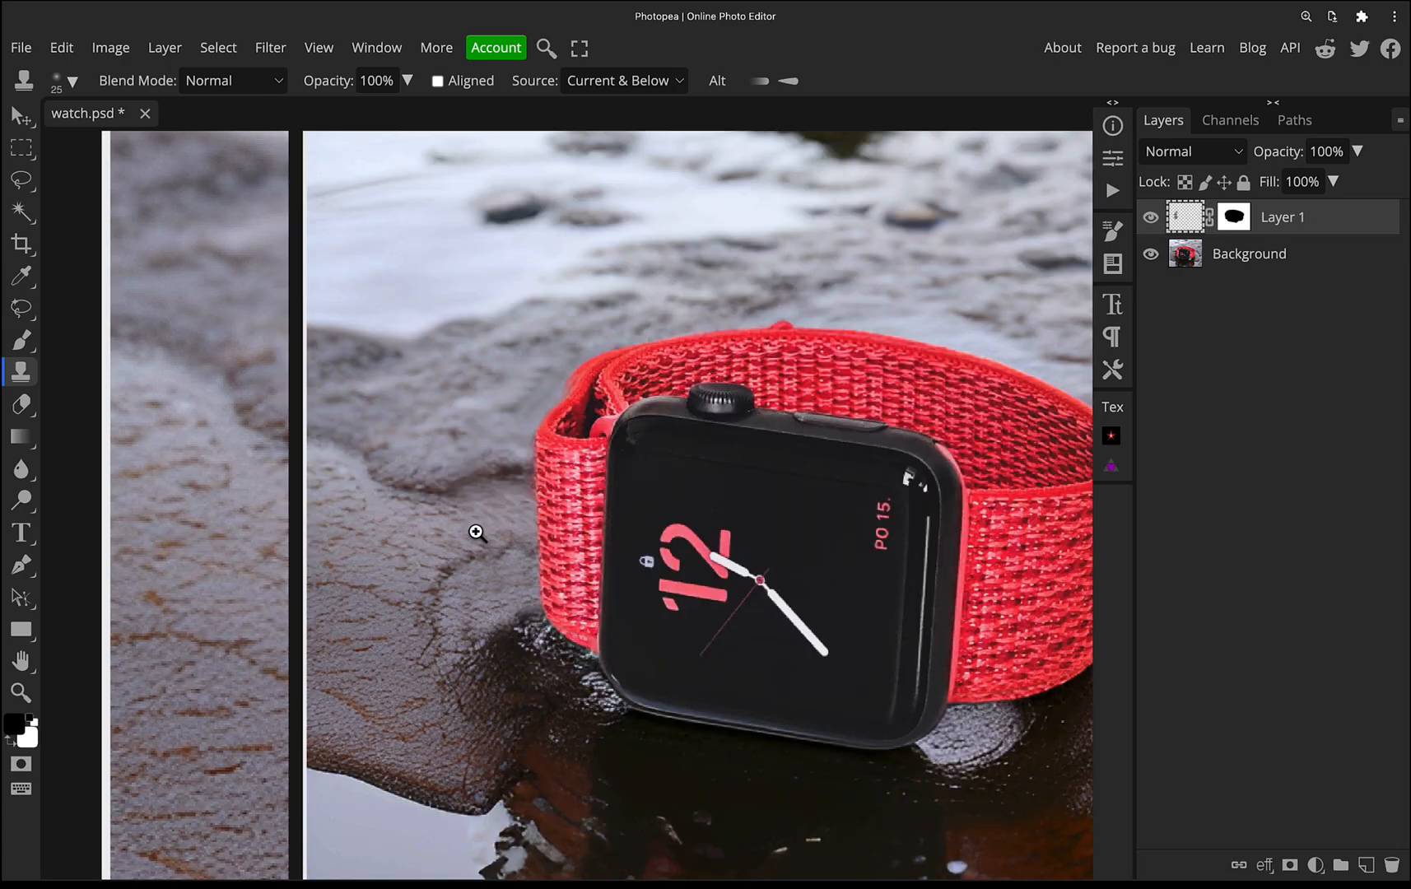
left_click(20, 693)
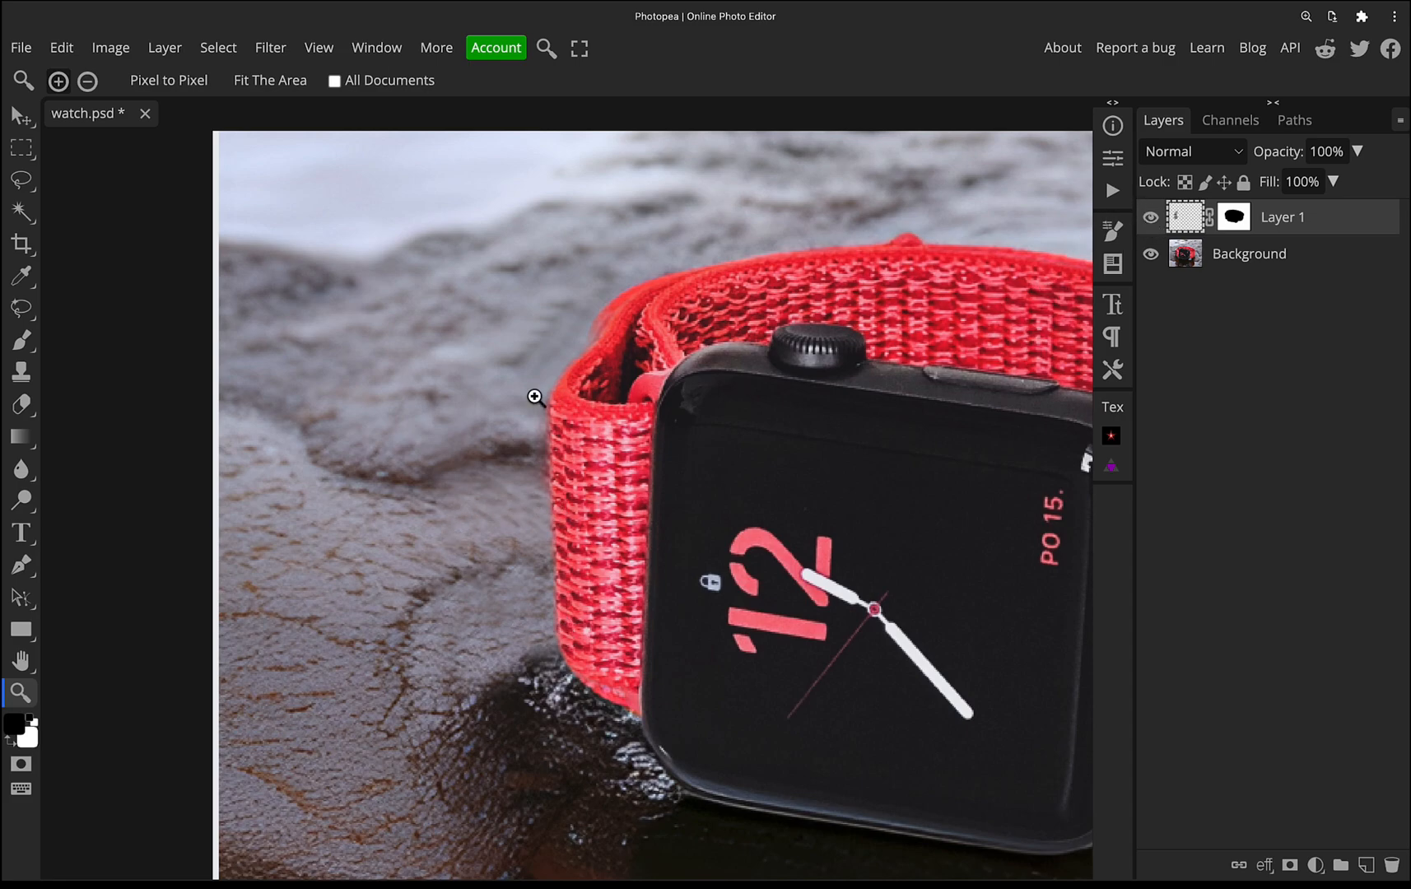
left_click(21, 370)
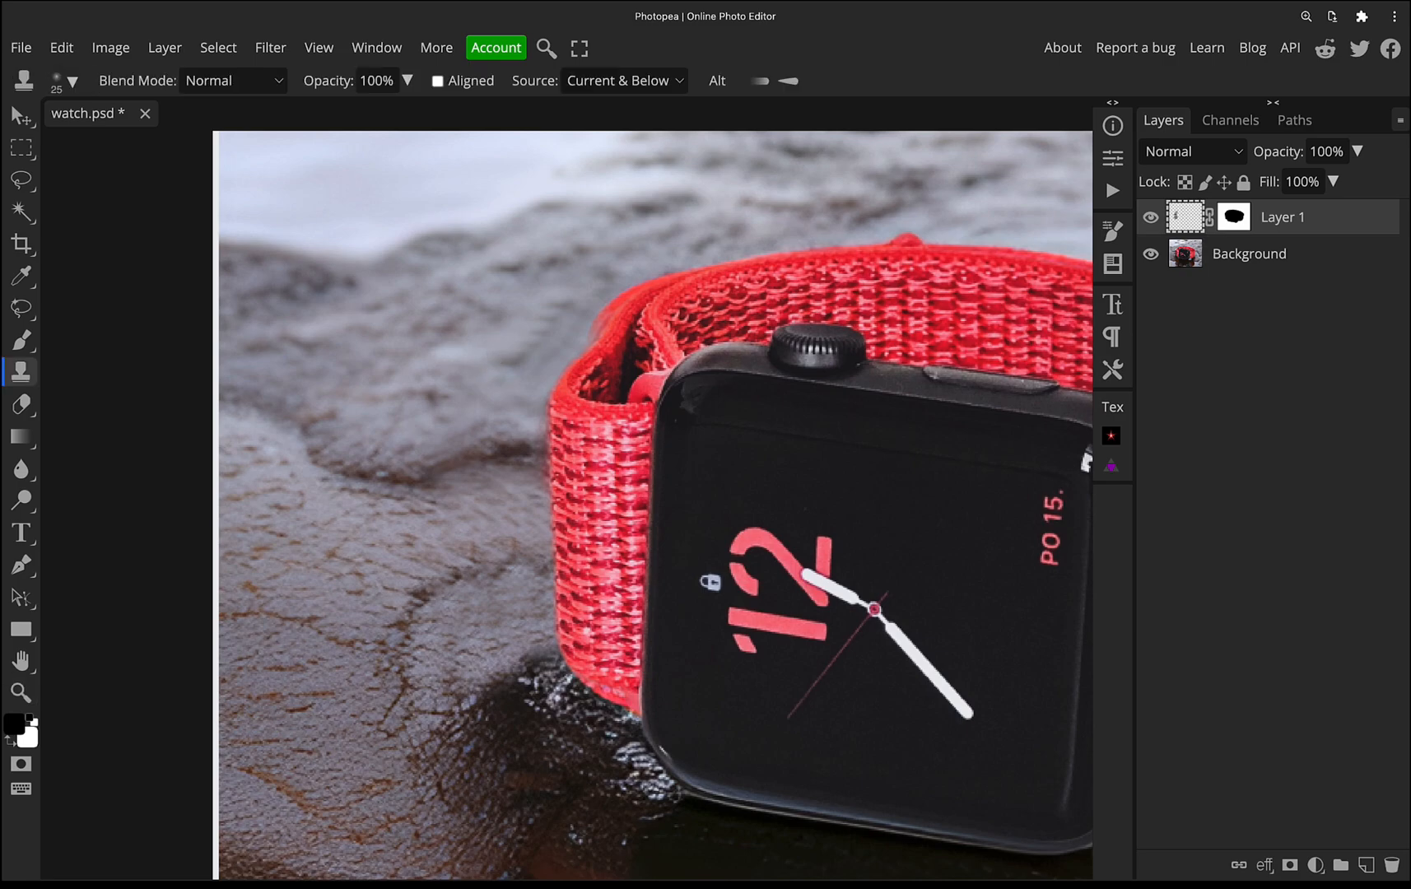
left_click(21, 693)
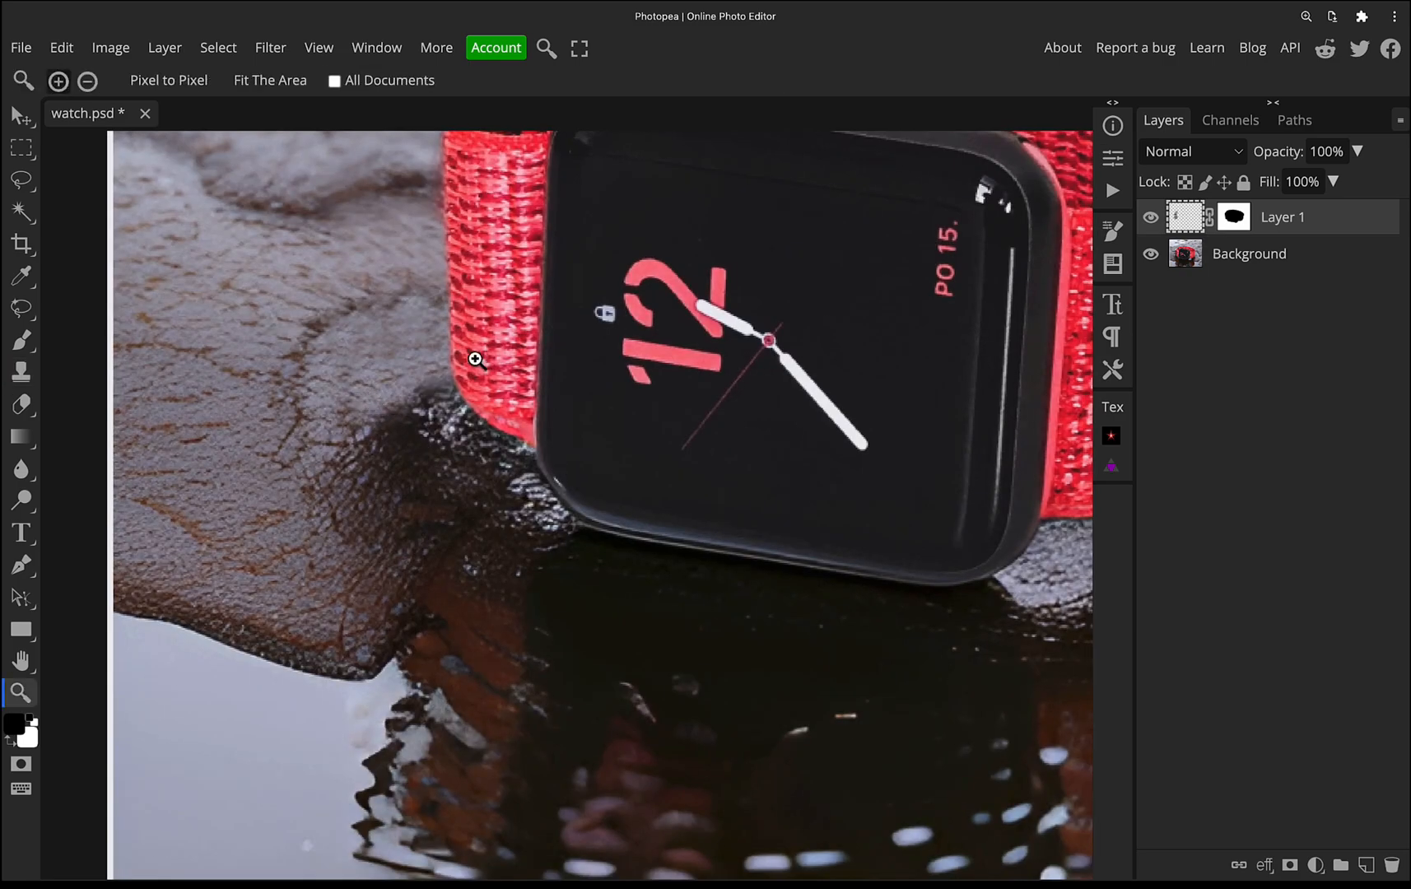
left_click(87, 81)
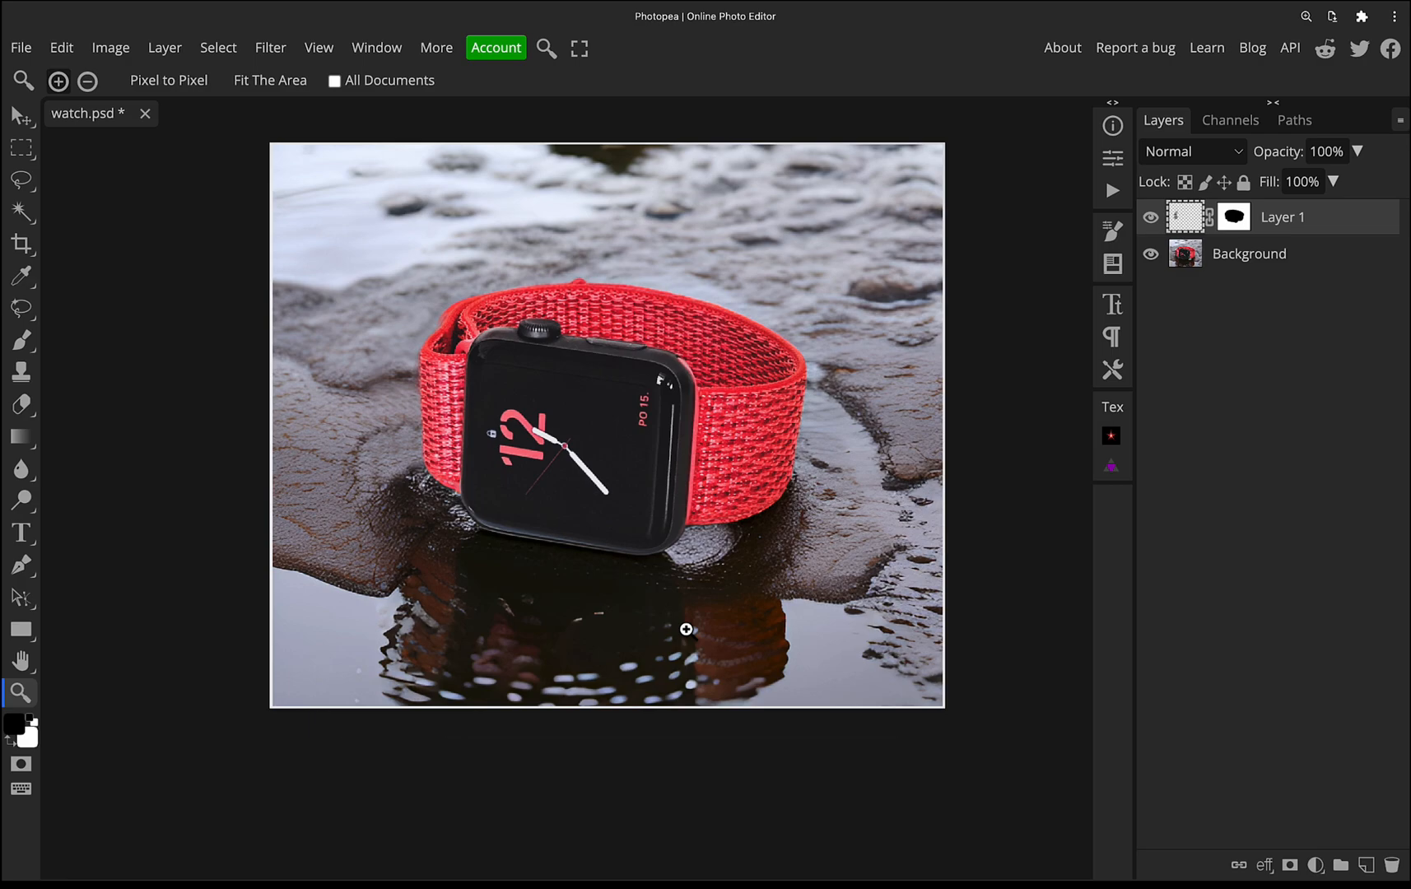
mouse_move(1327, 850)
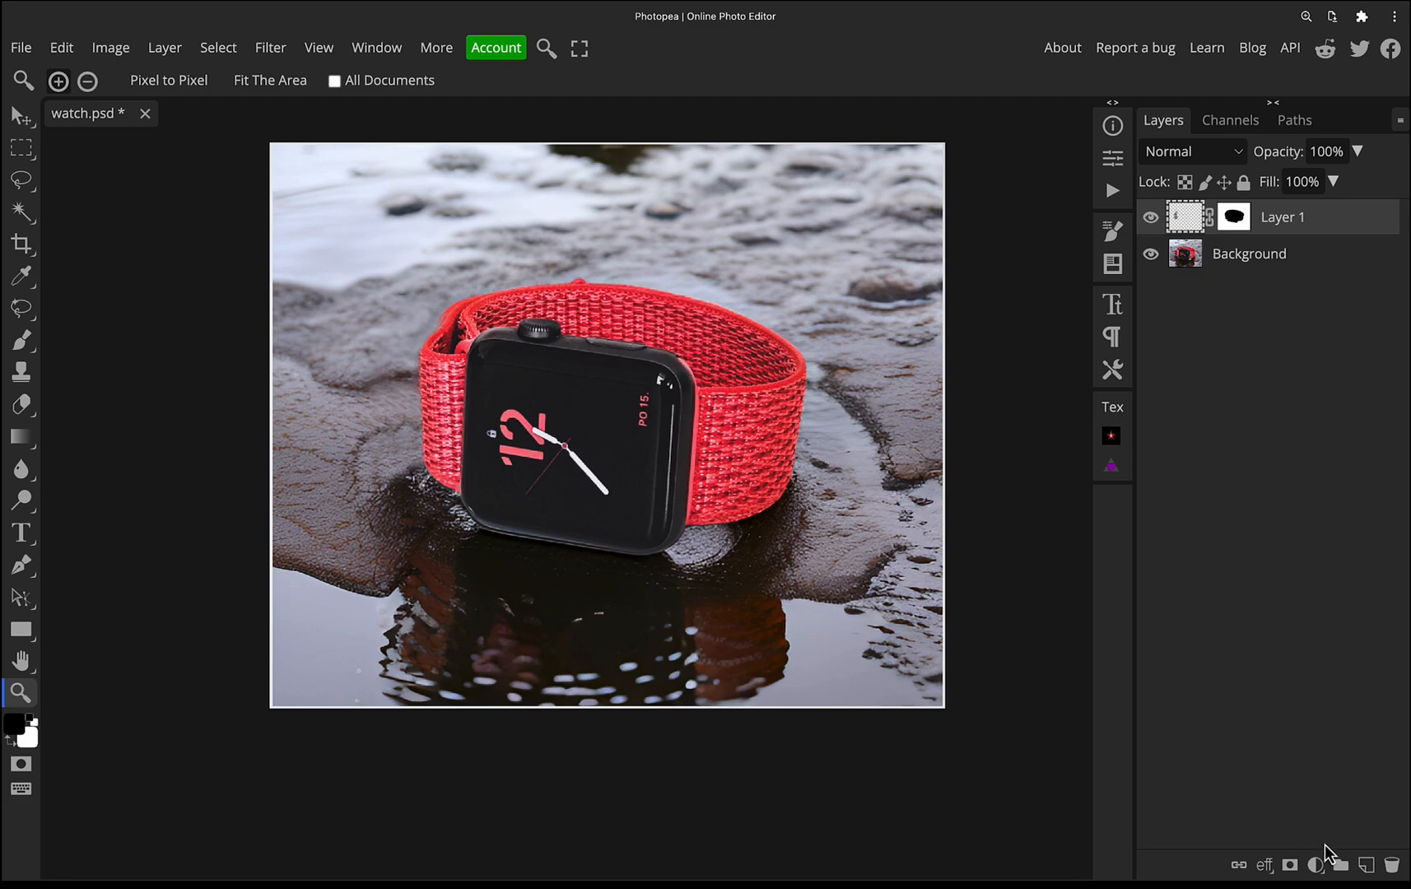
mouse_move(1340, 878)
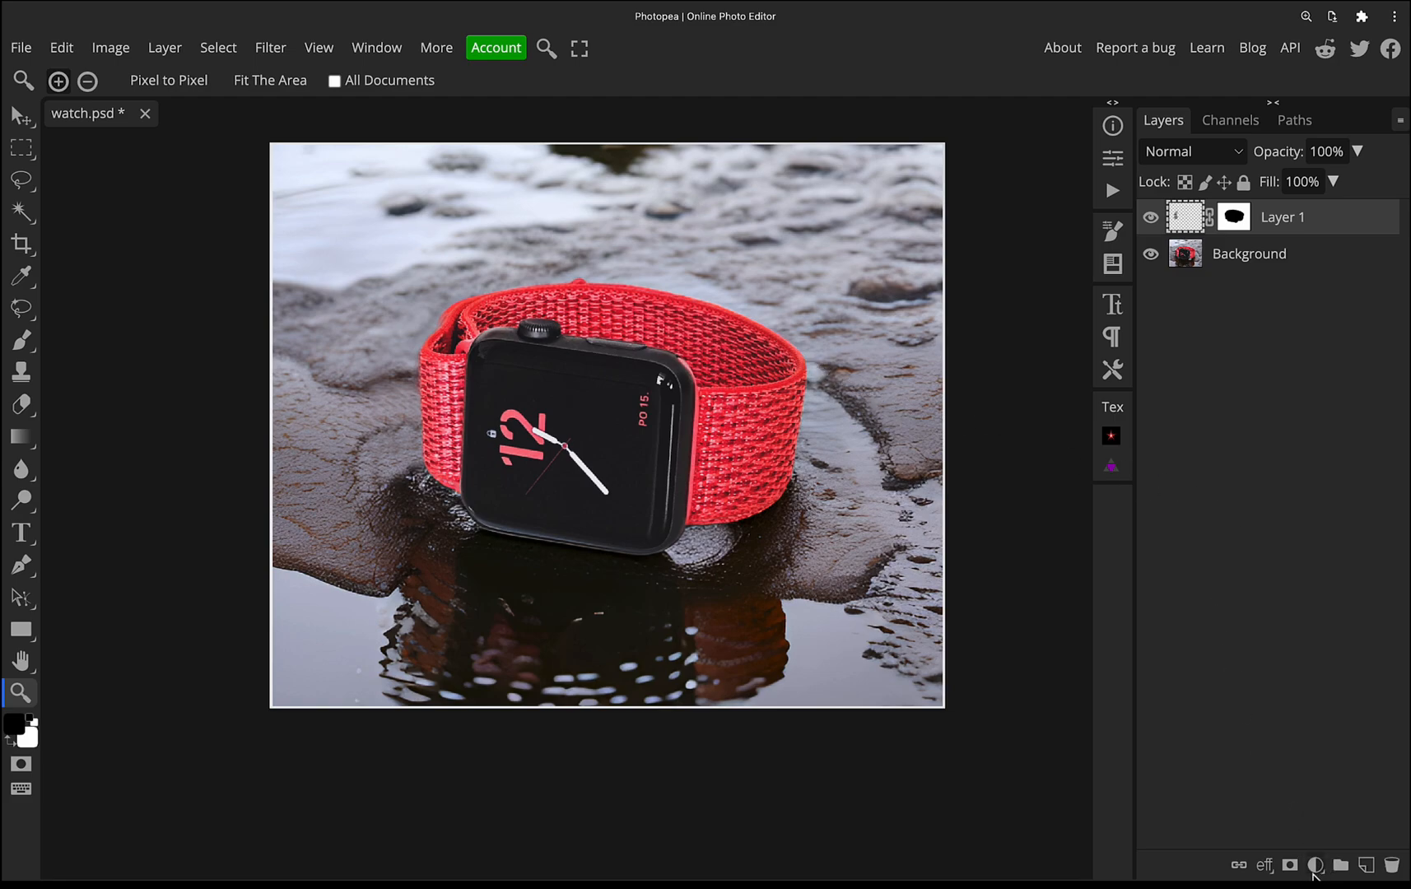
mouse_move(1316, 864)
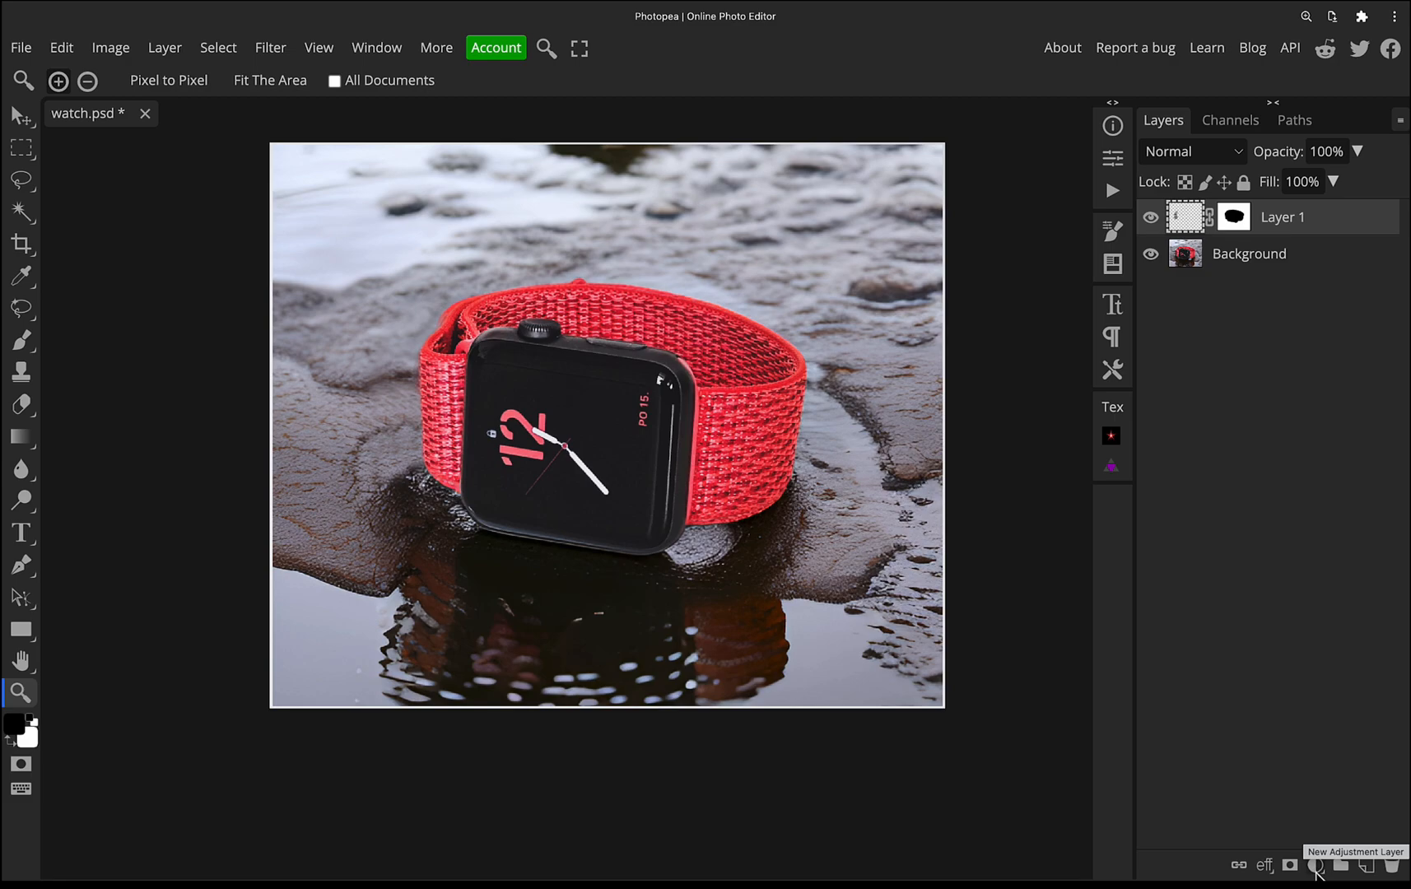
mouse_move(1286, 390)
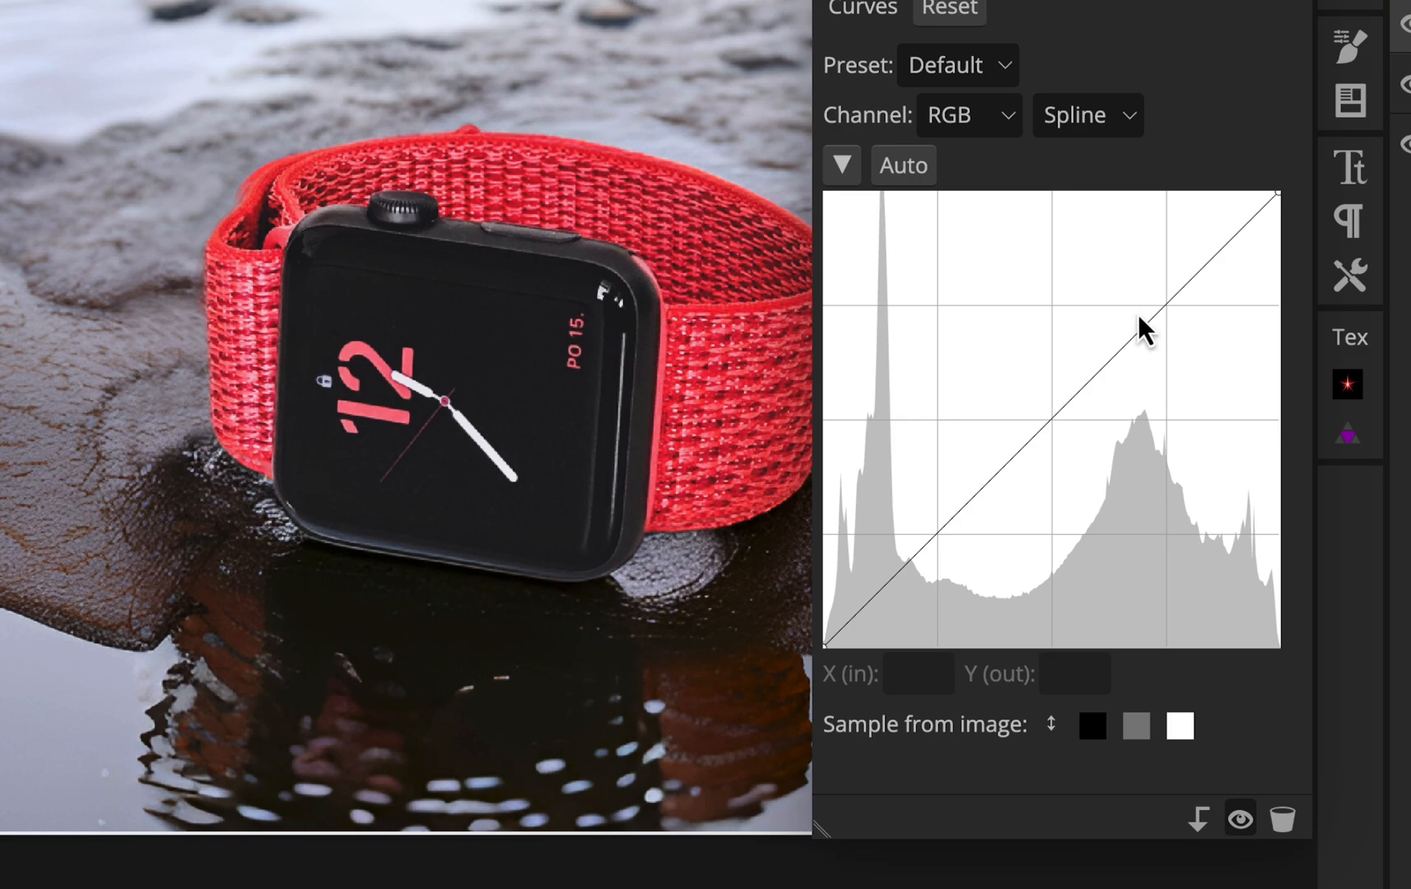
mouse_move(1143, 342)
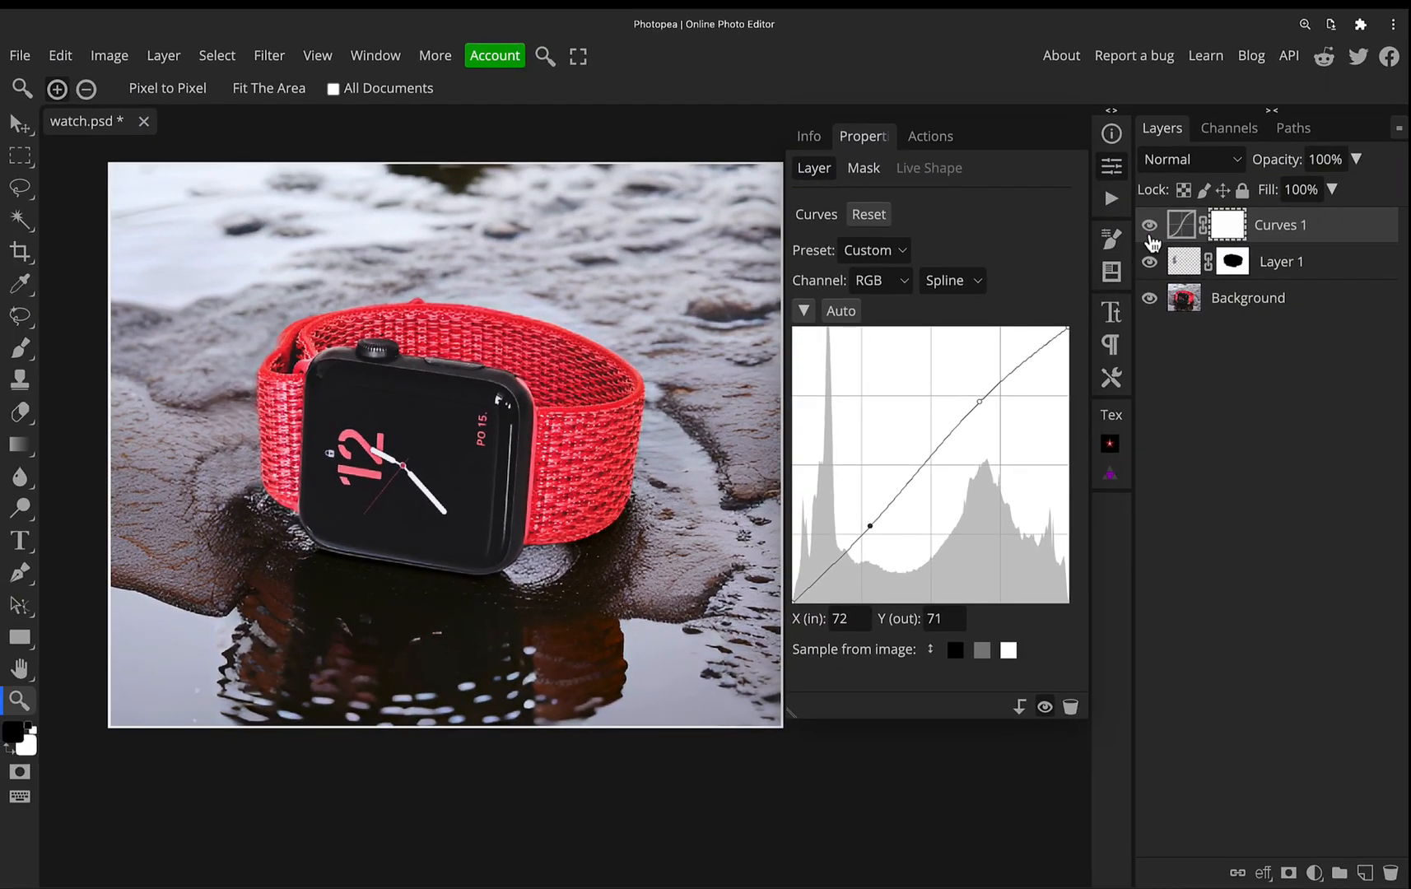
Step: Add a Curves 1 adjustment layer with an S-curve boosting rock and puddle contrast
left_click(1150, 261)
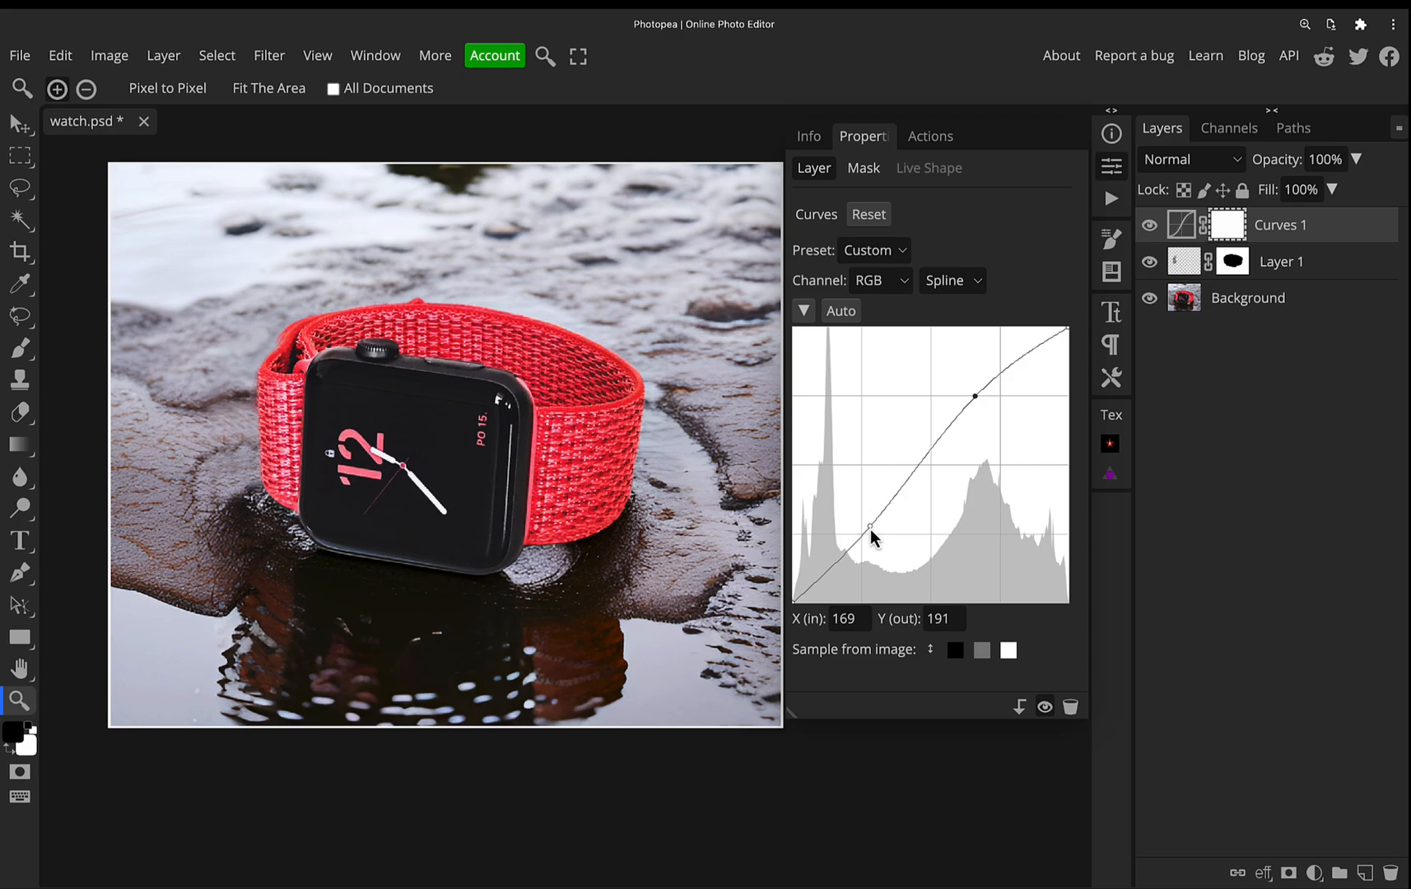
mouse_move(1110, 184)
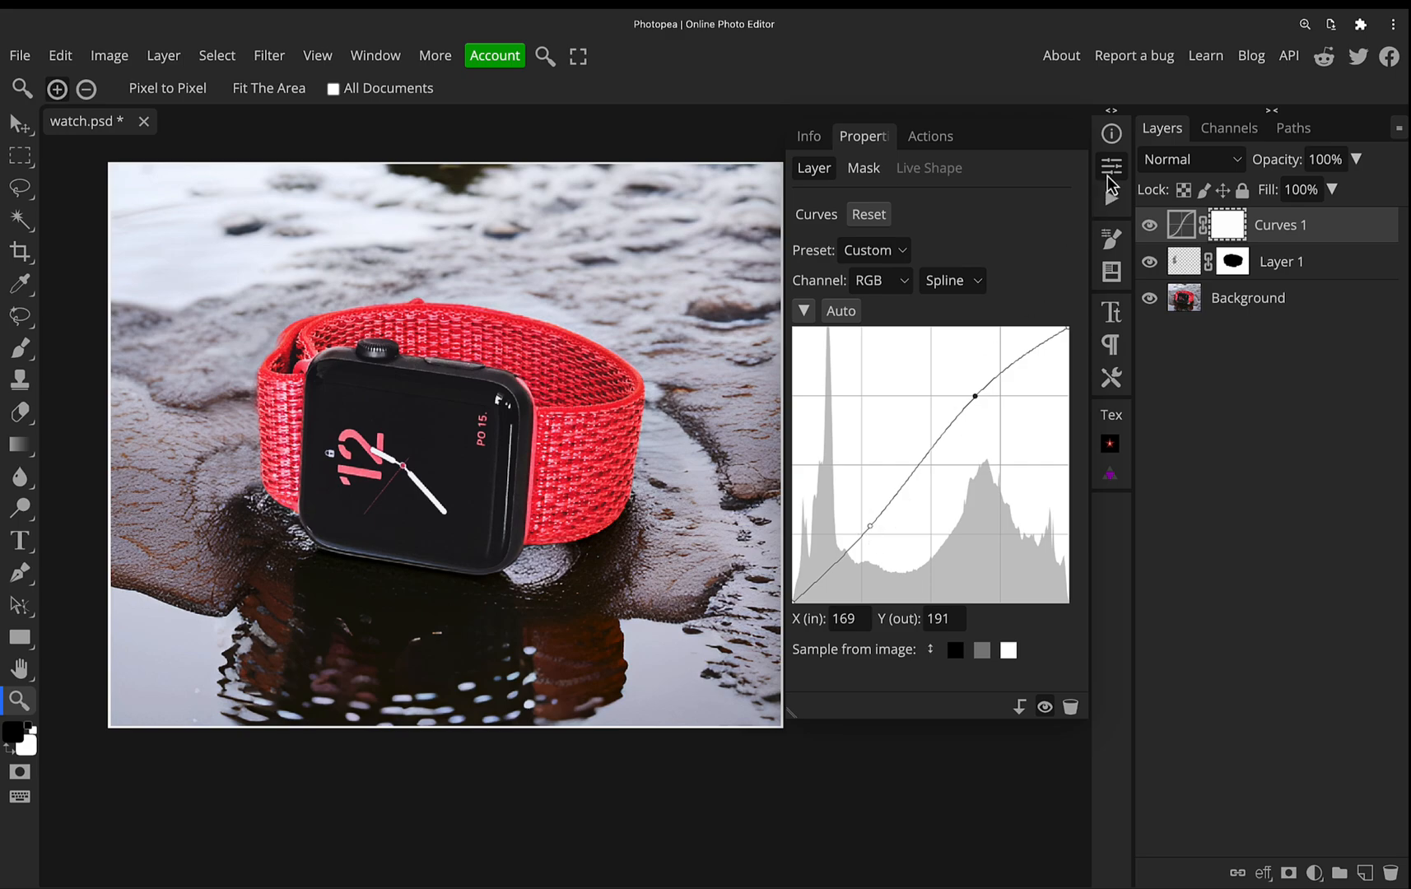